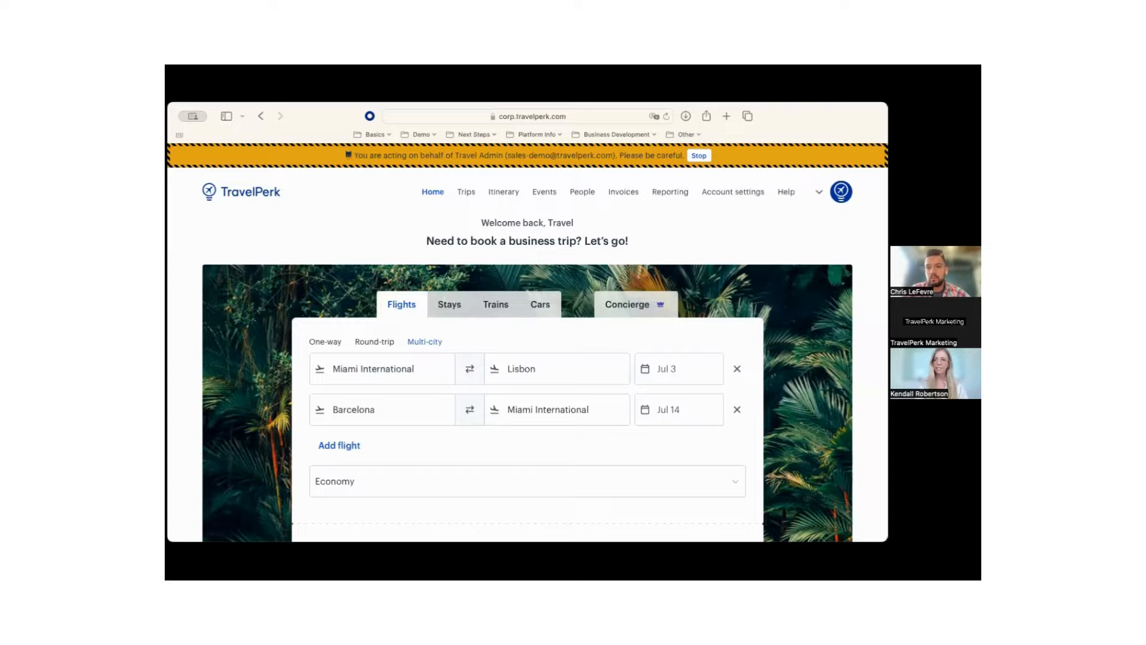
pyautogui.moveTo(757, 108)
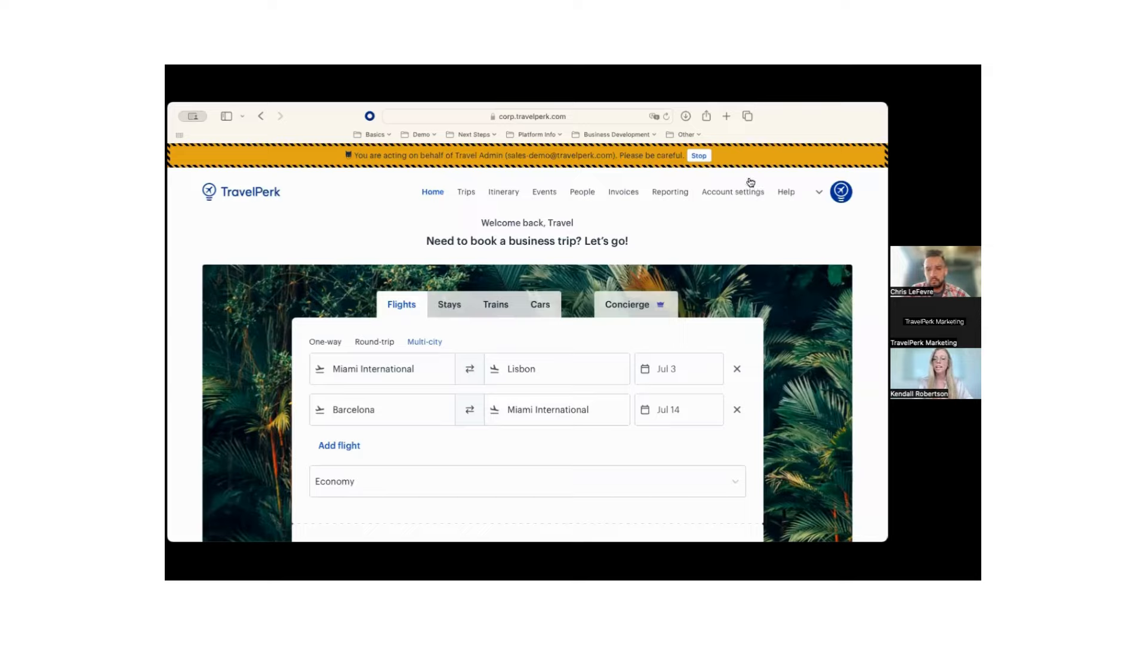
pyautogui.moveTo(716, 177)
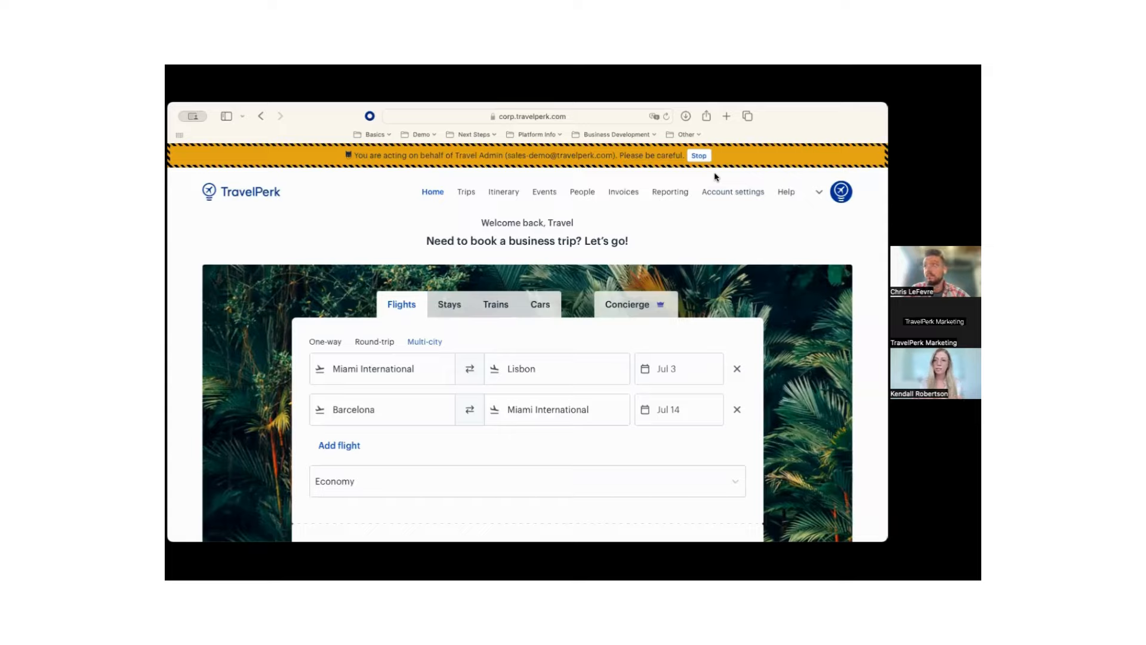
pyautogui.moveTo(670, 192)
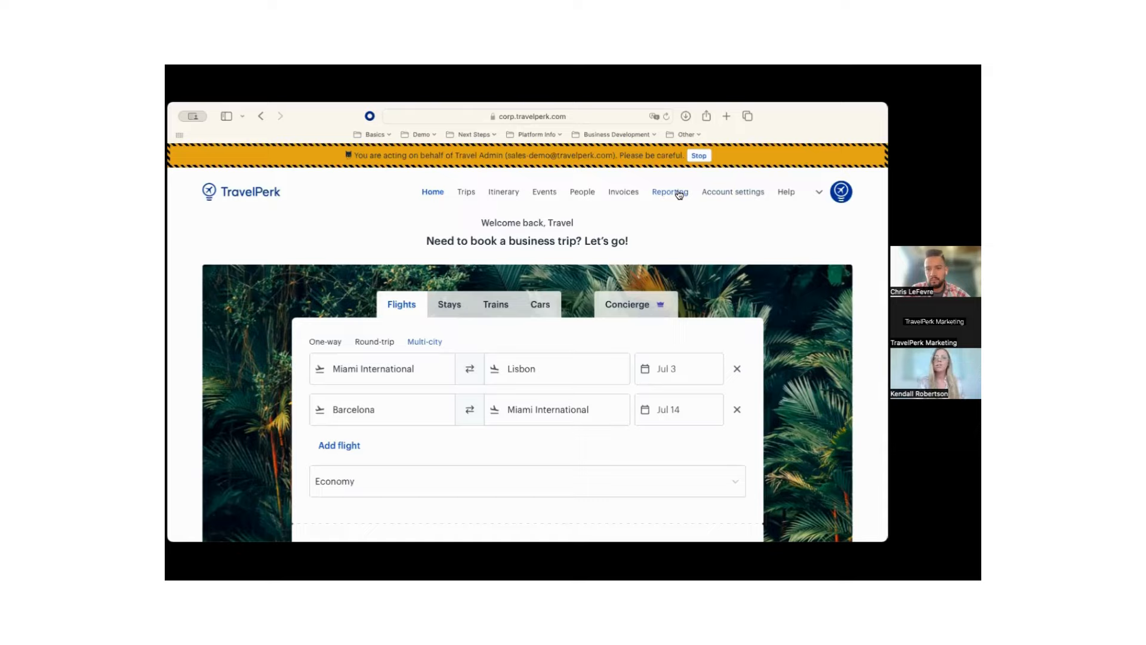
pyautogui.moveTo(649, 227)
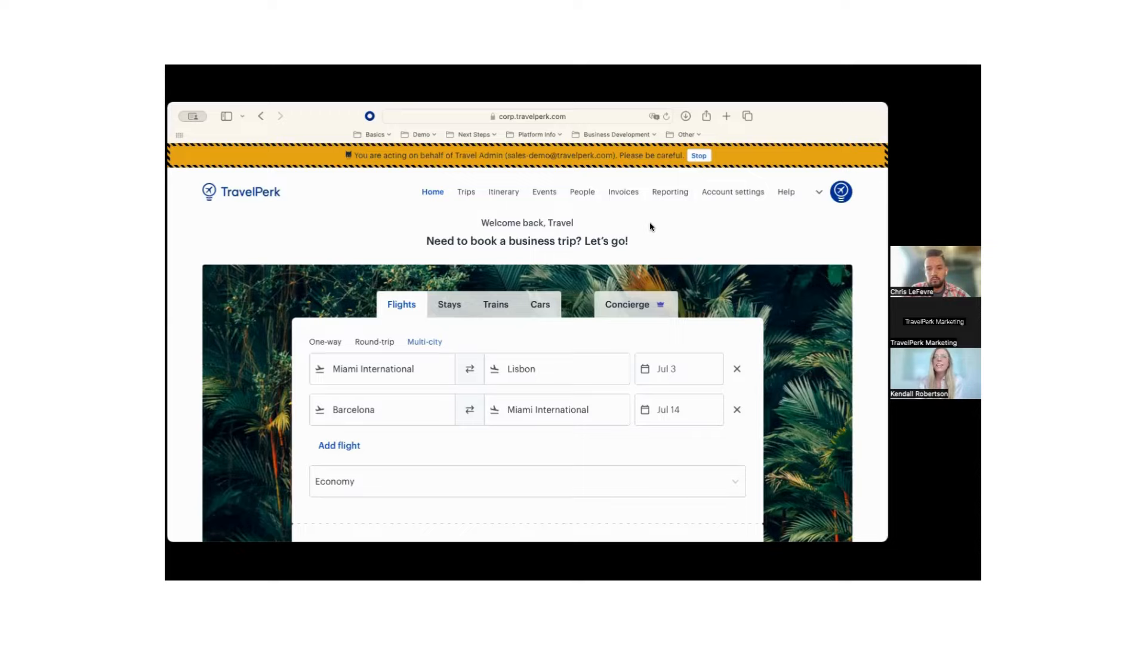
pyautogui.moveTo(733, 191)
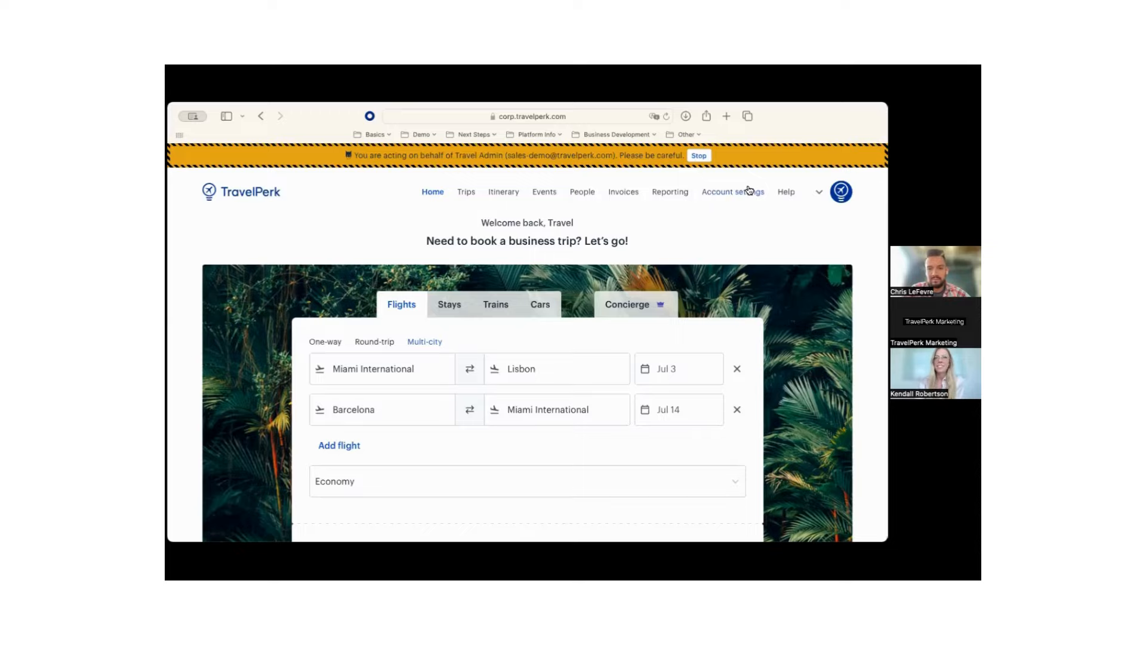
# Go to Account settings and expand the Travel management options in the sidebar.
pyautogui.click(732, 191)
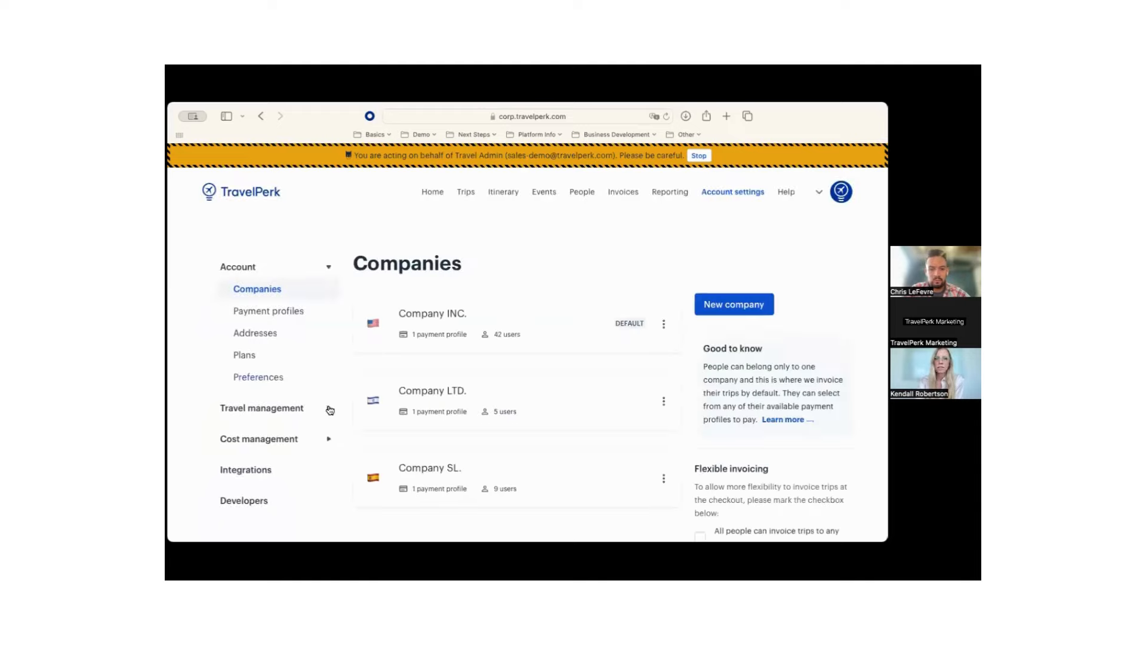
pyautogui.click(261, 408)
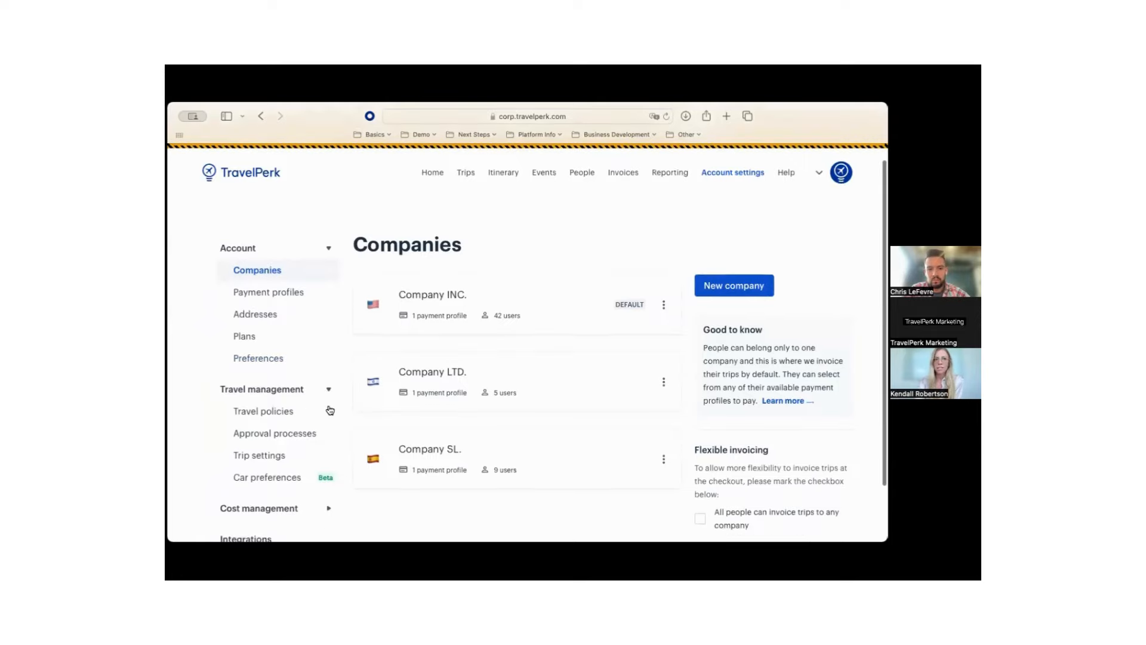
# Show the Travel Policy page with the default Standard policy's flight rules.
pyautogui.click(264, 410)
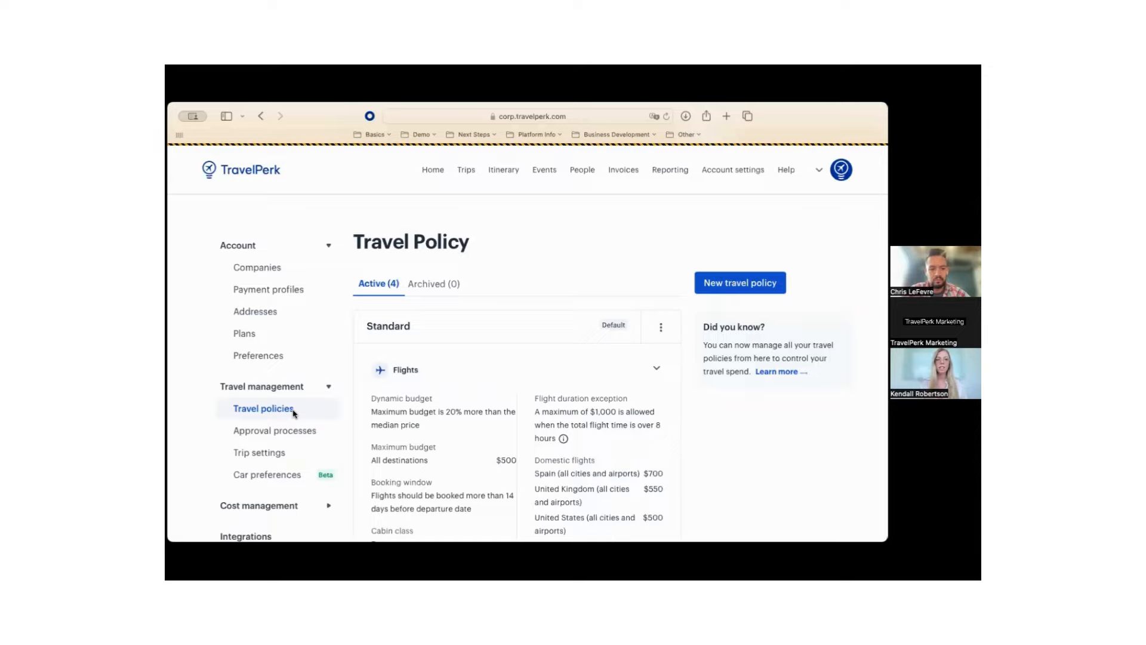
pyautogui.moveTo(496, 382)
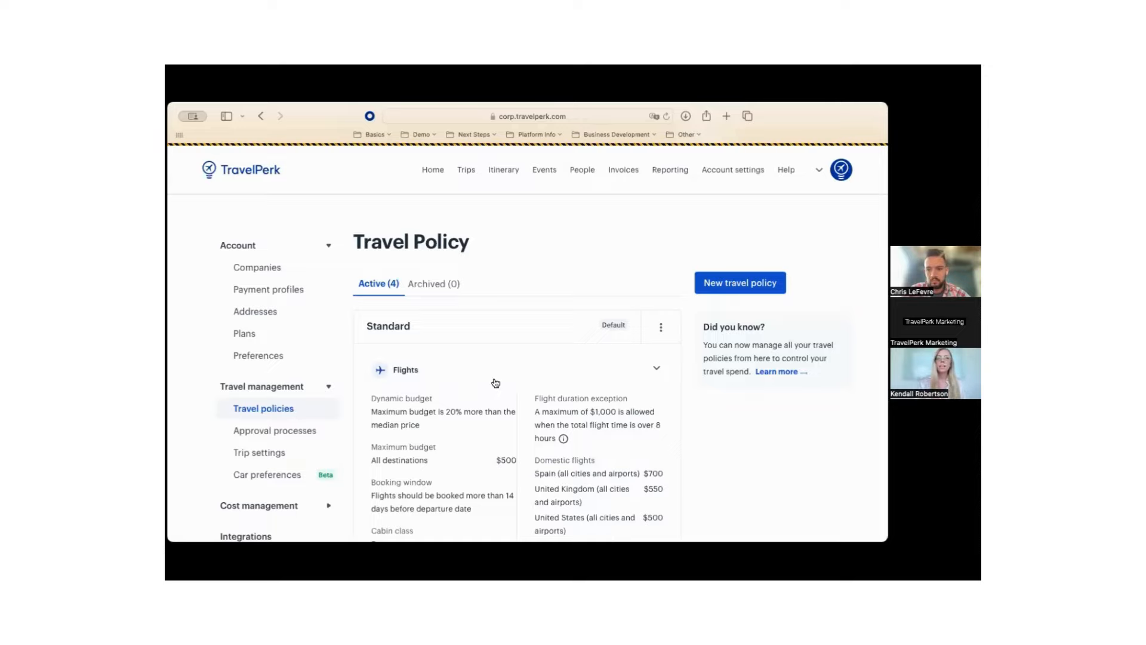
pyautogui.scroll(-3)
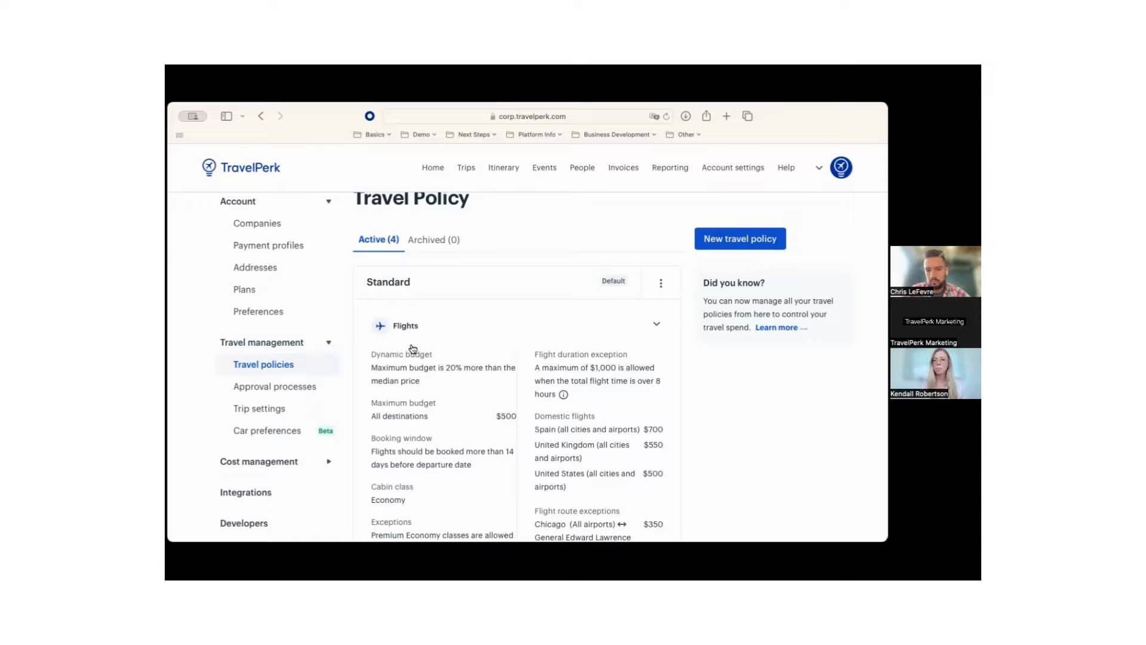
pyautogui.moveTo(455, 485)
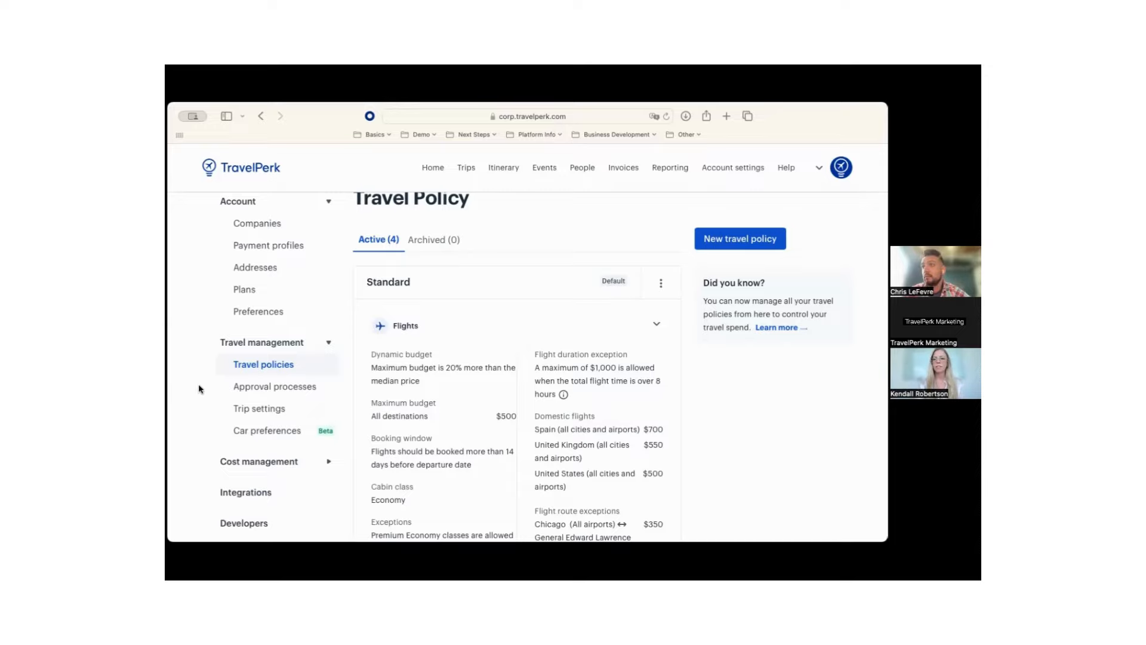
pyautogui.click(274, 386)
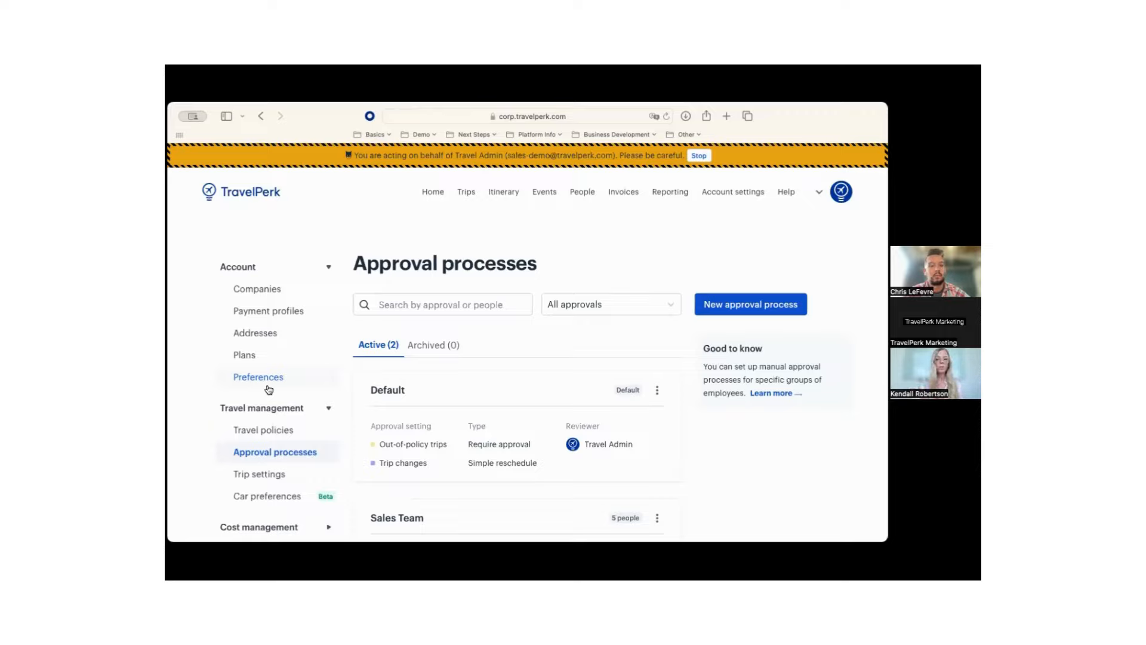
pyautogui.moveTo(679, 209)
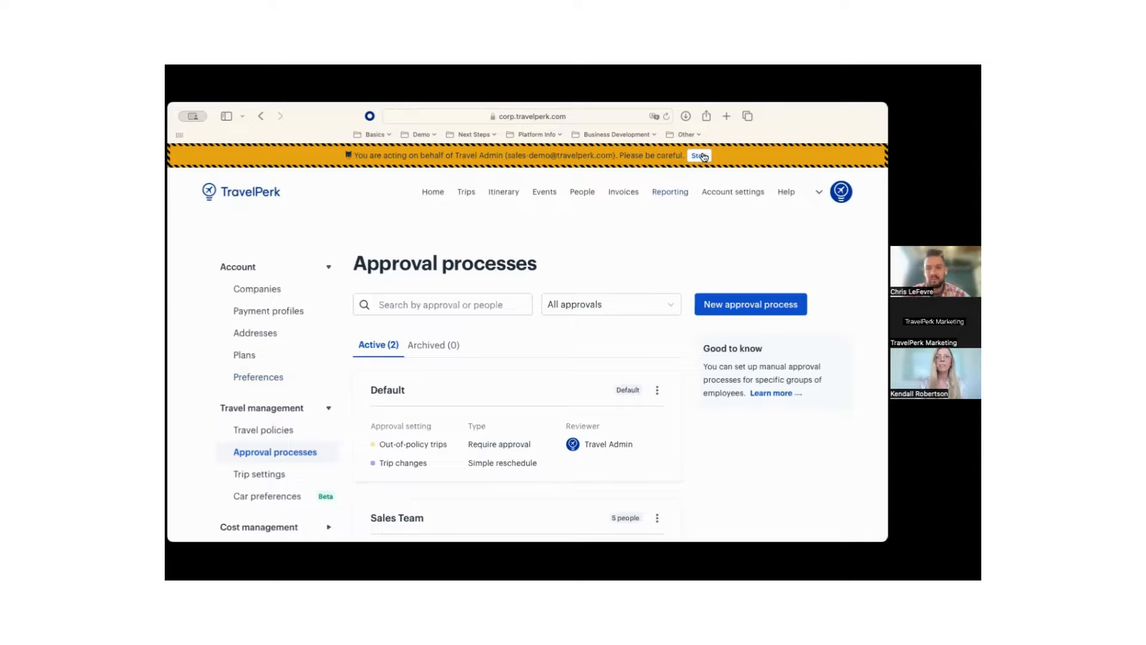
# End the travel-admin impersonation and view the last-30-days Reporting overview of spend, trips and CO₂.
pyautogui.click(698, 156)
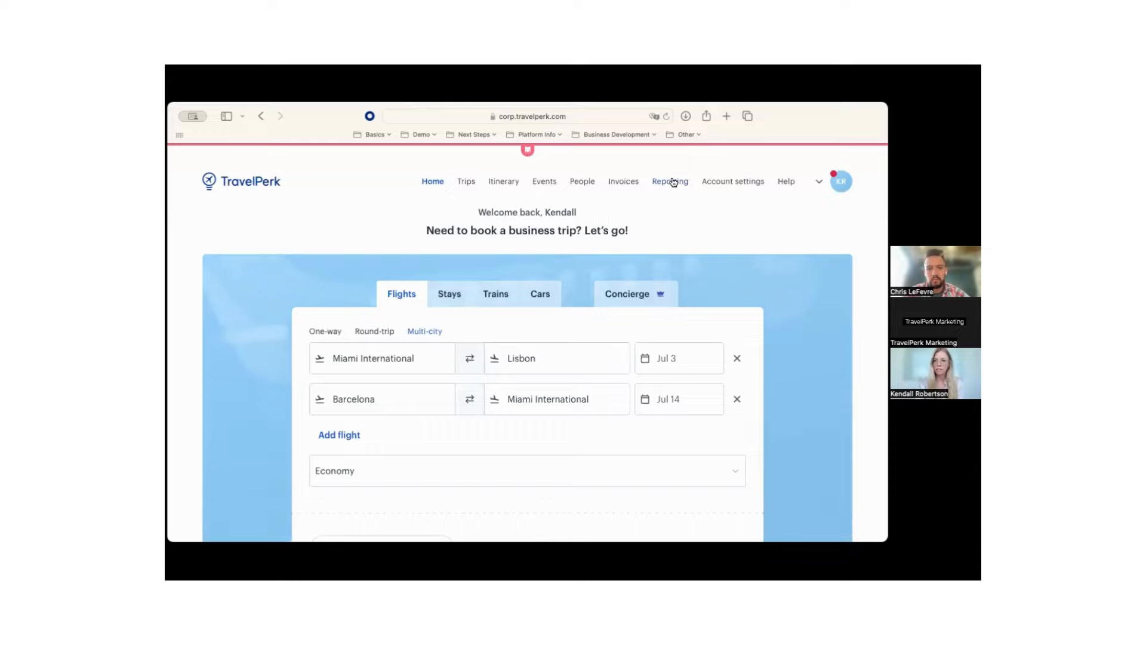
pyautogui.click(669, 180)
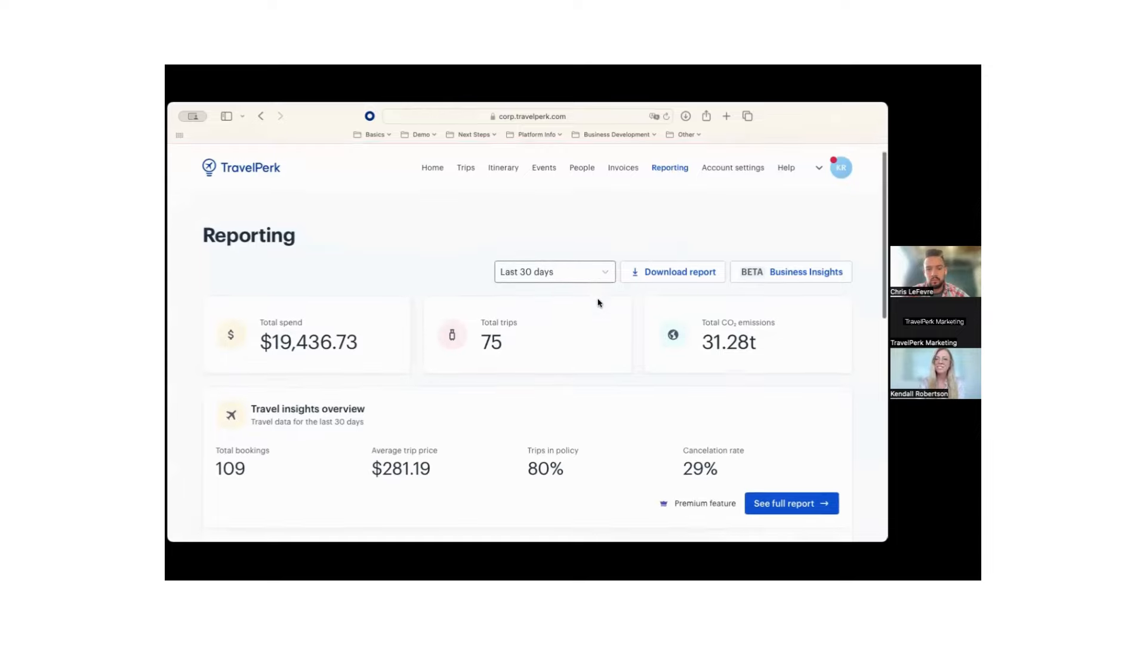
pyautogui.scroll(3)
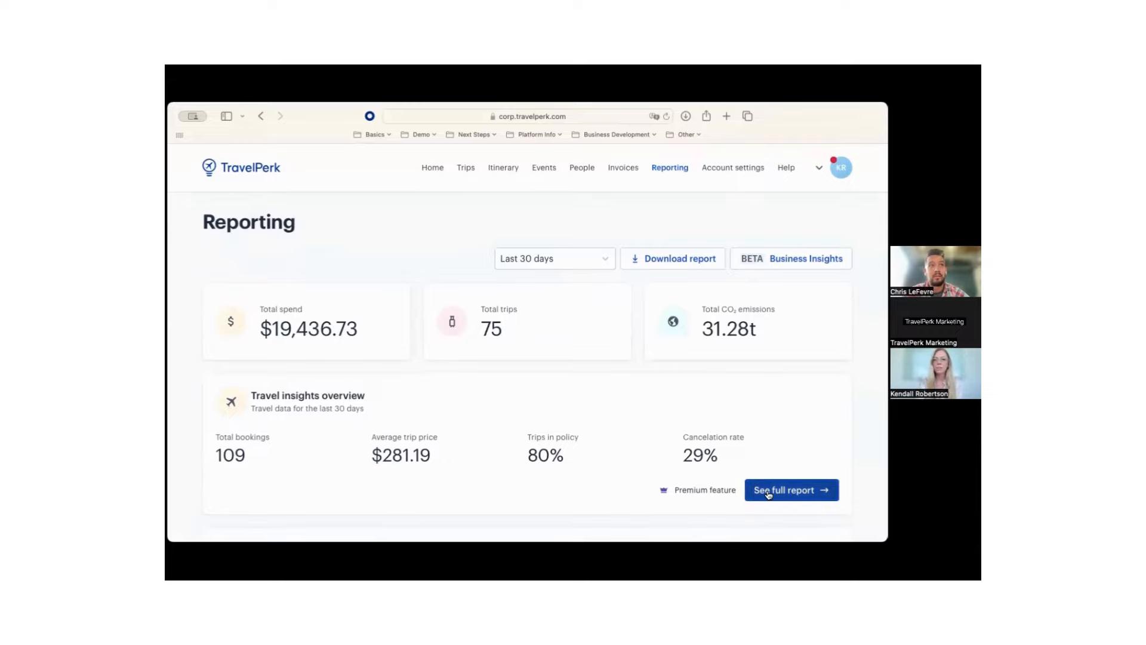
pyautogui.click(791, 489)
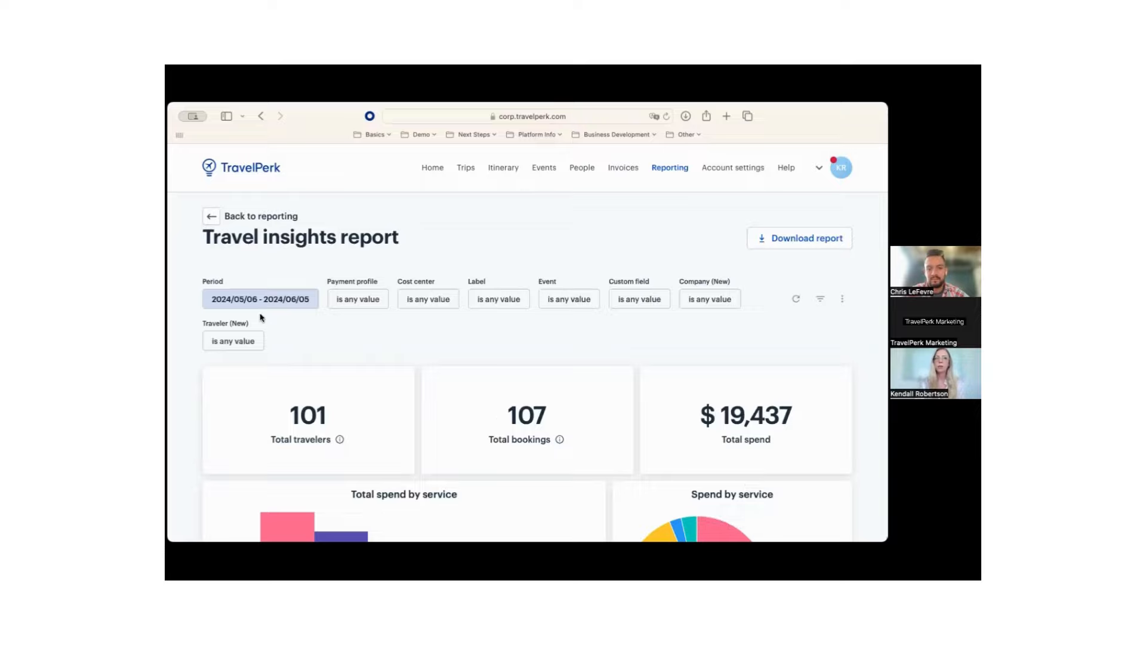
pyautogui.moveTo(334, 336)
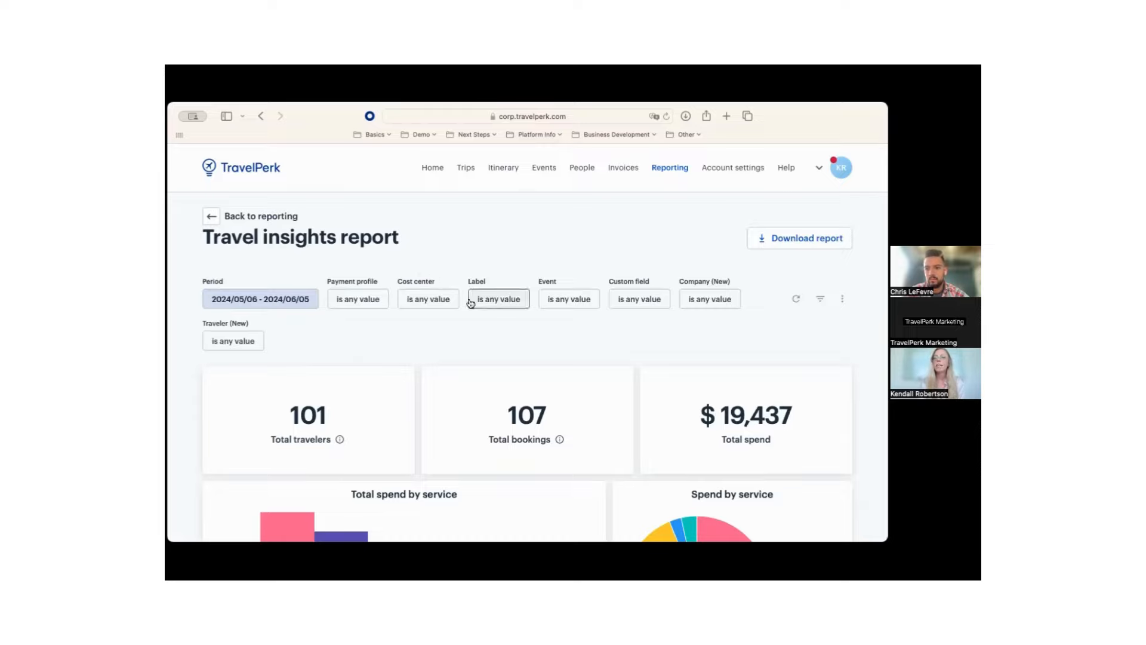
pyautogui.moveTo(474, 273)
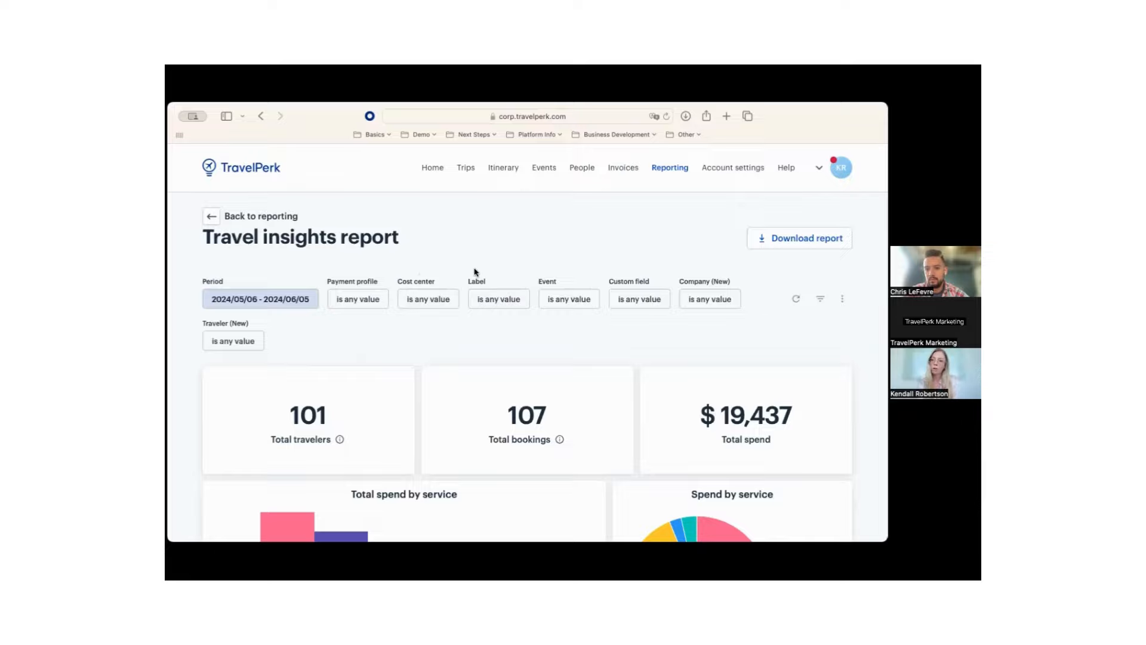
pyautogui.moveTo(561, 275)
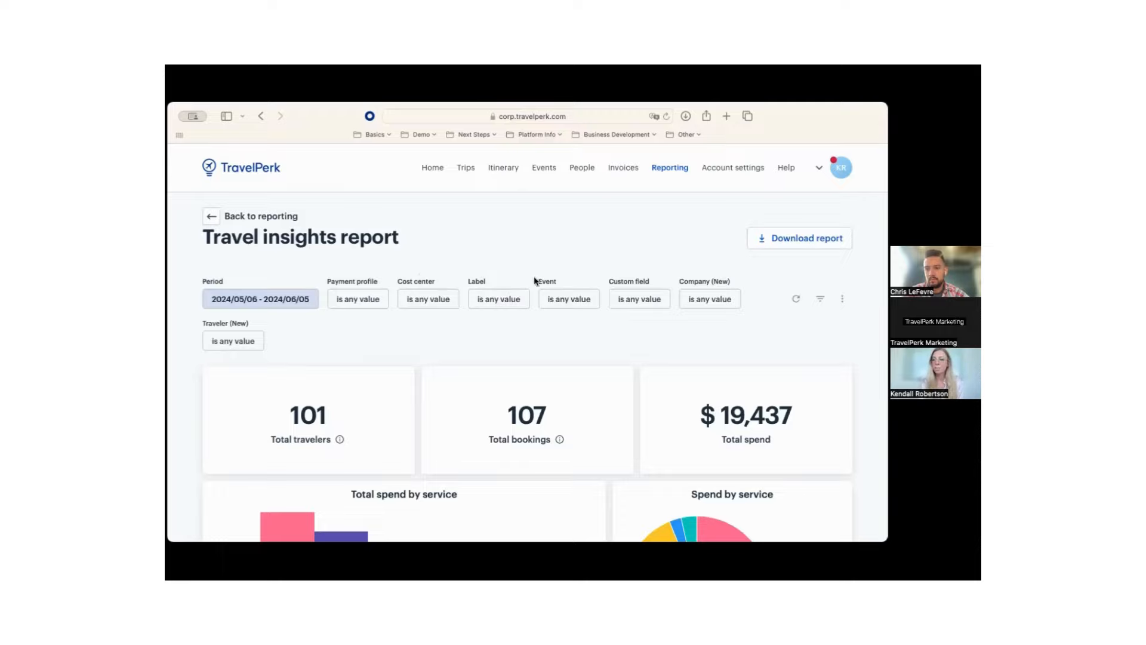
pyautogui.moveTo(568, 299)
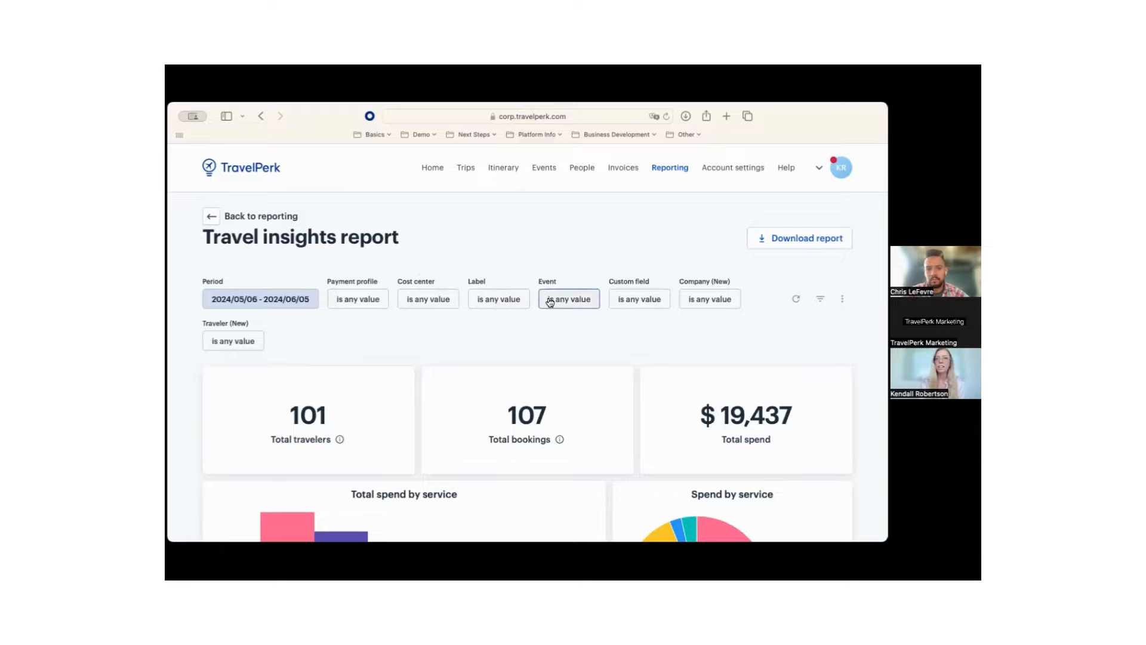
pyautogui.moveTo(638, 300)
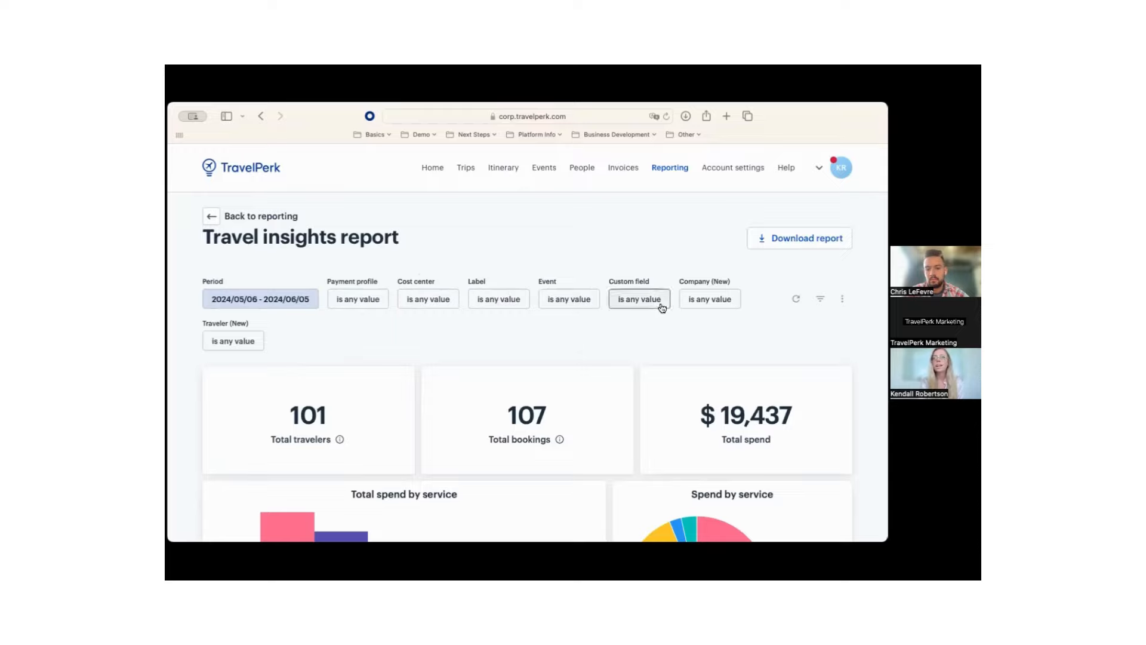
pyautogui.moveTo(616, 313)
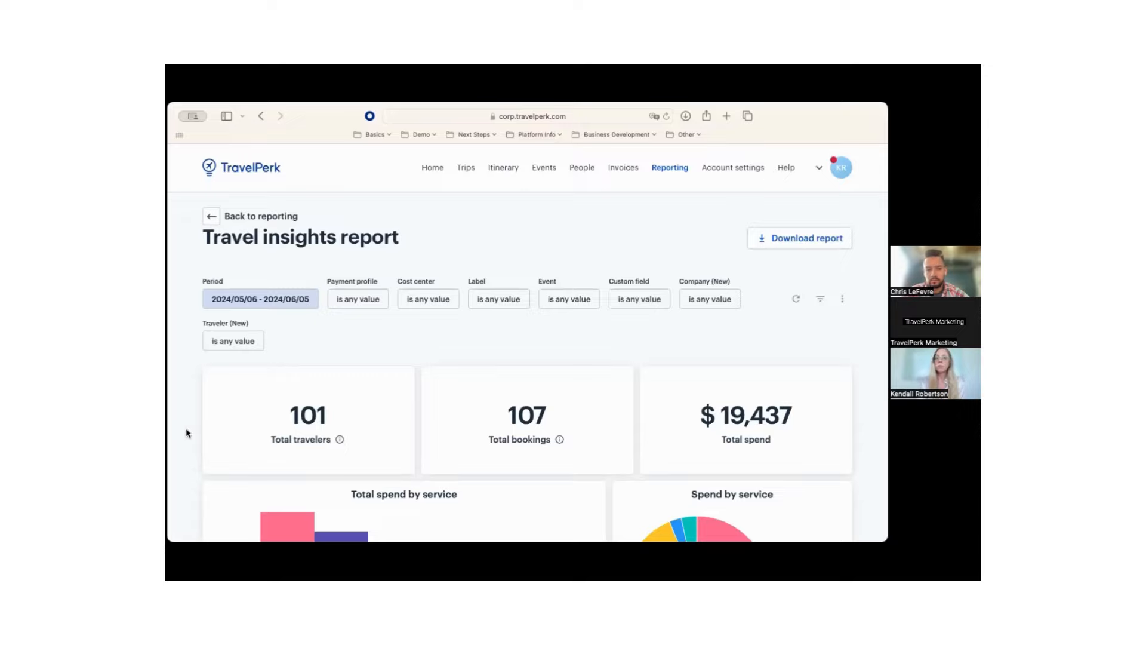
# Scroll past the Total spend by service charts to the Traveler/Trip spending table.
pyautogui.scroll(-3)
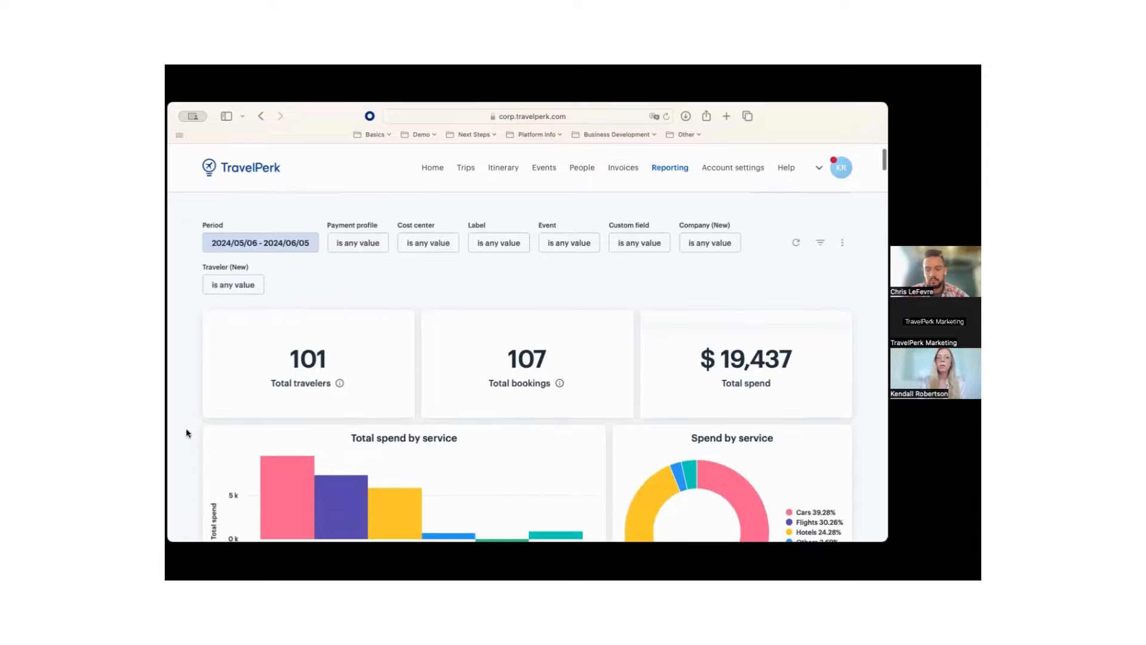
pyautogui.scroll(-3)
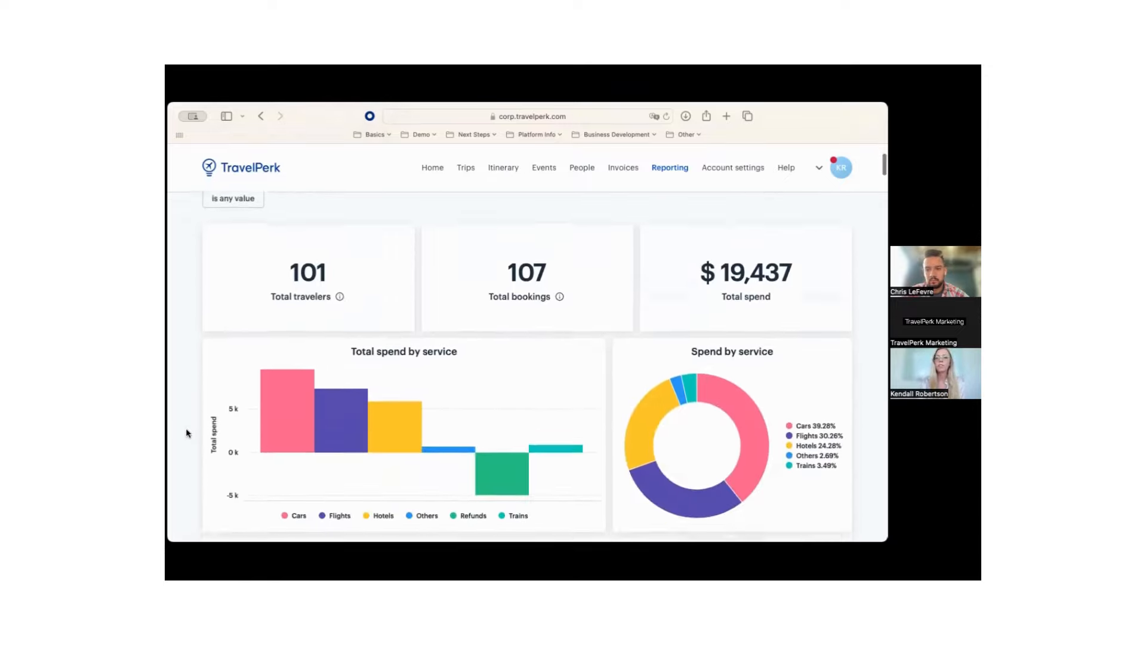
pyautogui.scroll(-3)
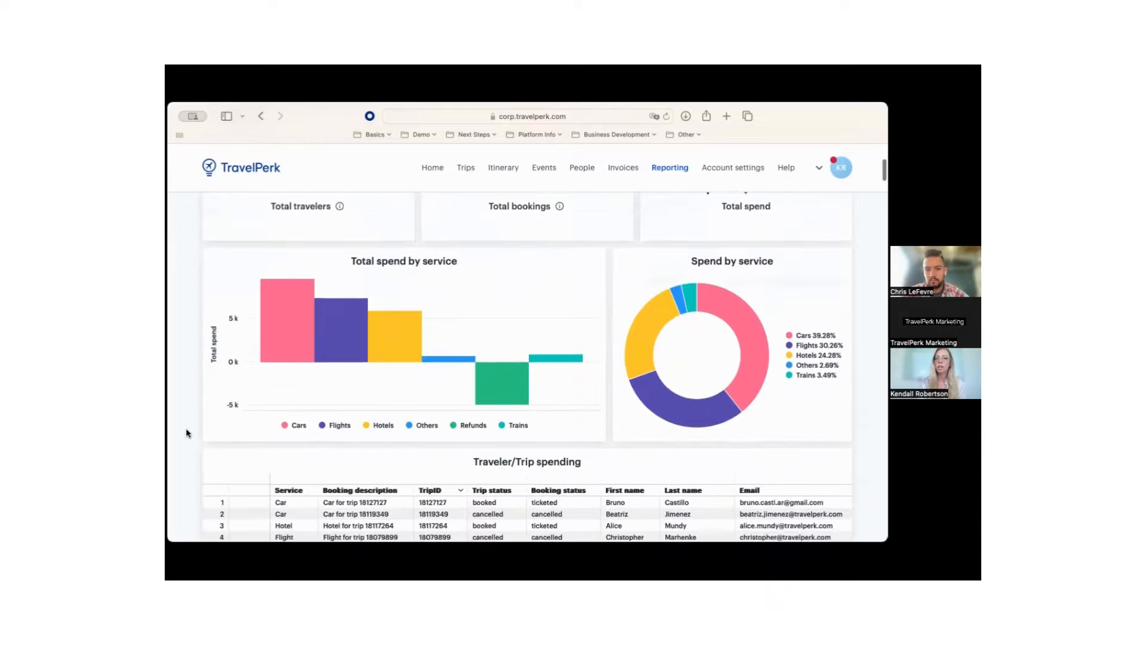
pyautogui.scroll(-3)
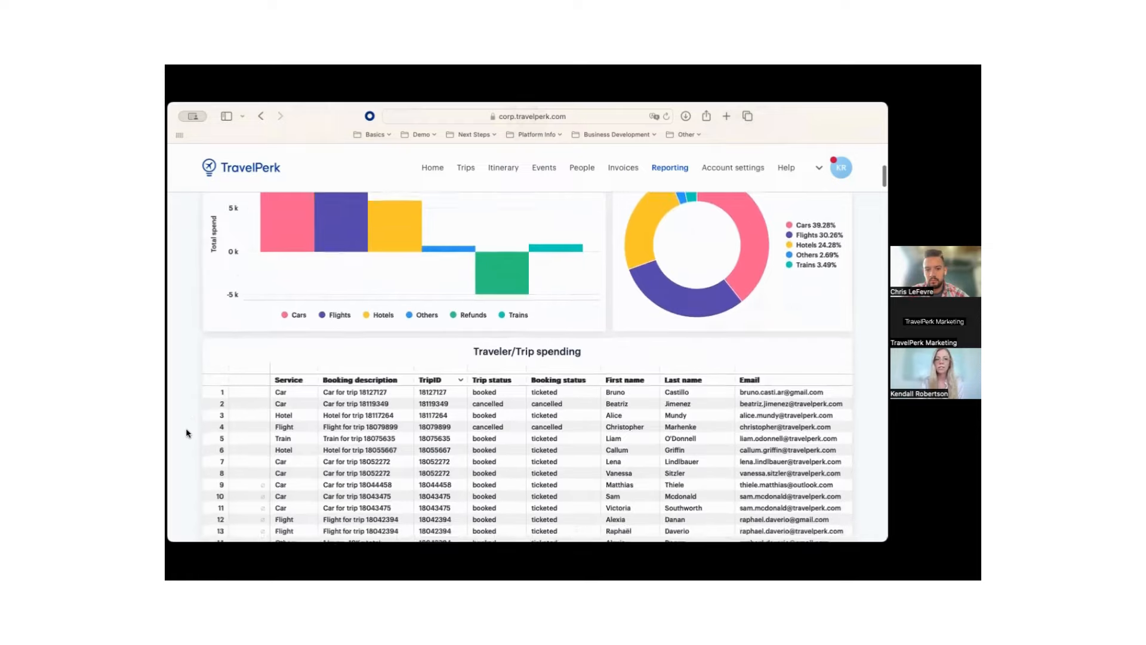
pyautogui.scroll(-3)
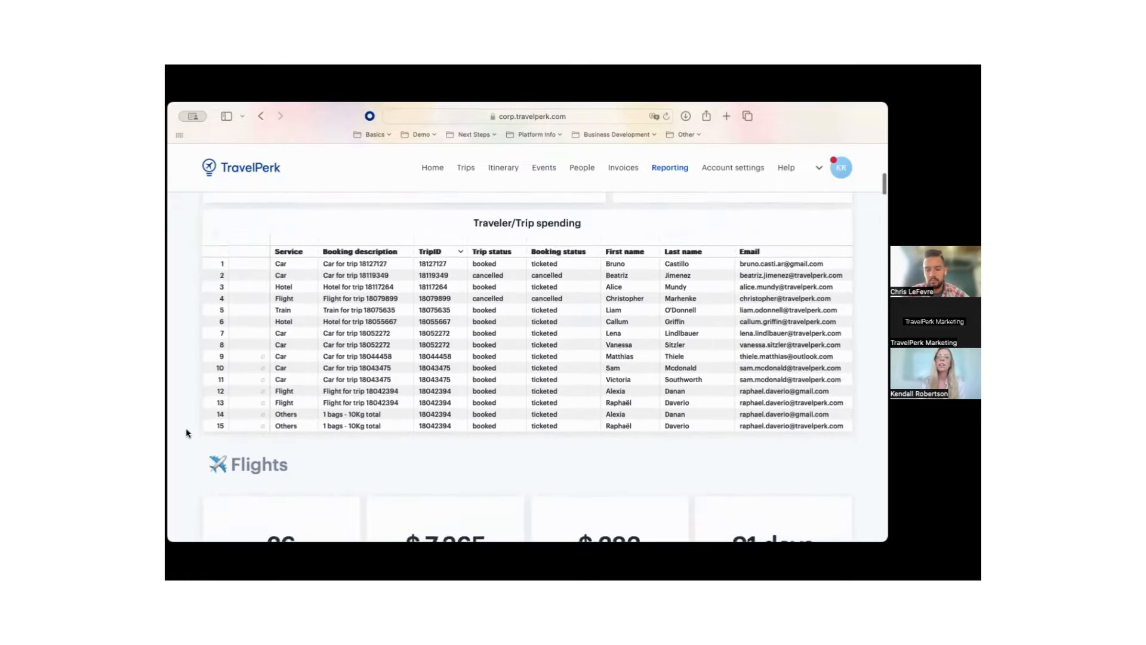
# Scroll past the Flights, Hotels and Cars sections to the policy compliance and approvals figures.
pyautogui.scroll(-3)
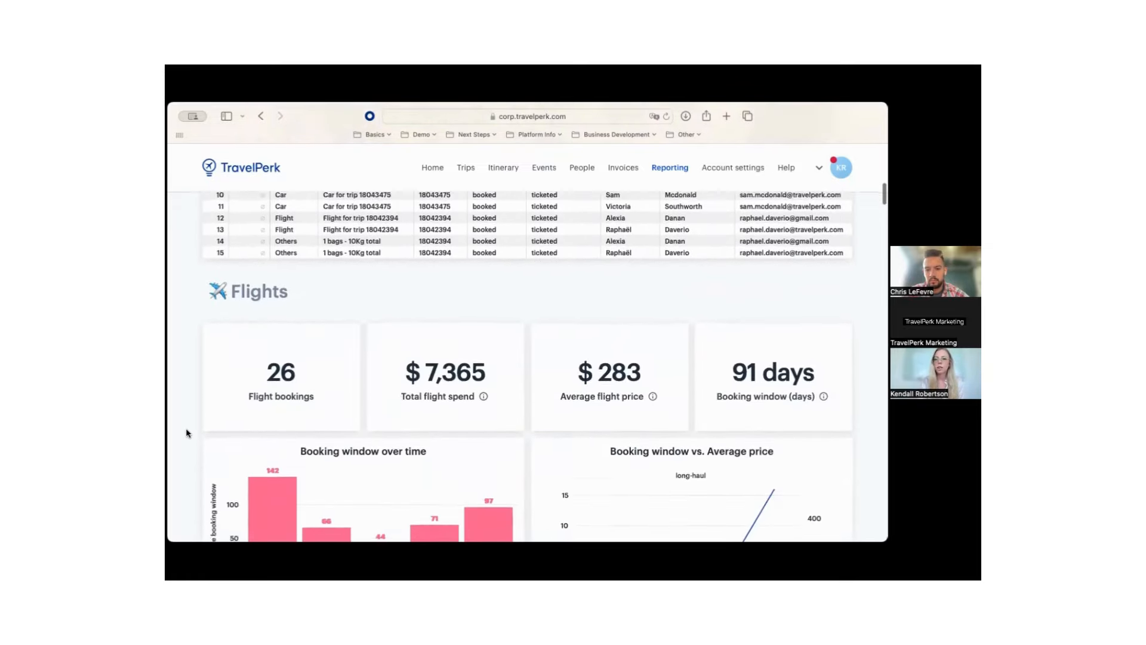
pyautogui.scroll(-3)
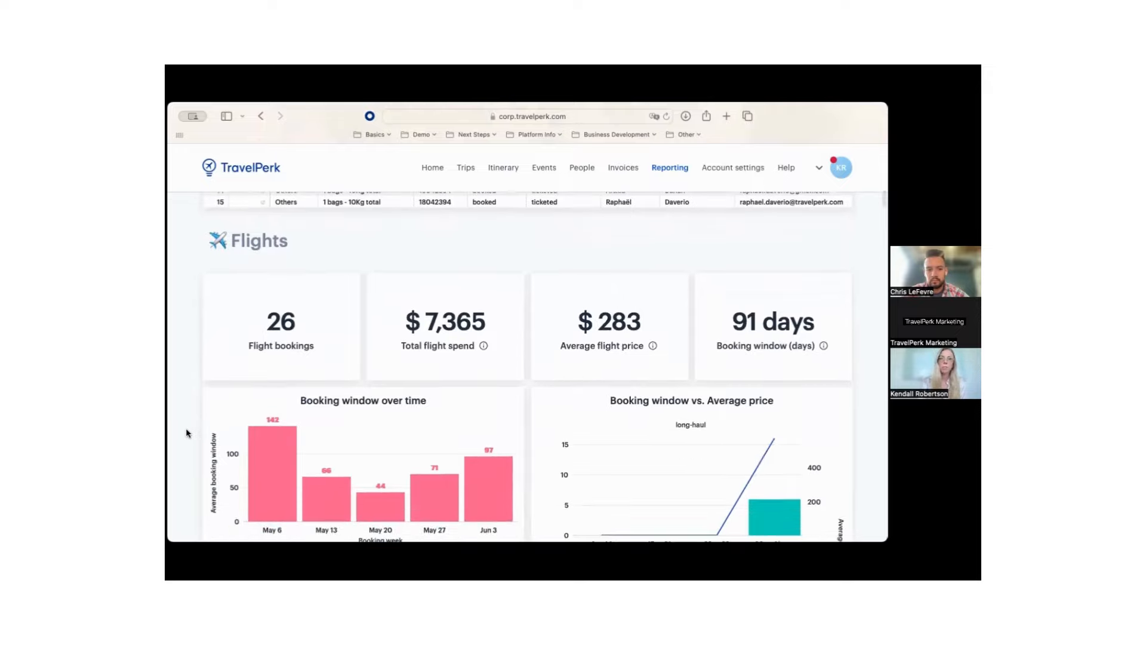
pyautogui.scroll(-3)
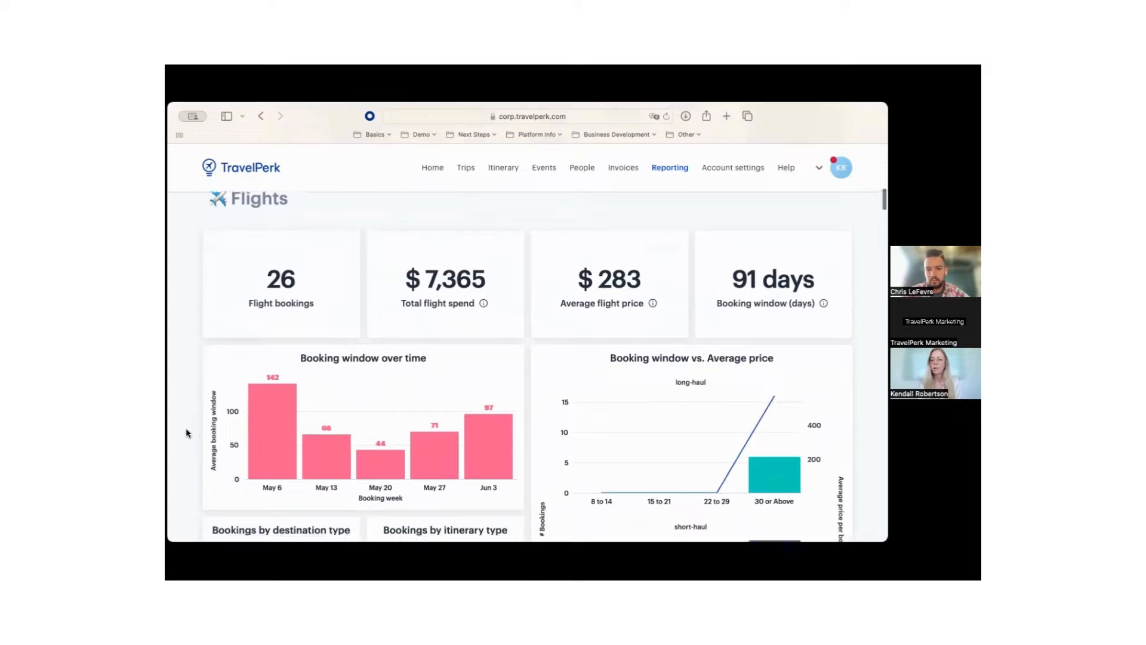
pyautogui.scroll(-3)
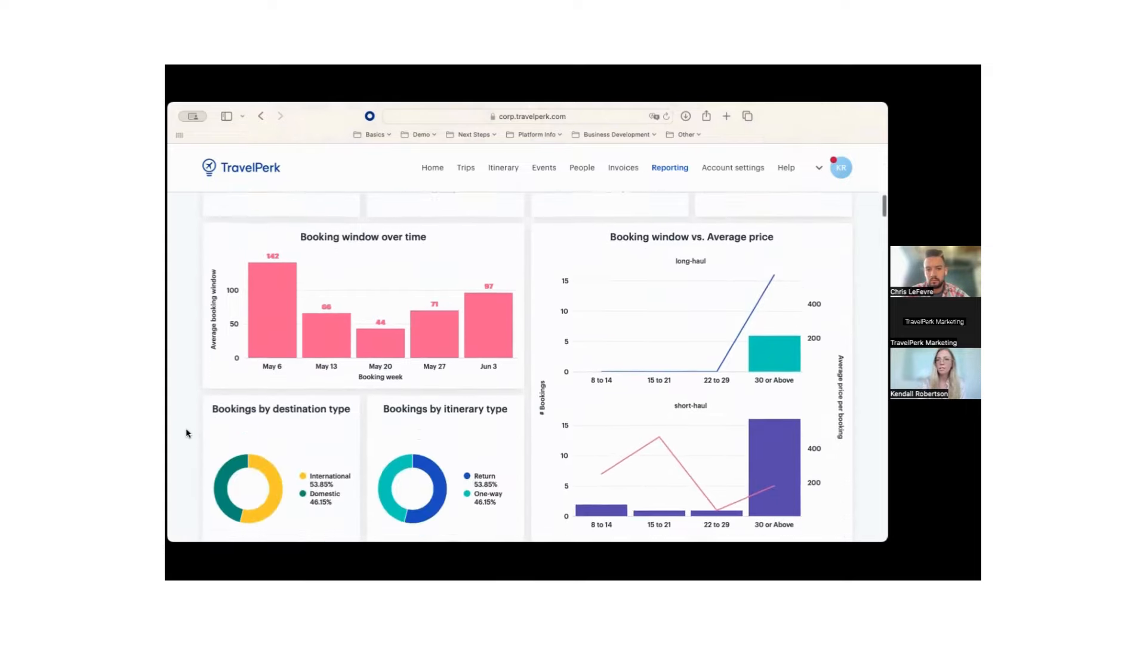
pyautogui.scroll(-3)
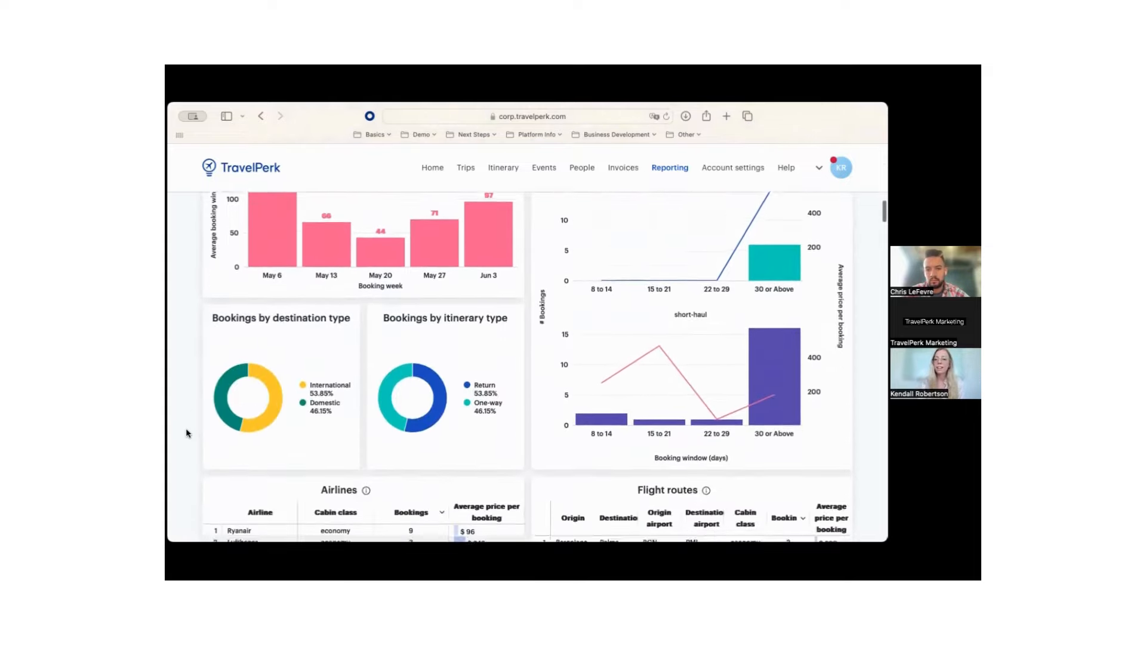
pyautogui.scroll(-3)
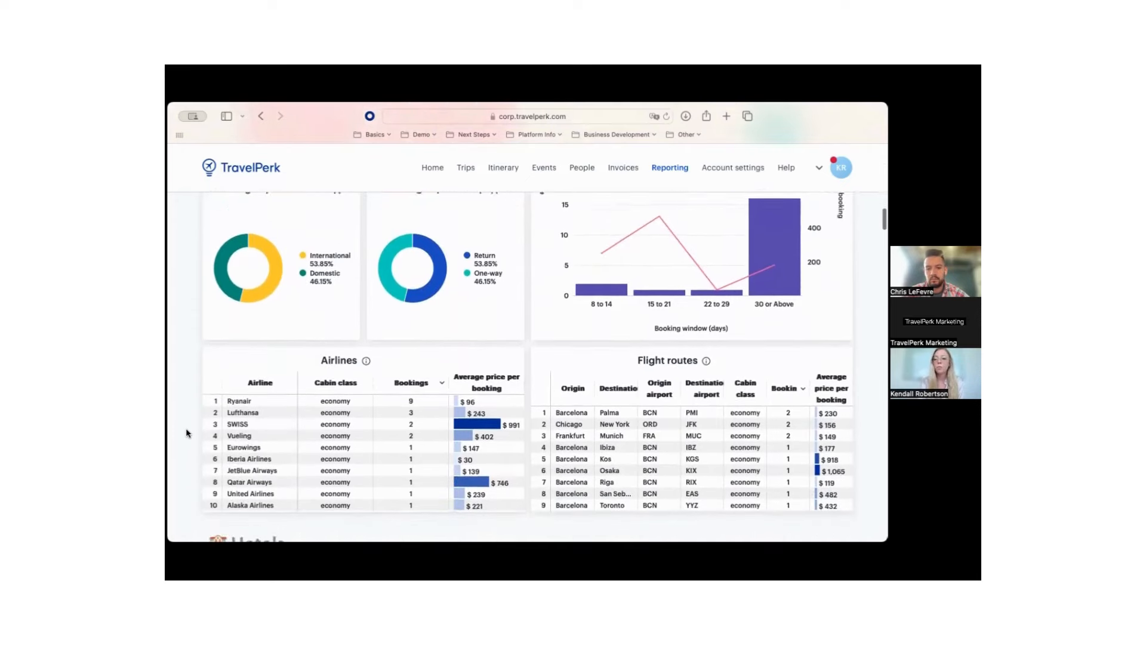
pyautogui.scroll(-3)
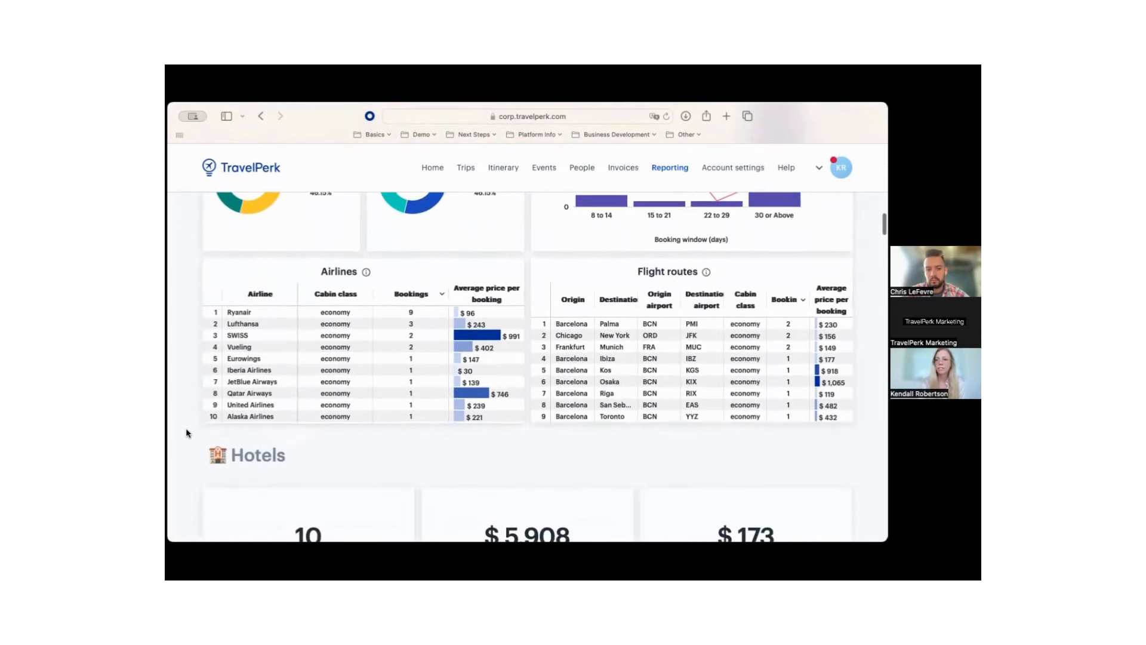
pyautogui.scroll(-3)
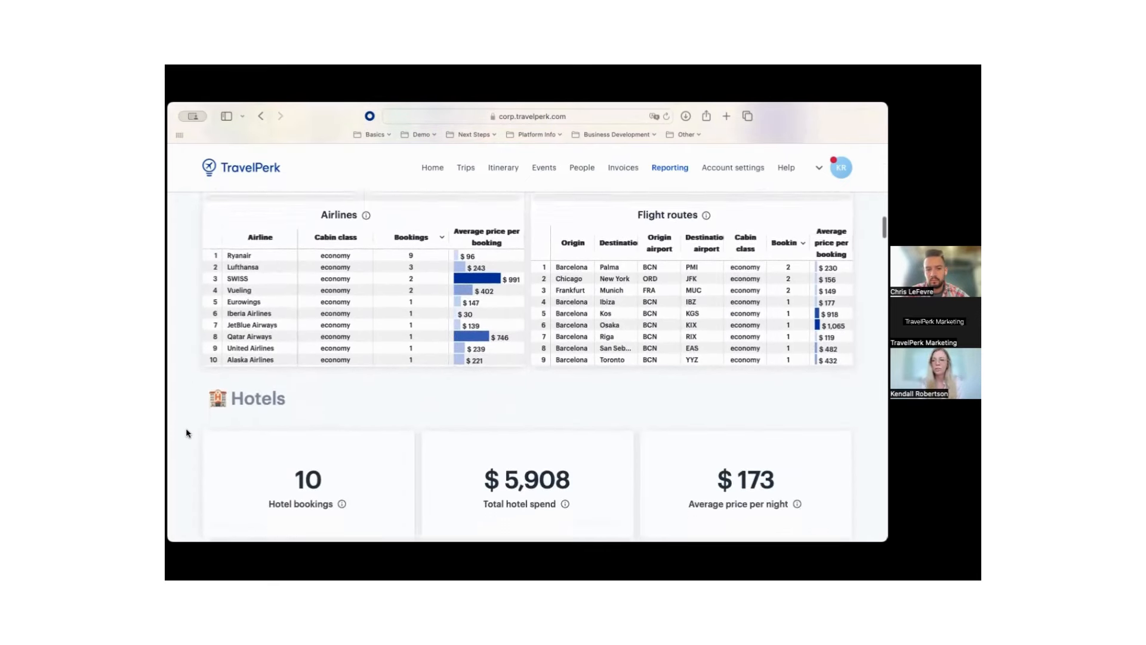
pyautogui.scroll(-3)
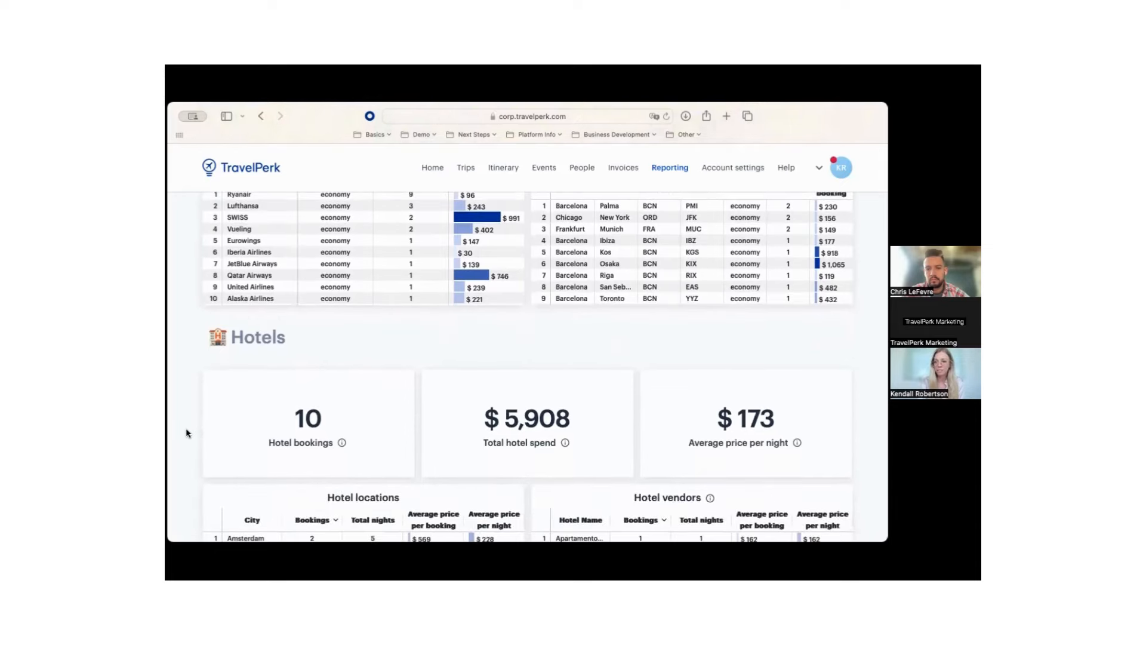
pyautogui.scroll(-3)
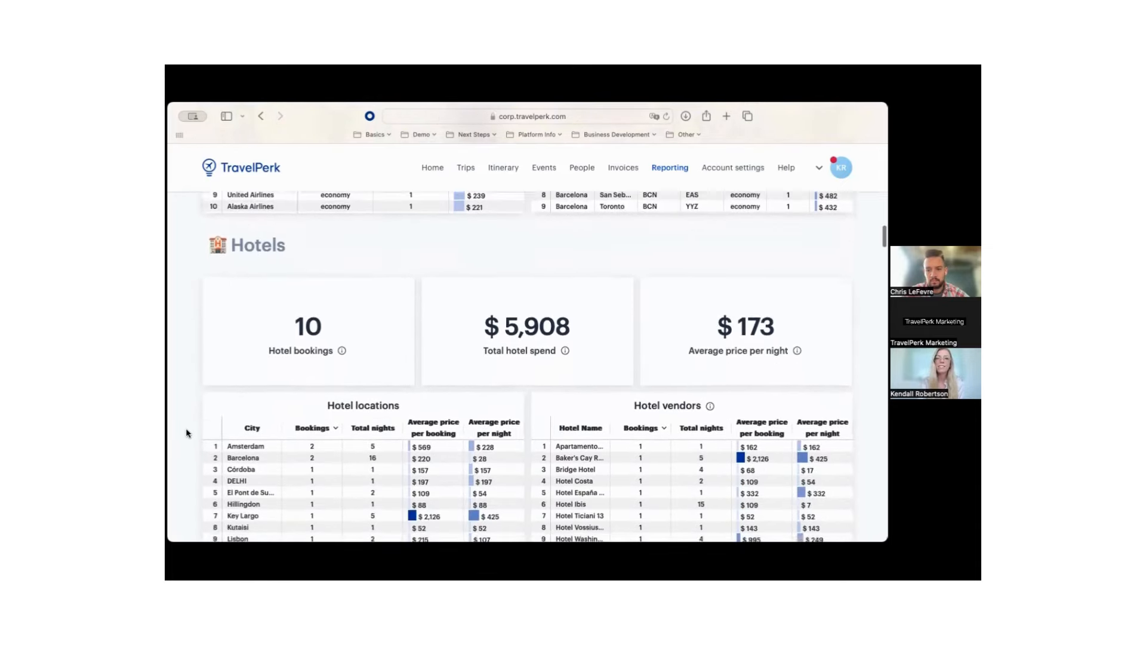
pyautogui.scroll(-3)
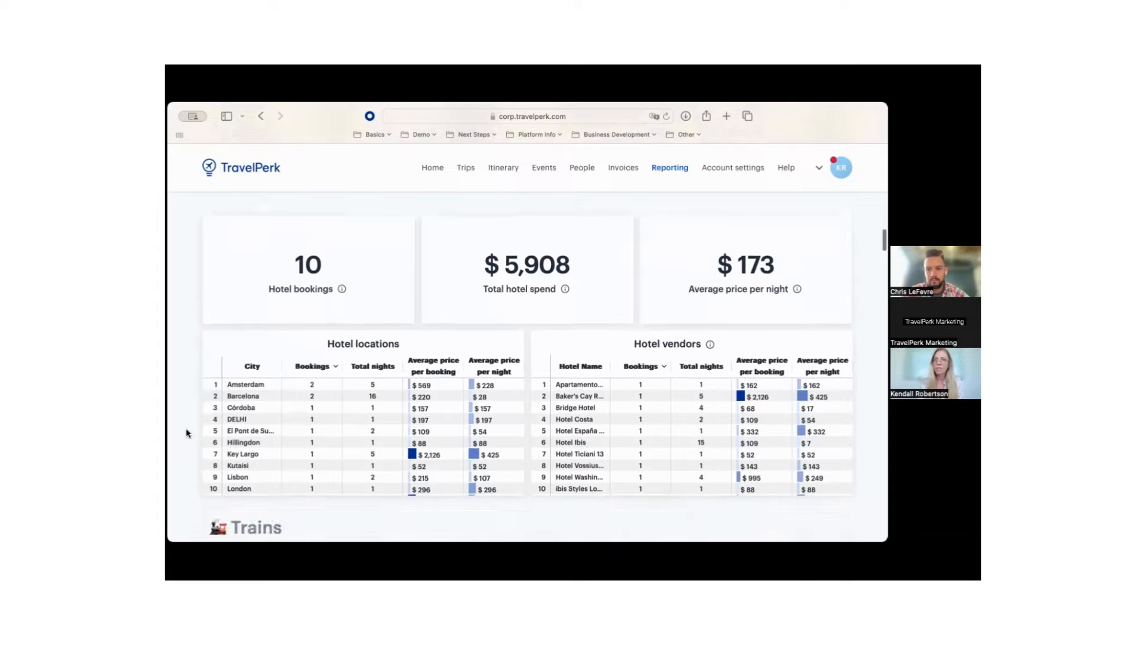
pyautogui.scroll(-3)
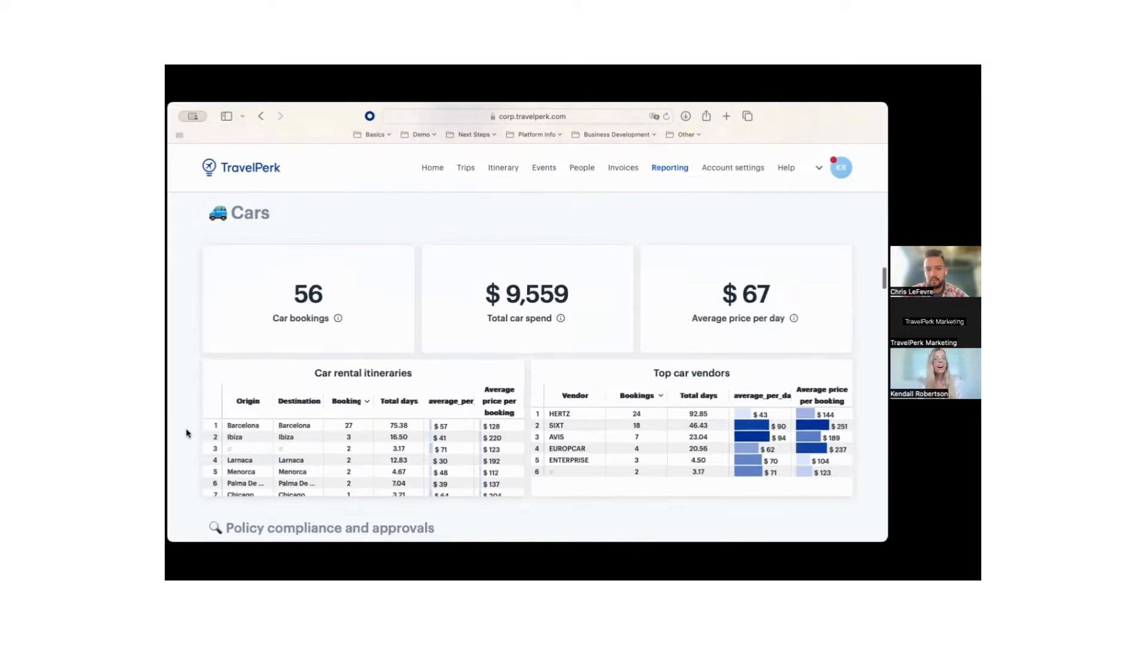
pyautogui.scroll(-3)
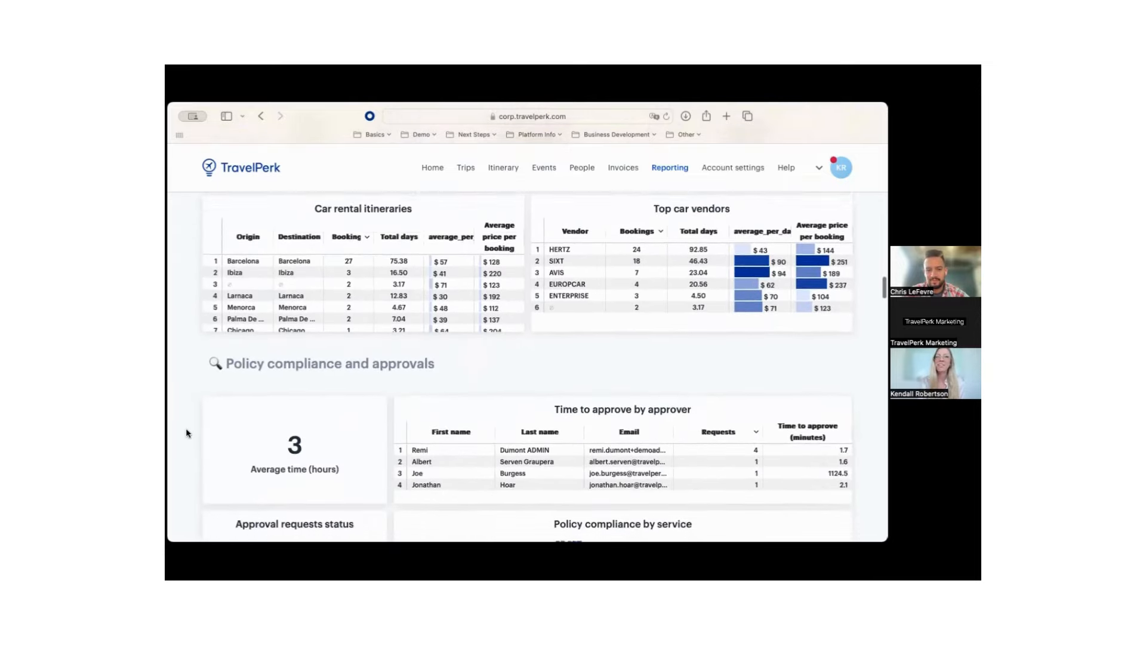
# Scroll through the approval status and policy violation charts to the cost center insights heading.
pyautogui.scroll(-3)
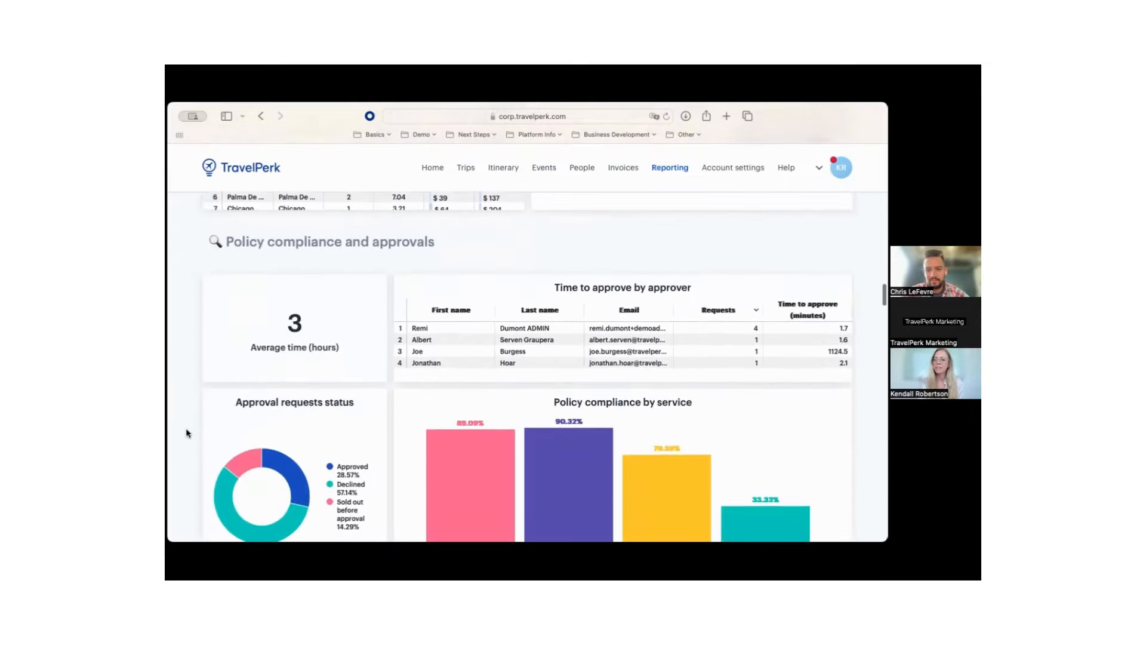
pyautogui.scroll(-3)
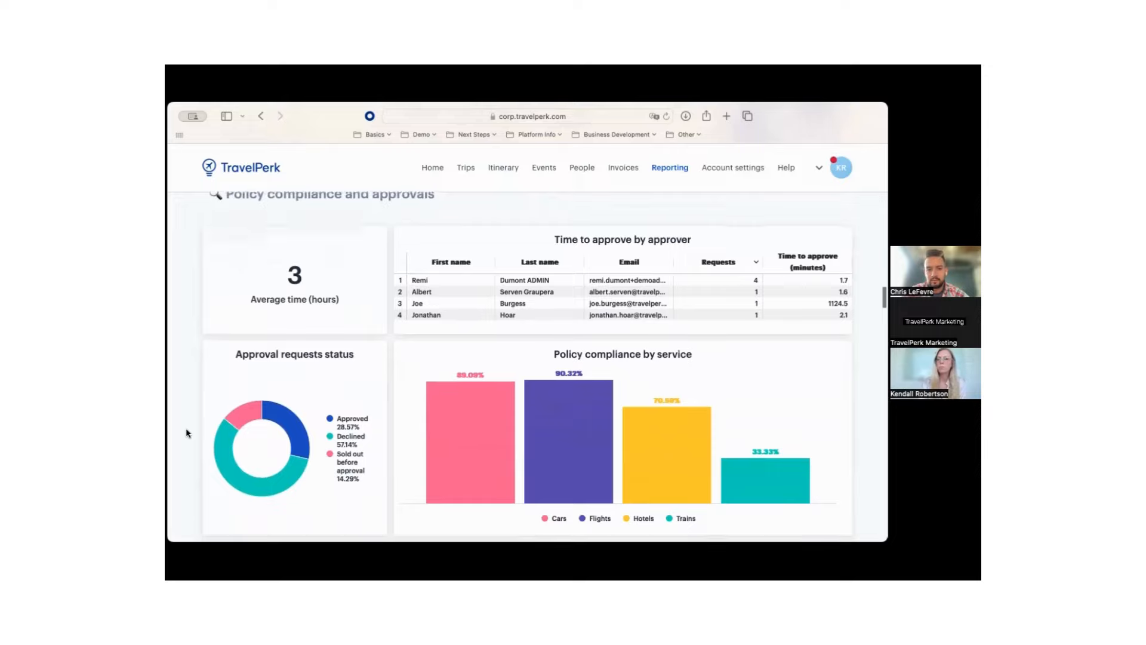
pyautogui.scroll(-3)
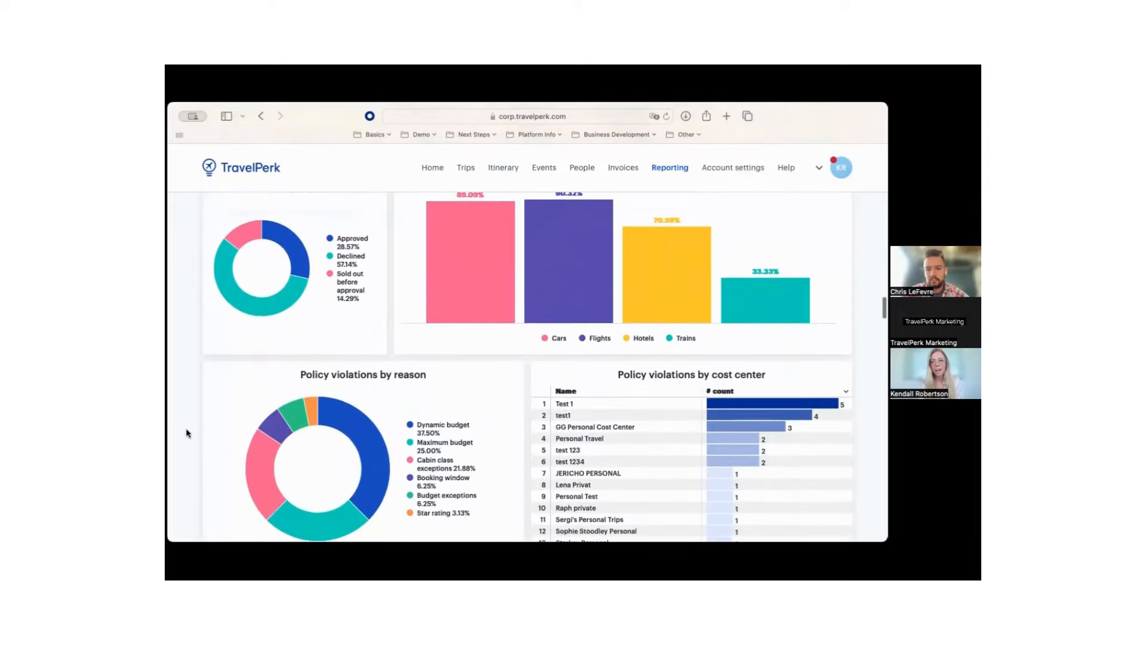
pyautogui.scroll(-3)
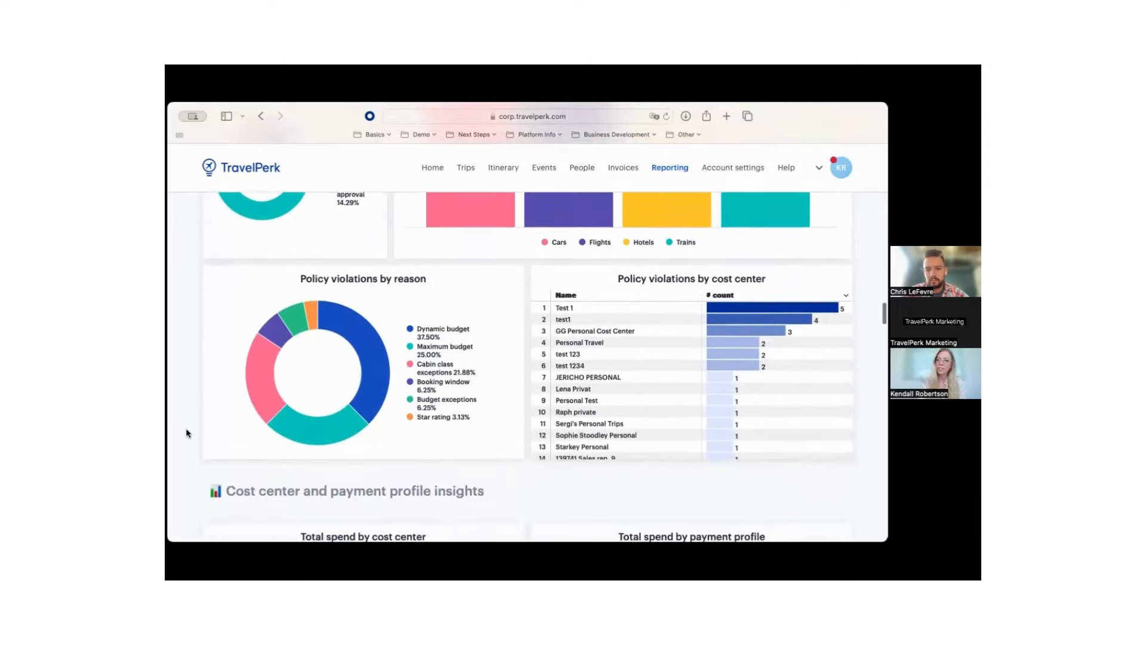
pyautogui.scroll(-3)
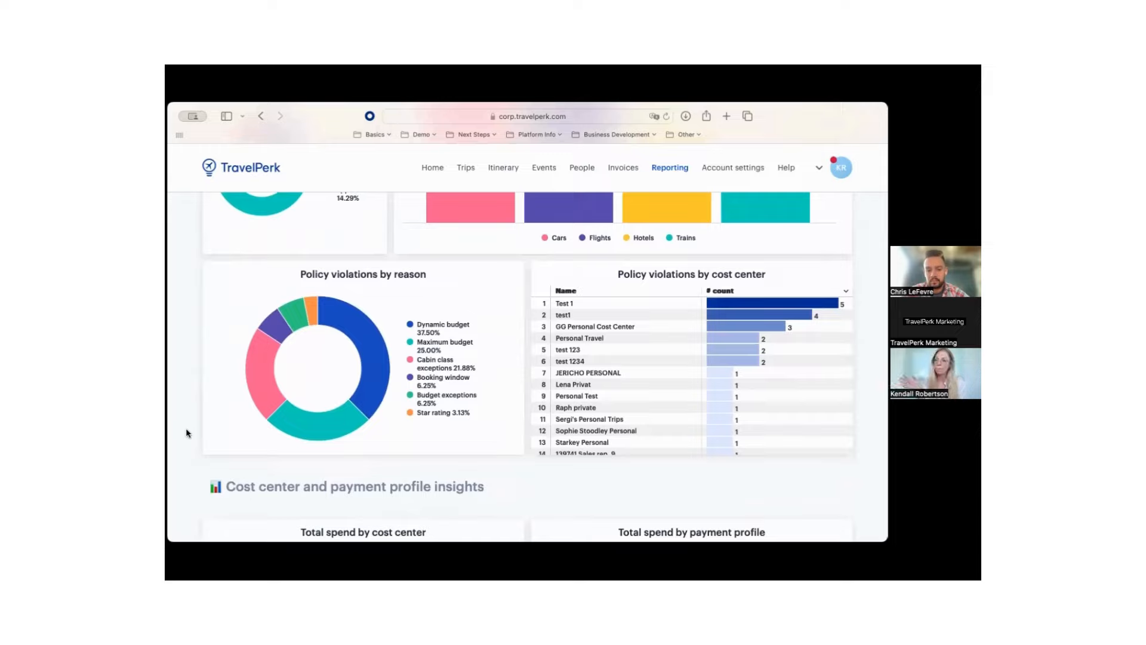
# Scroll past the cost center and payment profile spending tables to the Cancellations section.
pyautogui.scroll(-3)
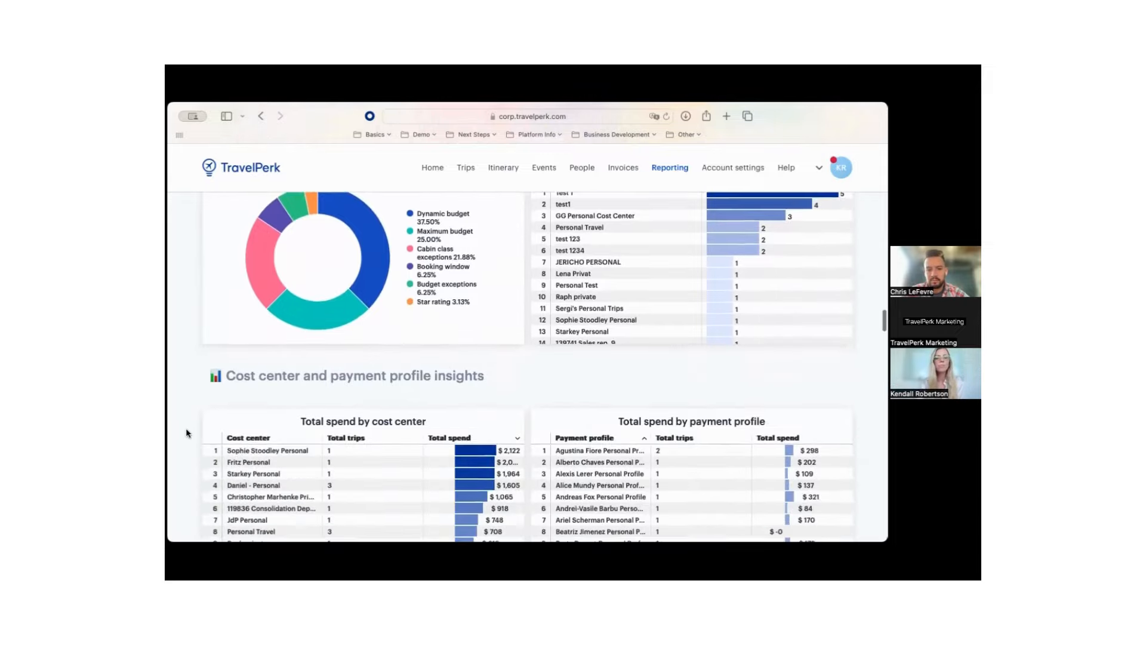
pyautogui.scroll(-3)
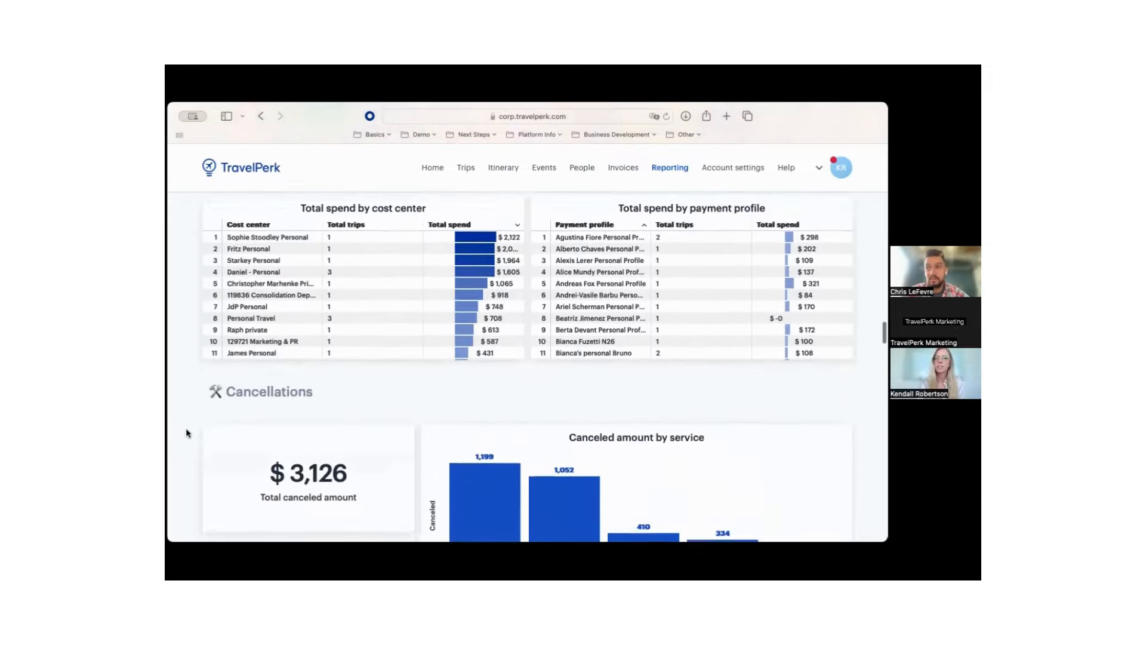
pyautogui.scroll(-3)
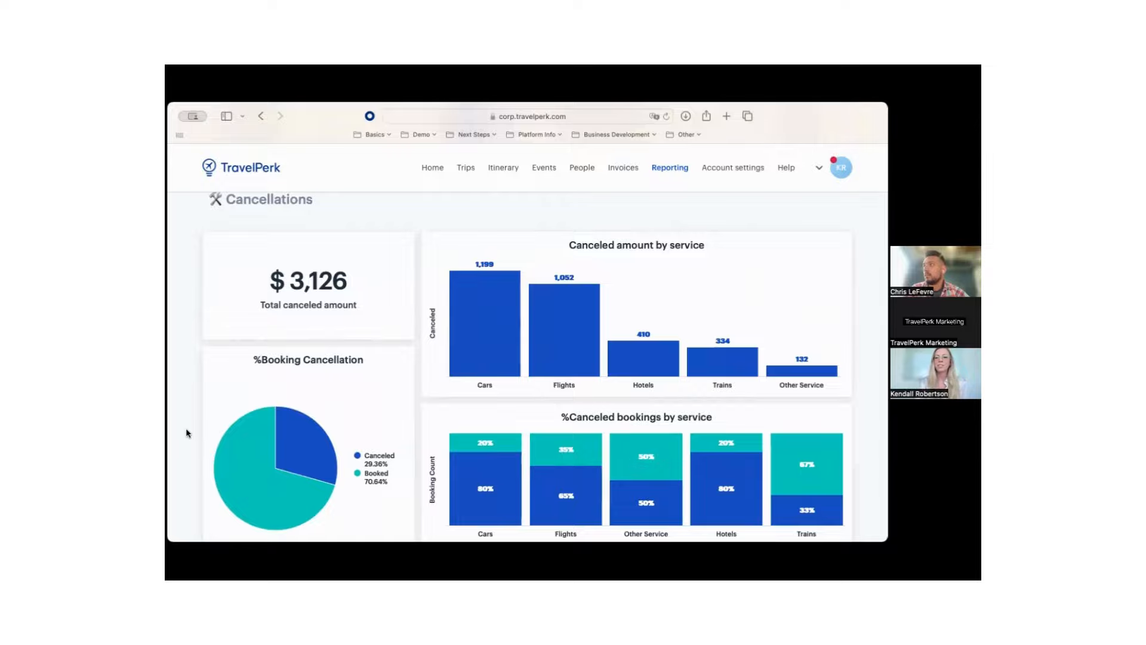
pyautogui.scroll(-3)
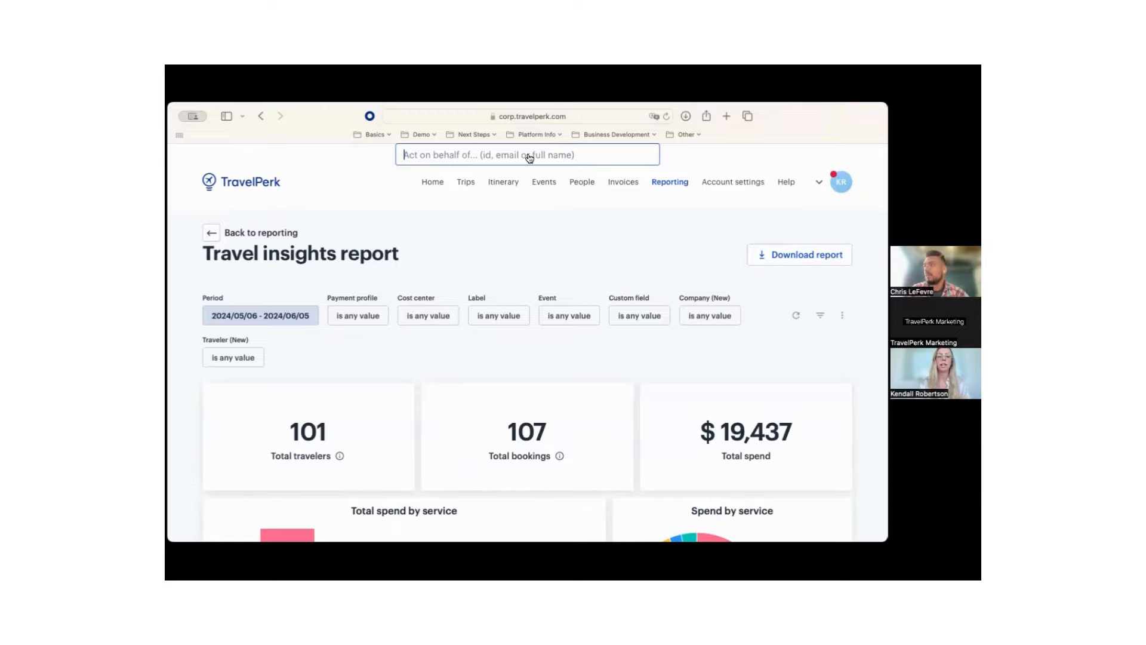
pyautogui.write('Kendall.r')
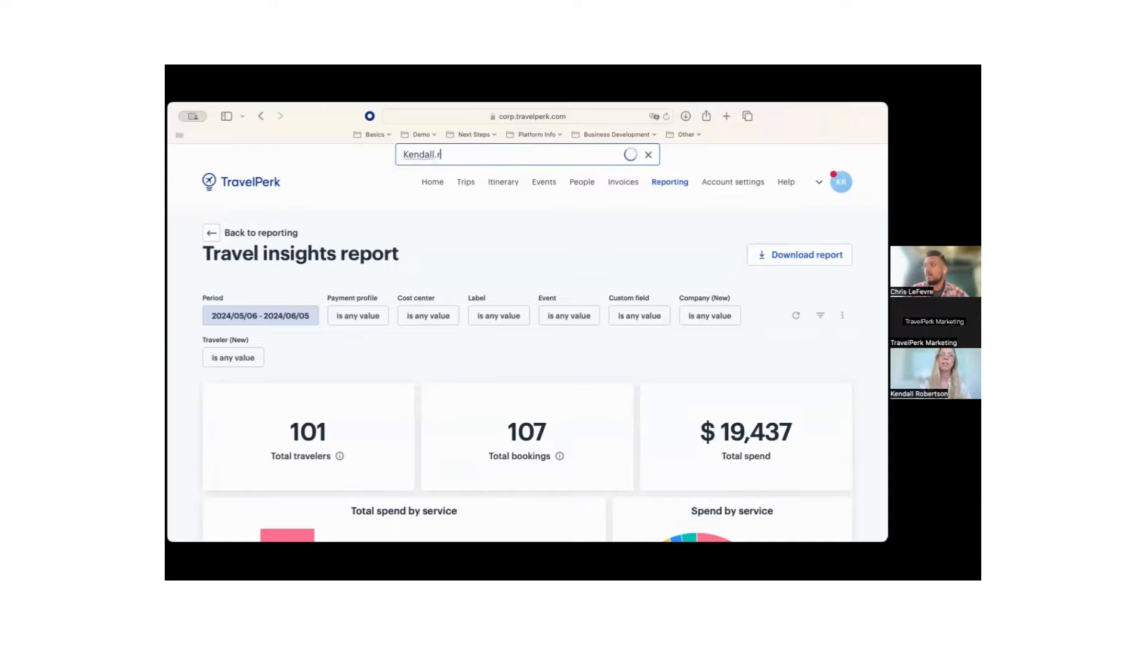
pyautogui.write('obertson')
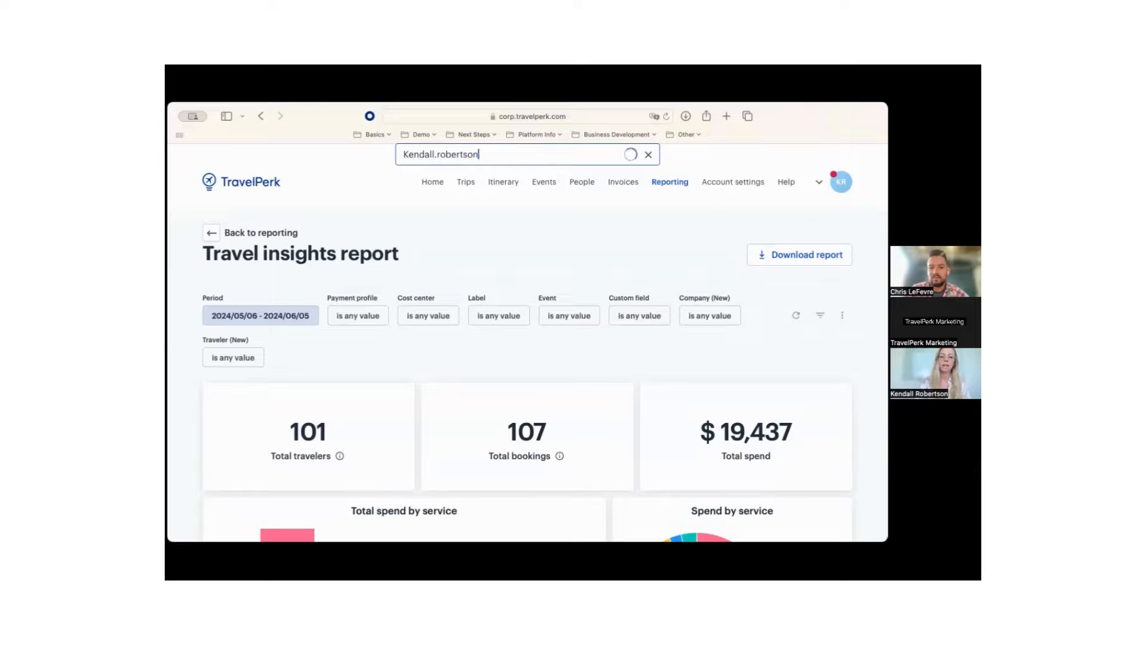
pyautogui.write('+trave')
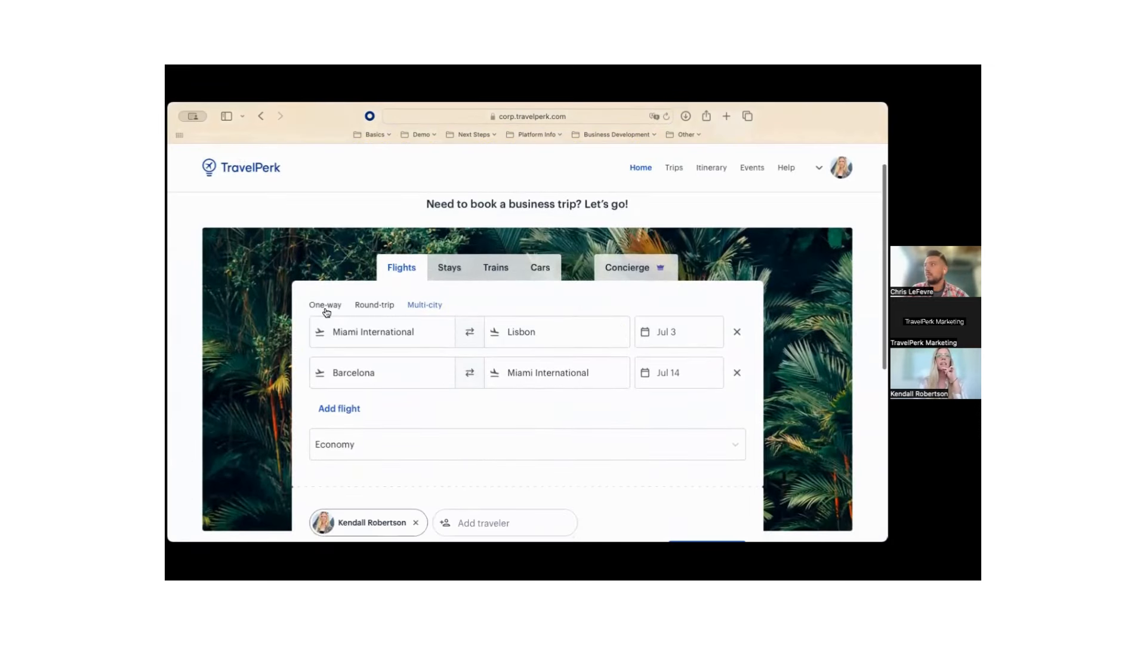
# Run a round-trip Miami International–Lisbon flight search for Jul 03–Jul 14.
pyautogui.click(374, 305)
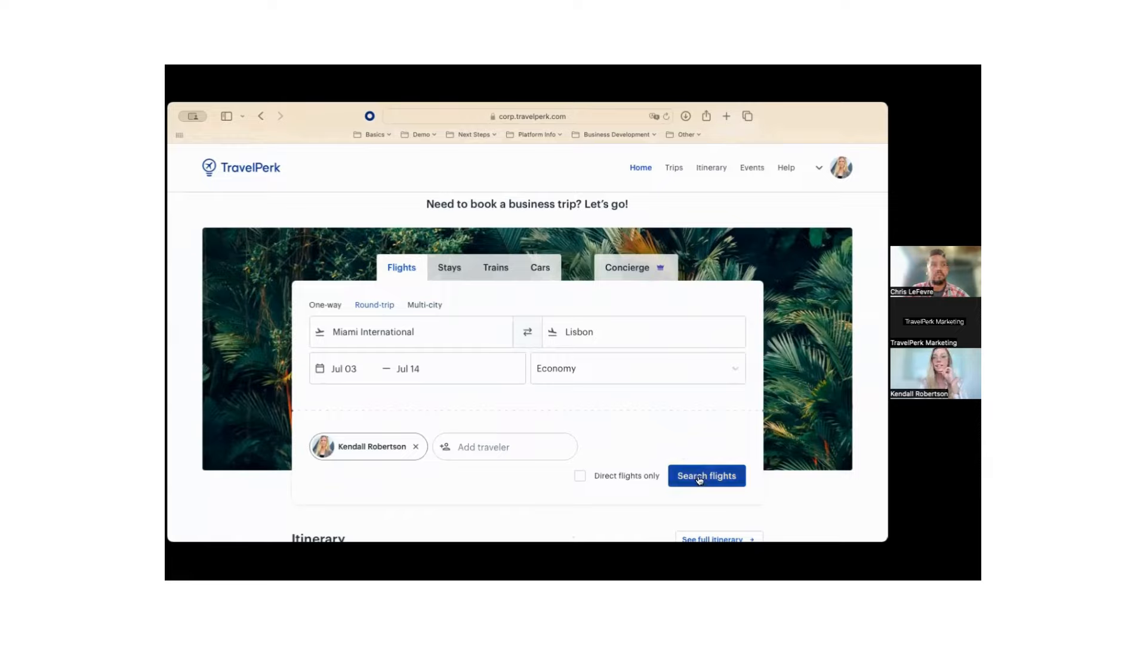
pyautogui.click(706, 476)
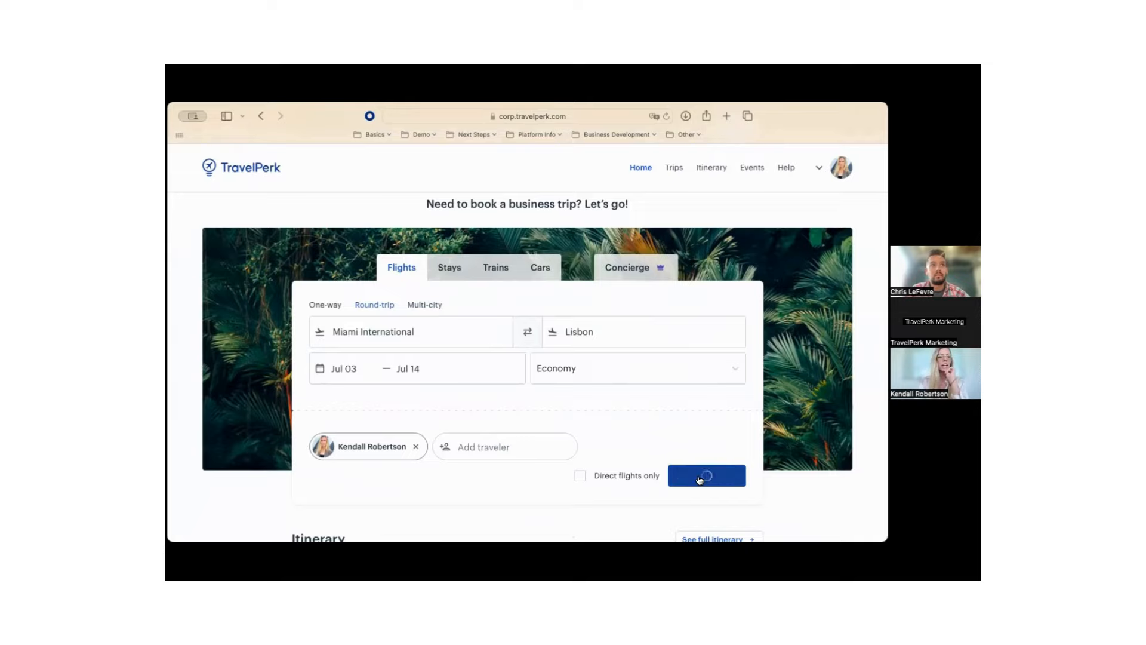
pyautogui.click(706, 475)
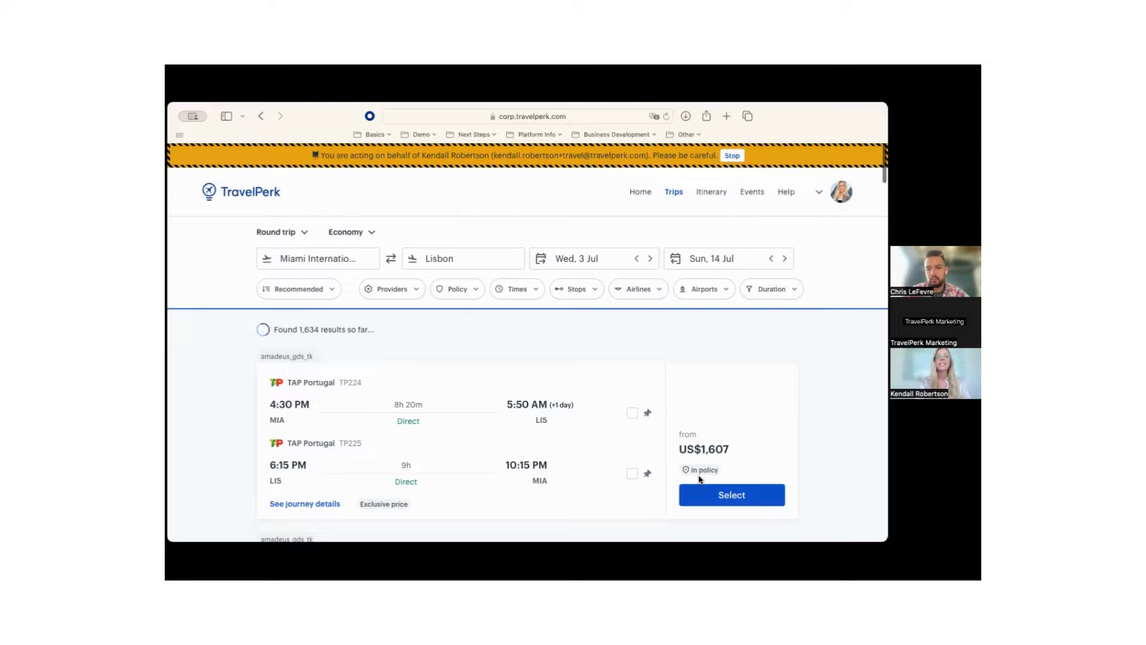
pyautogui.moveTo(792, 415)
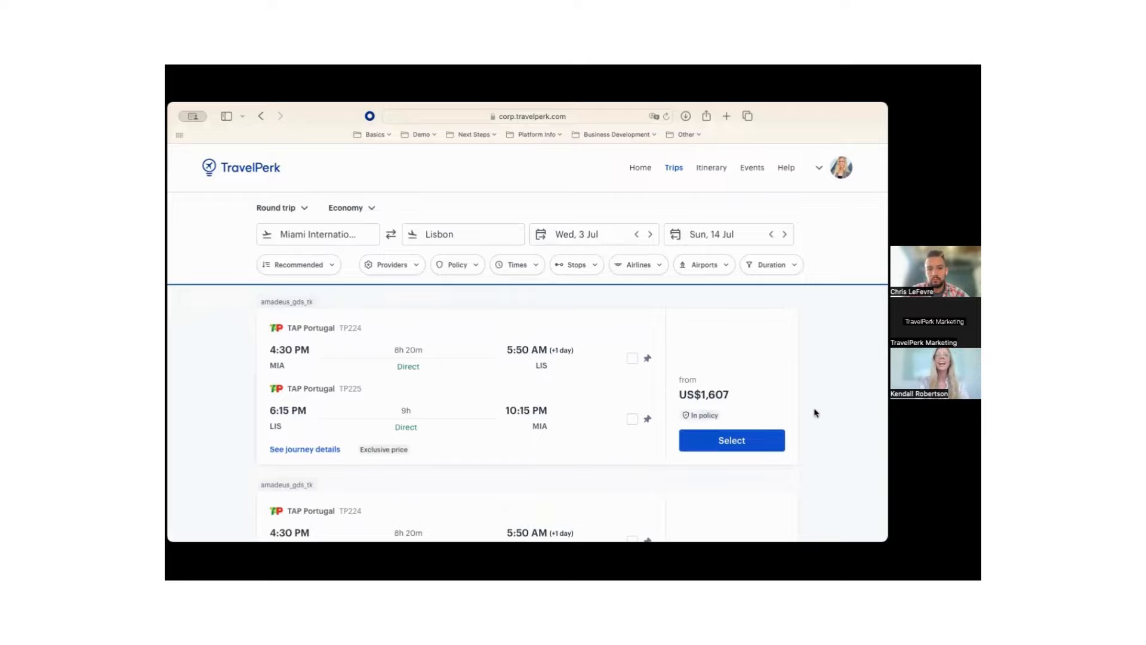
pyautogui.moveTo(789, 423)
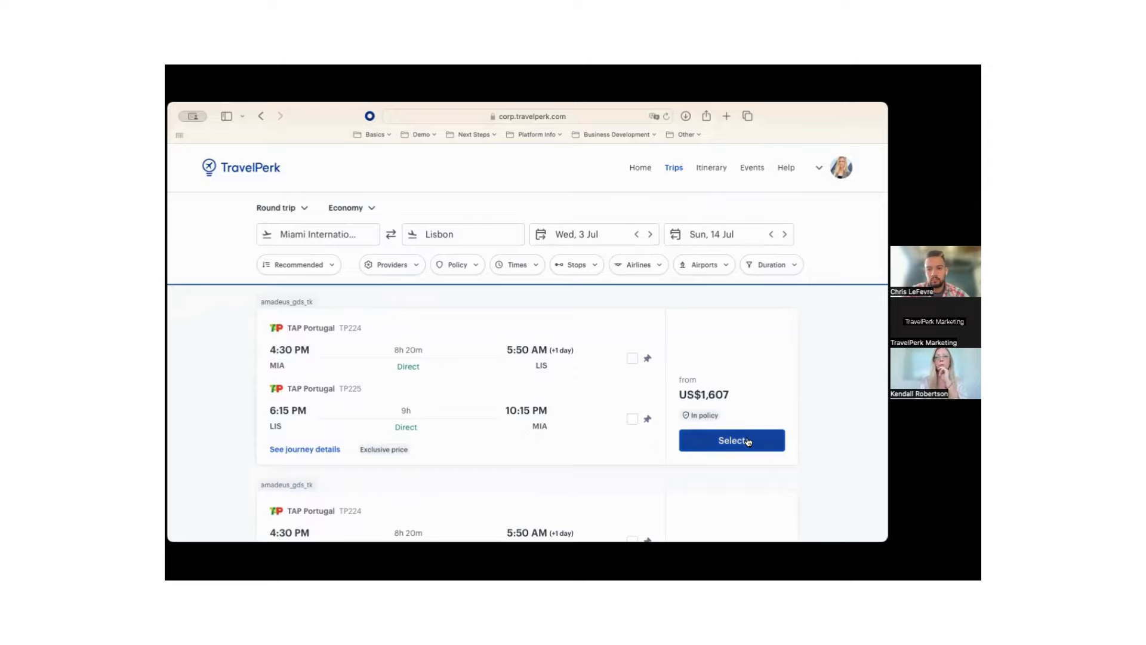
# Select the TAP Portugal result and choose its Basic (L) fare at US$1,546.
pyautogui.click(731, 439)
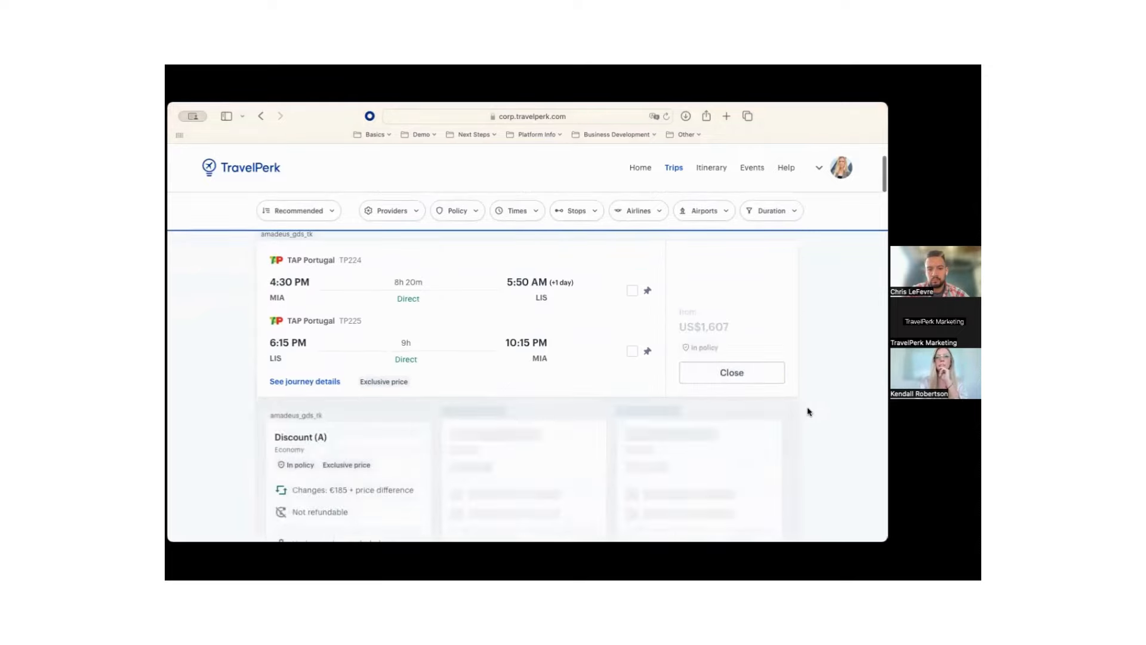
pyautogui.scroll(-3)
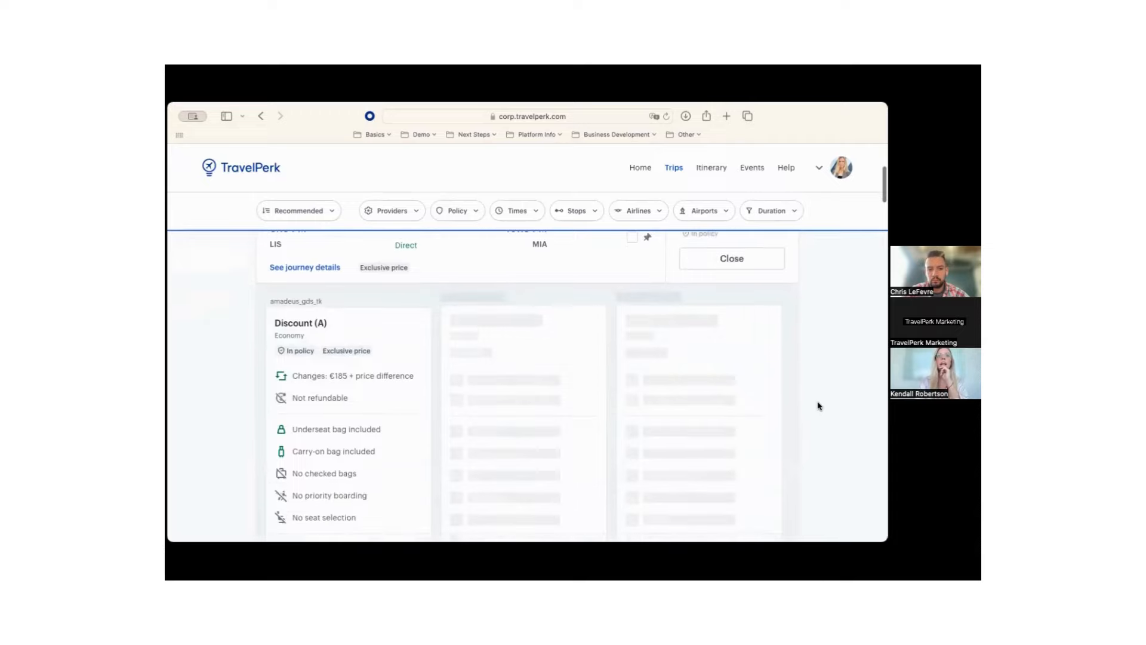
pyautogui.scroll(3)
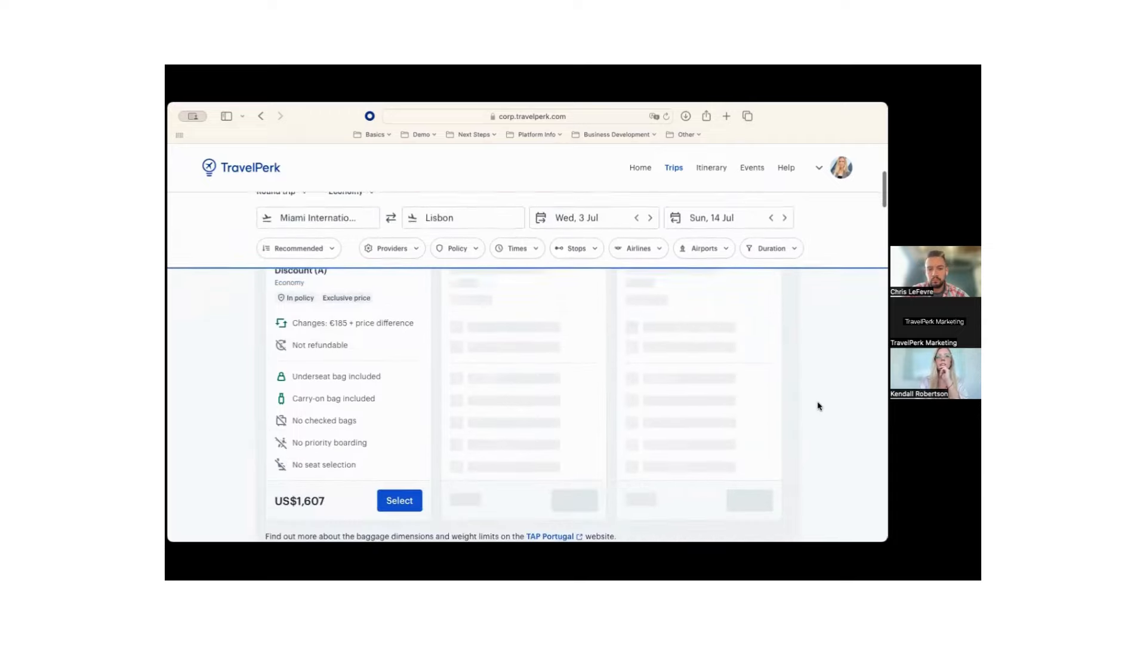
pyautogui.scroll(3)
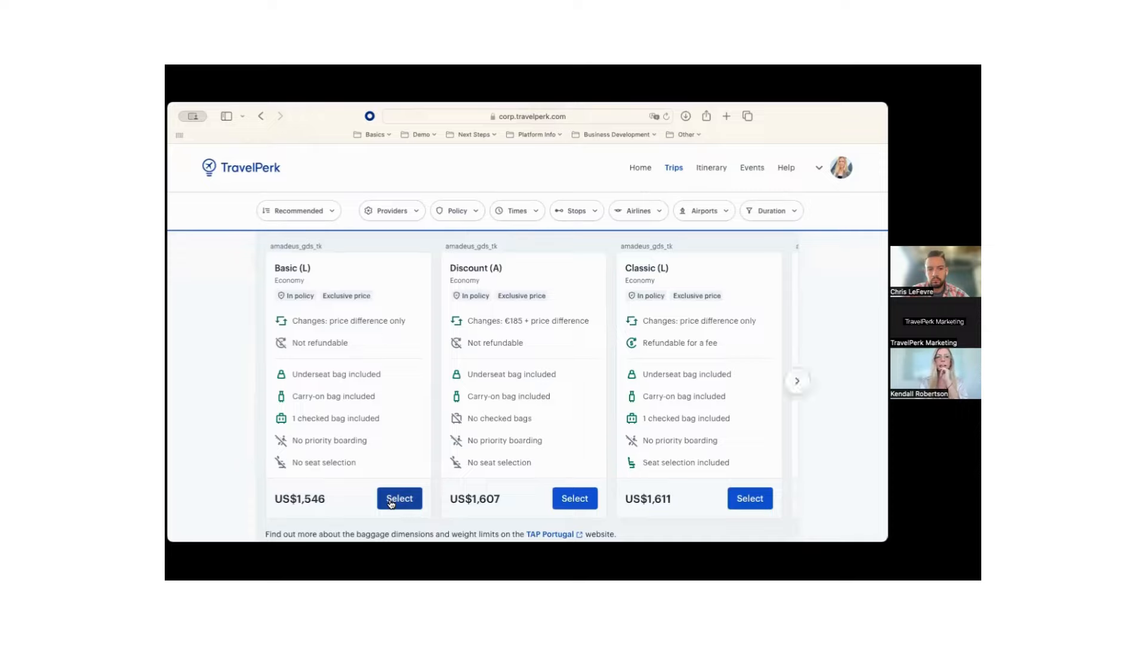
pyautogui.click(399, 498)
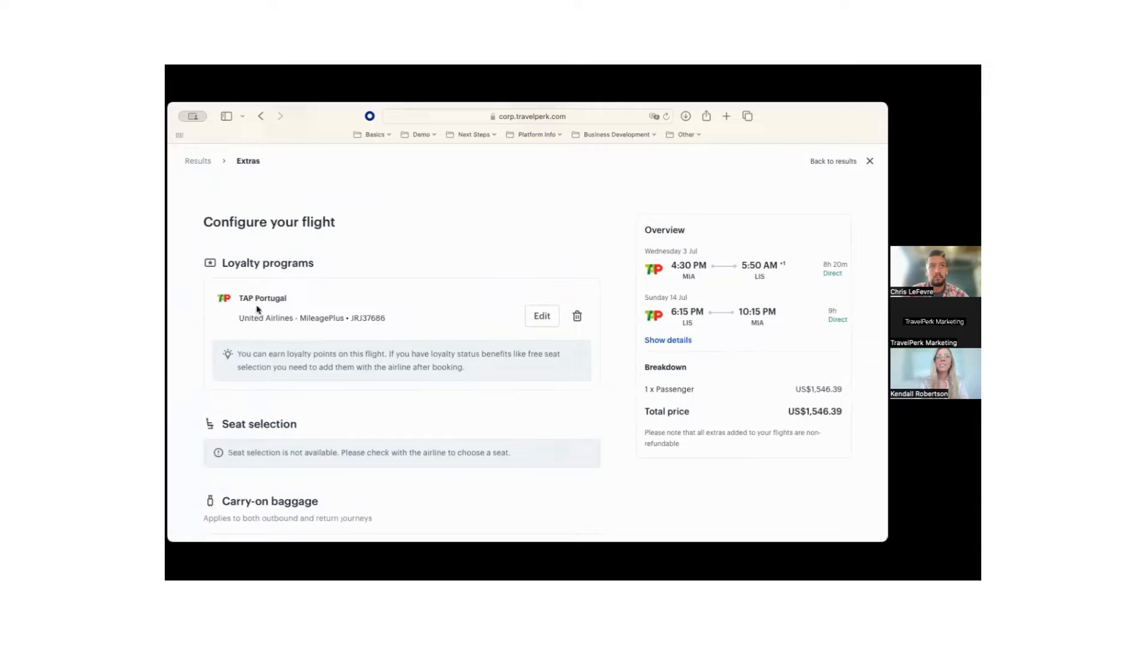
pyautogui.moveTo(341, 310)
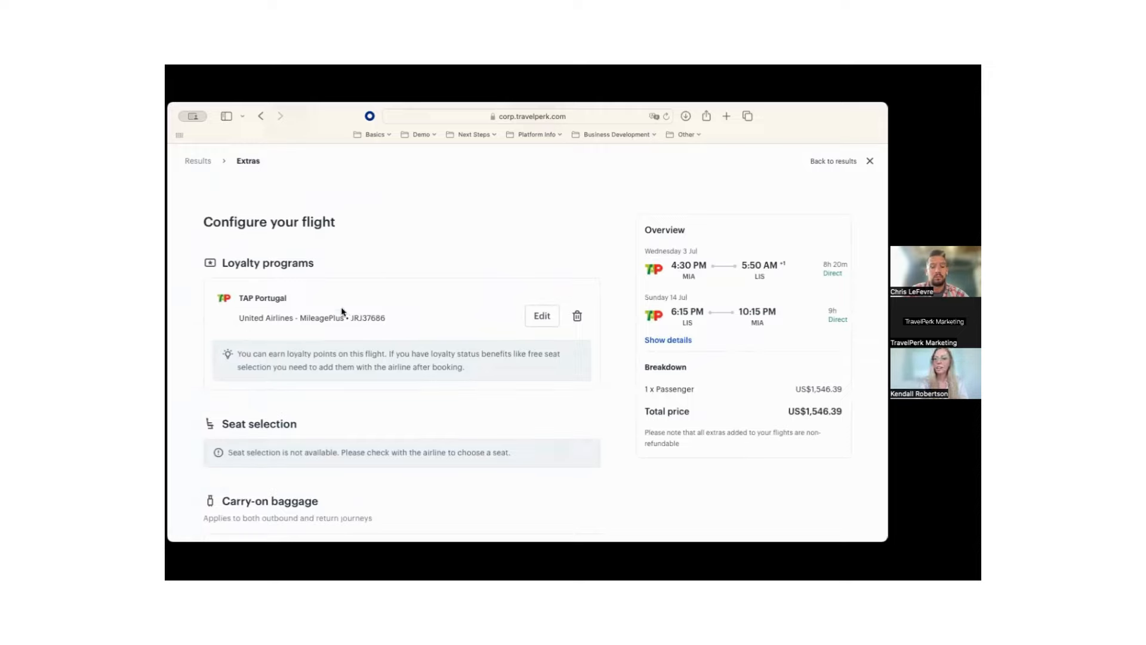
# Add the configured TAP Portugal flight with carry-on bundle and one checked bag to the trip.
pyautogui.scroll(-3)
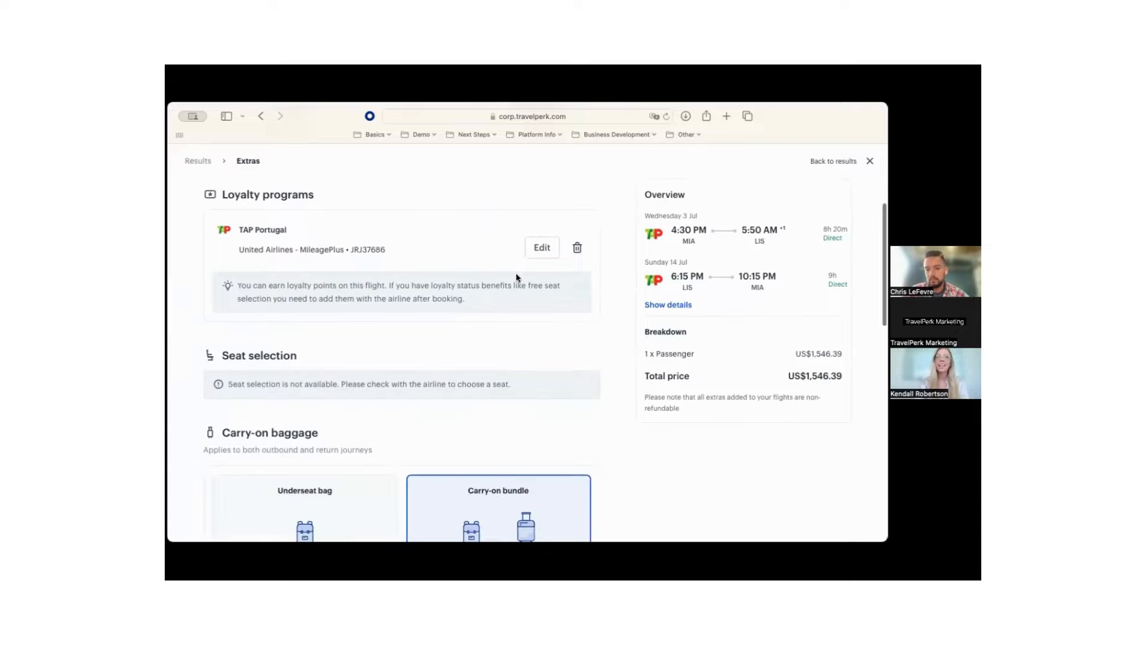
pyautogui.scroll(-3)
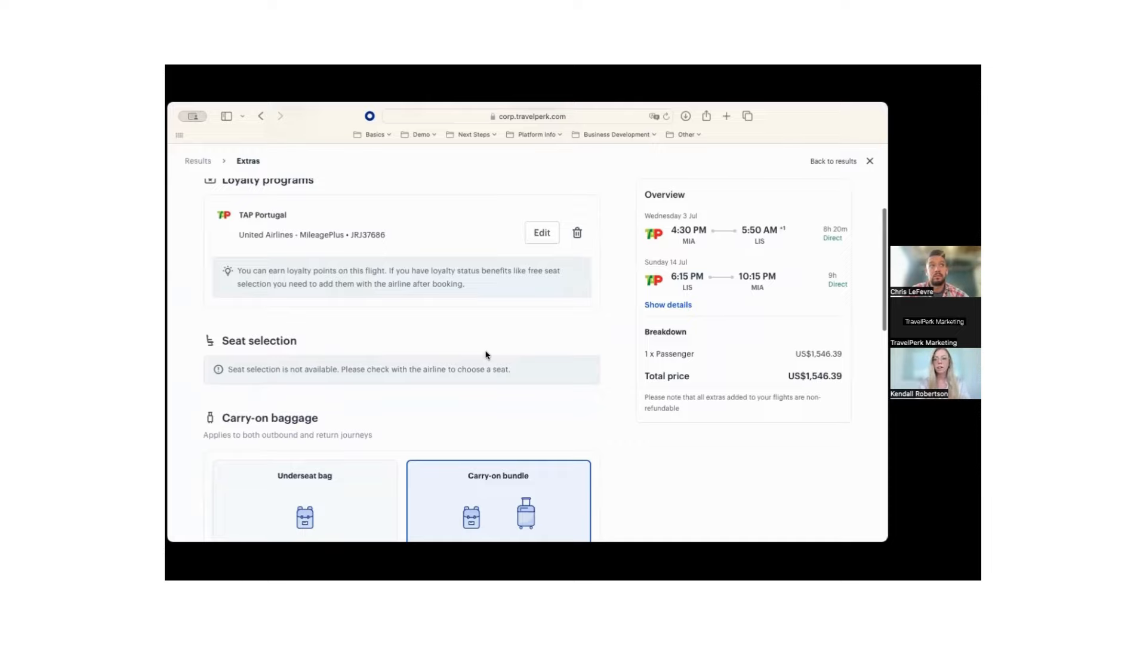
pyautogui.scroll(-3)
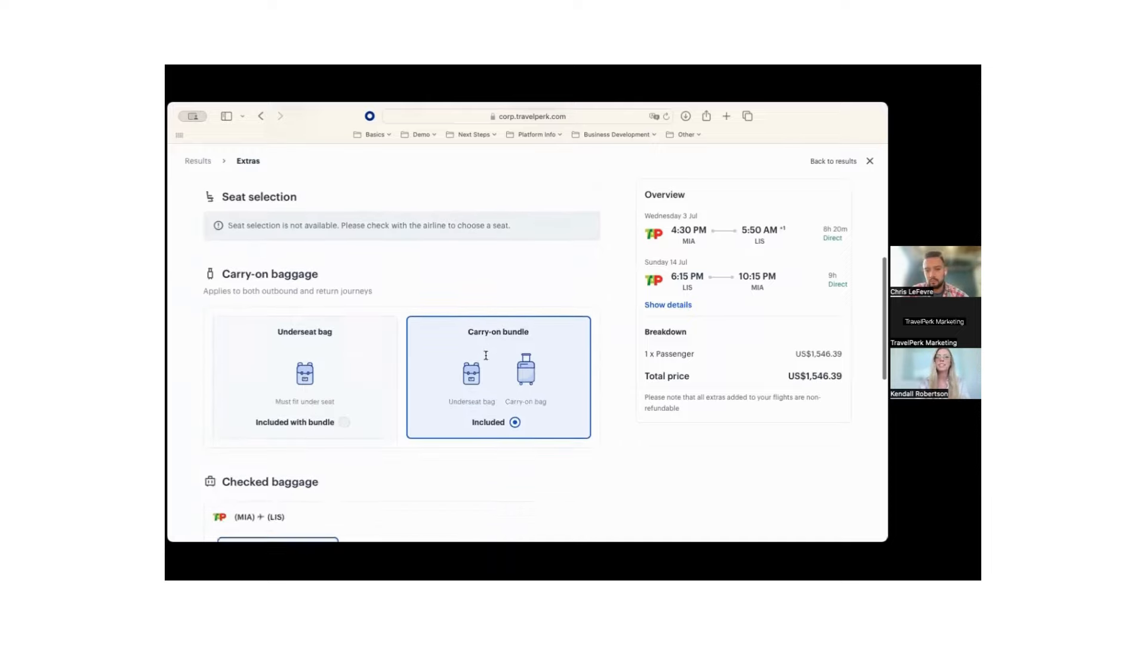
pyautogui.scroll(-3)
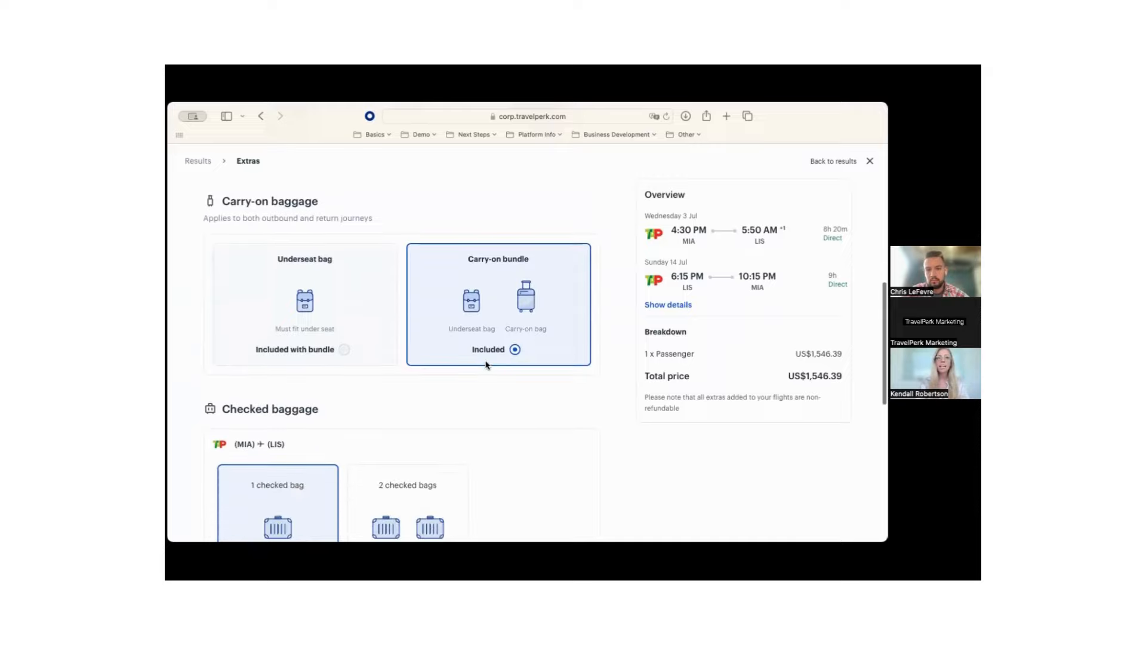
pyautogui.scroll(-3)
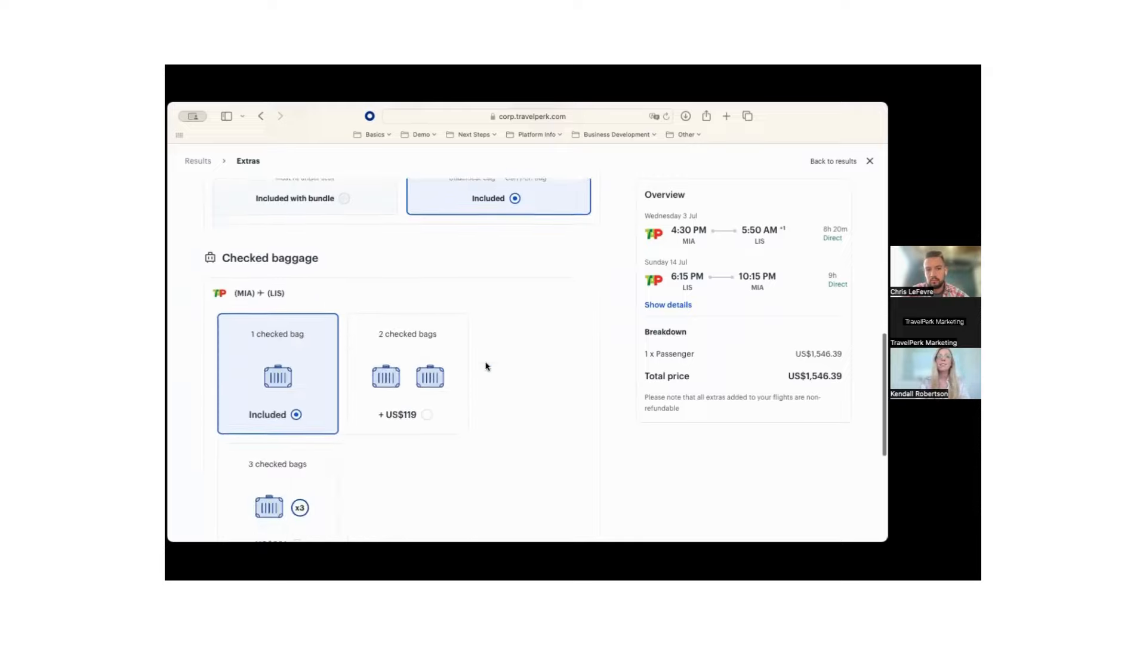
pyautogui.scroll(-3)
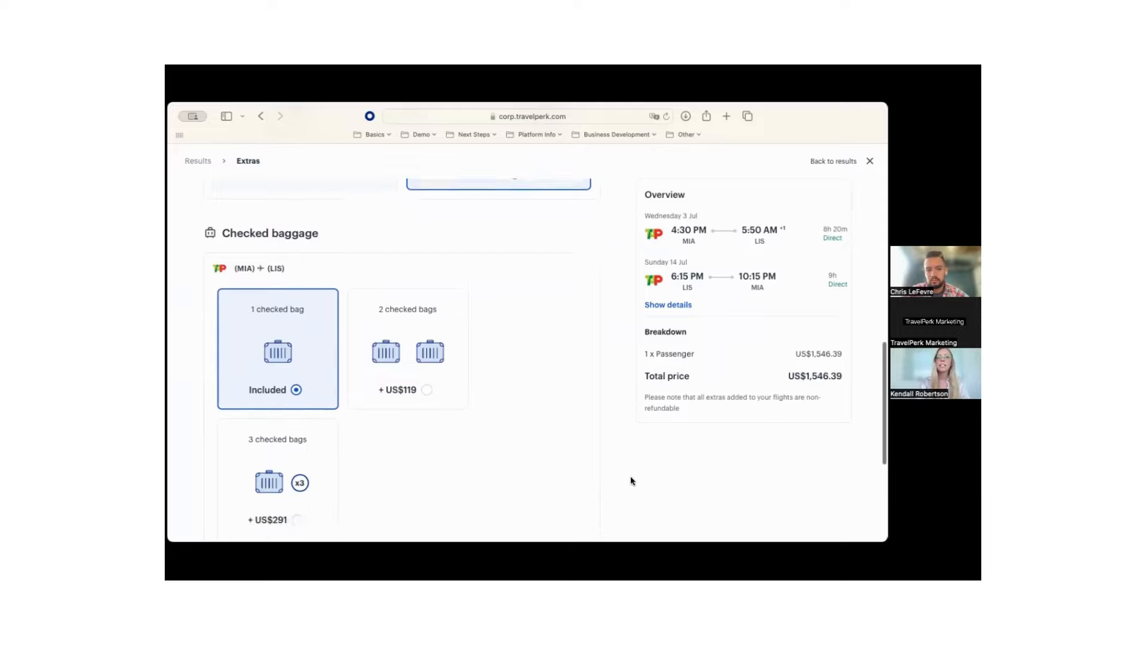
pyautogui.scroll(-3)
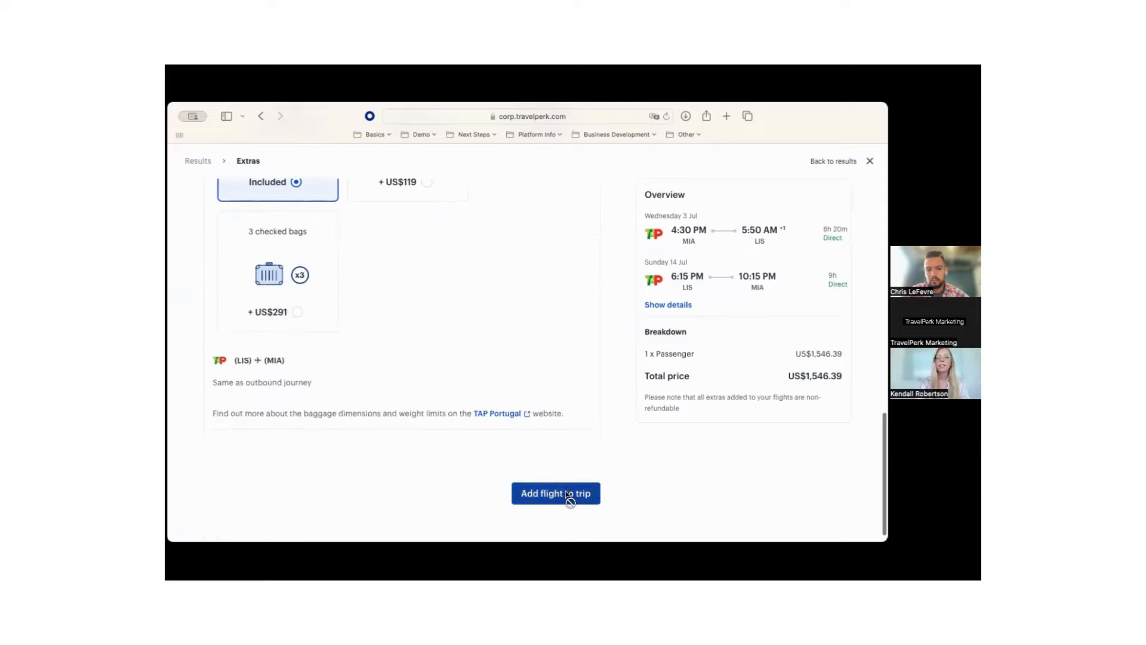
pyautogui.click(556, 493)
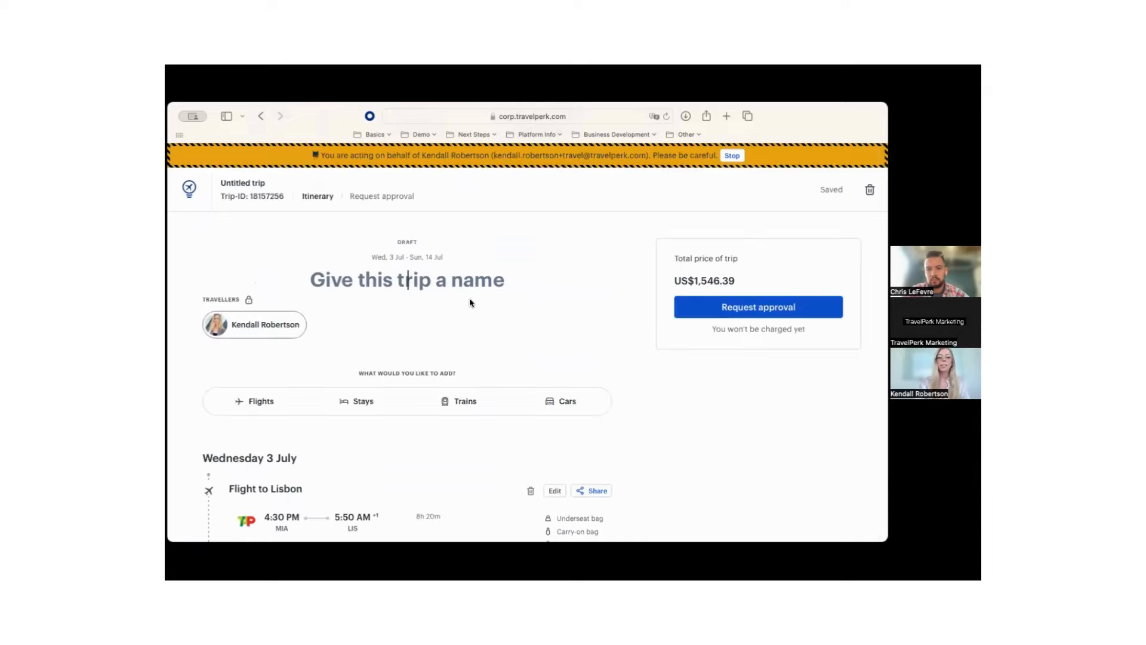
# Name the draft trip 'Test', keeping the Lisbon flight at US$1,546.39.
pyautogui.write('Test')
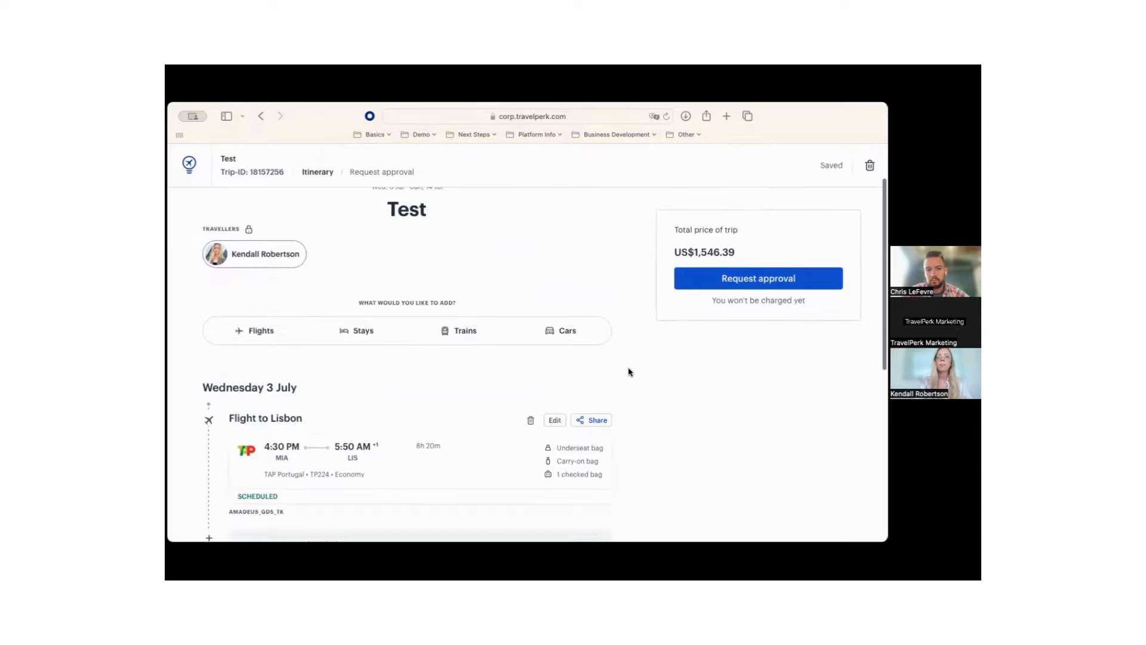
pyautogui.moveTo(560, 347)
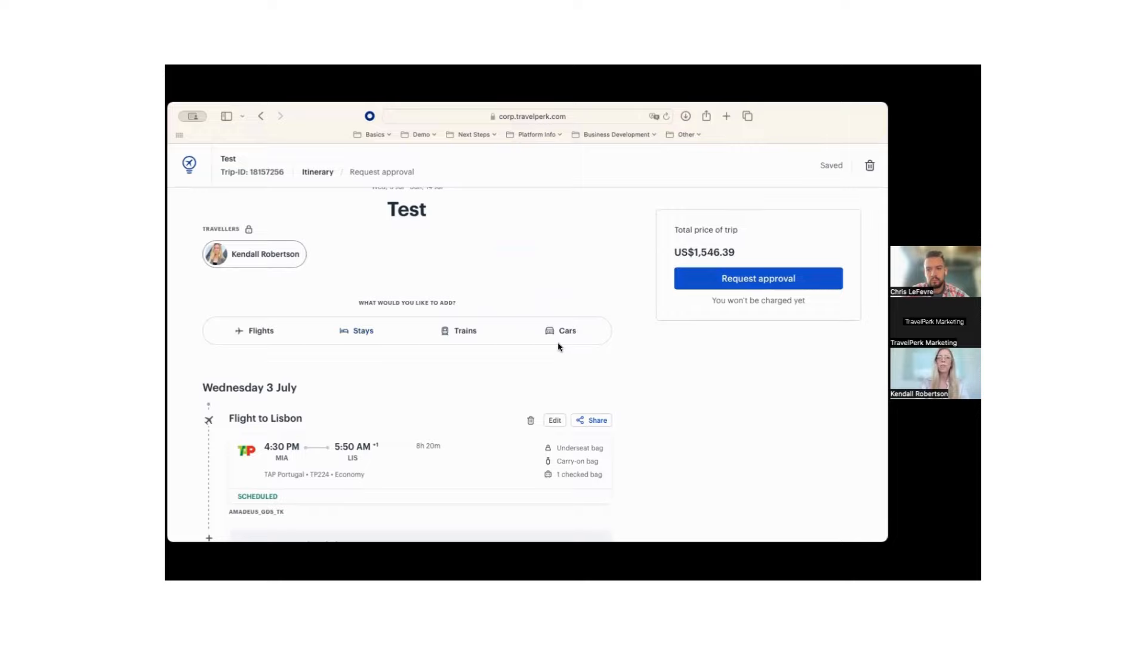
pyautogui.moveTo(361, 330)
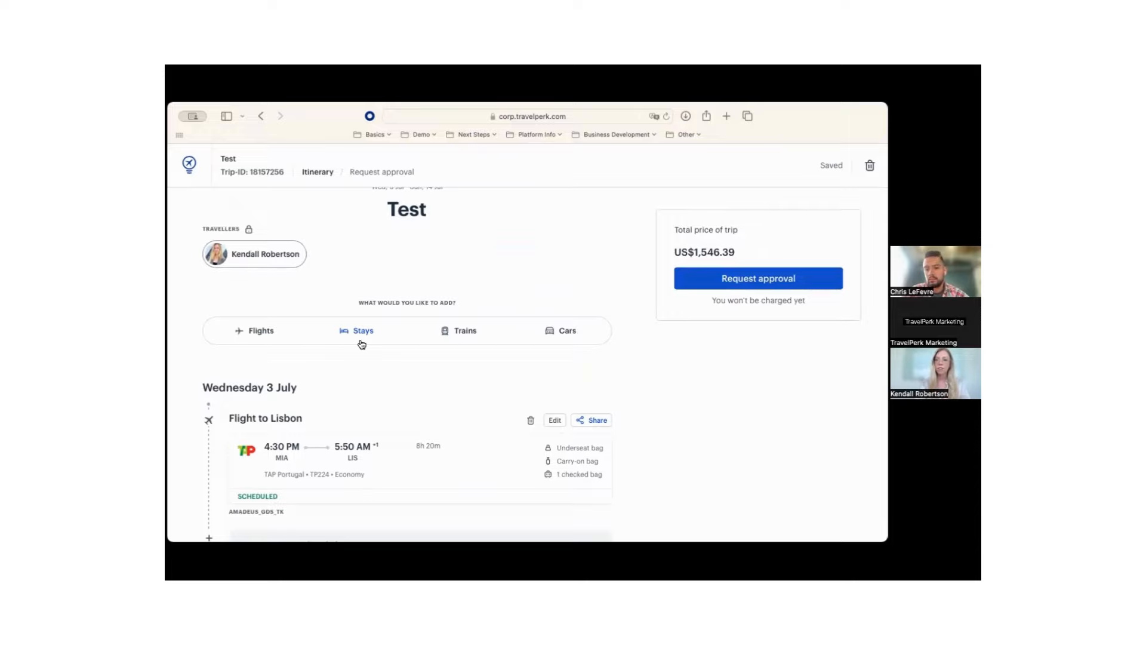
pyautogui.moveTo(515, 364)
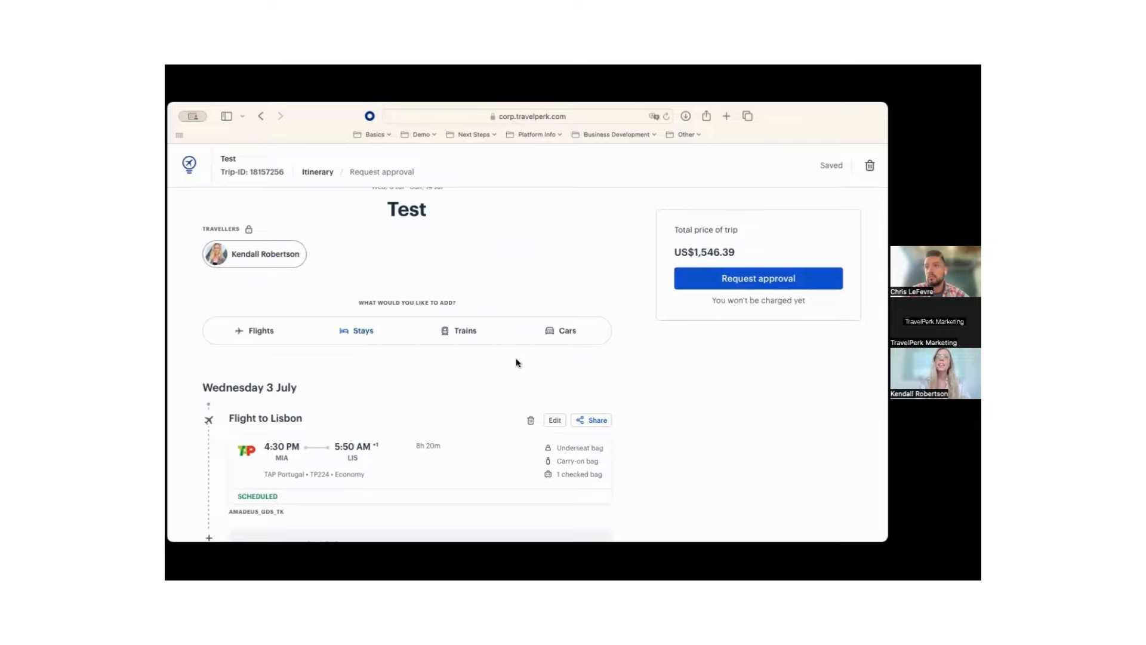
pyautogui.moveTo(565, 341)
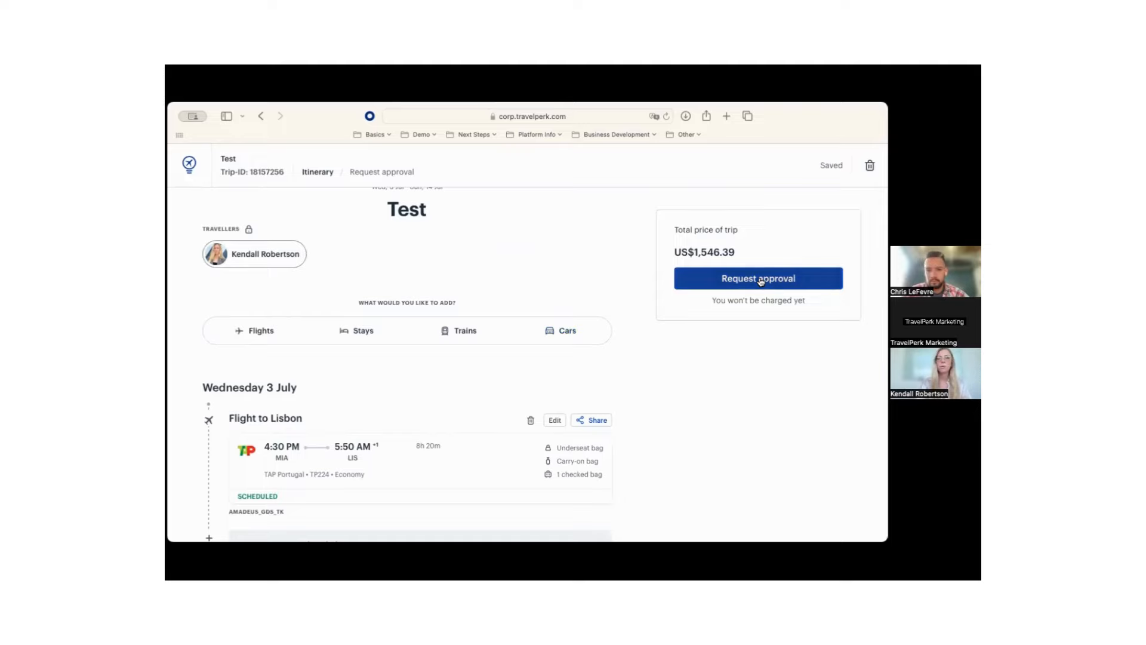
# Request approval for the Test trip and review the Approval page down to Send approval request.
pyautogui.click(758, 278)
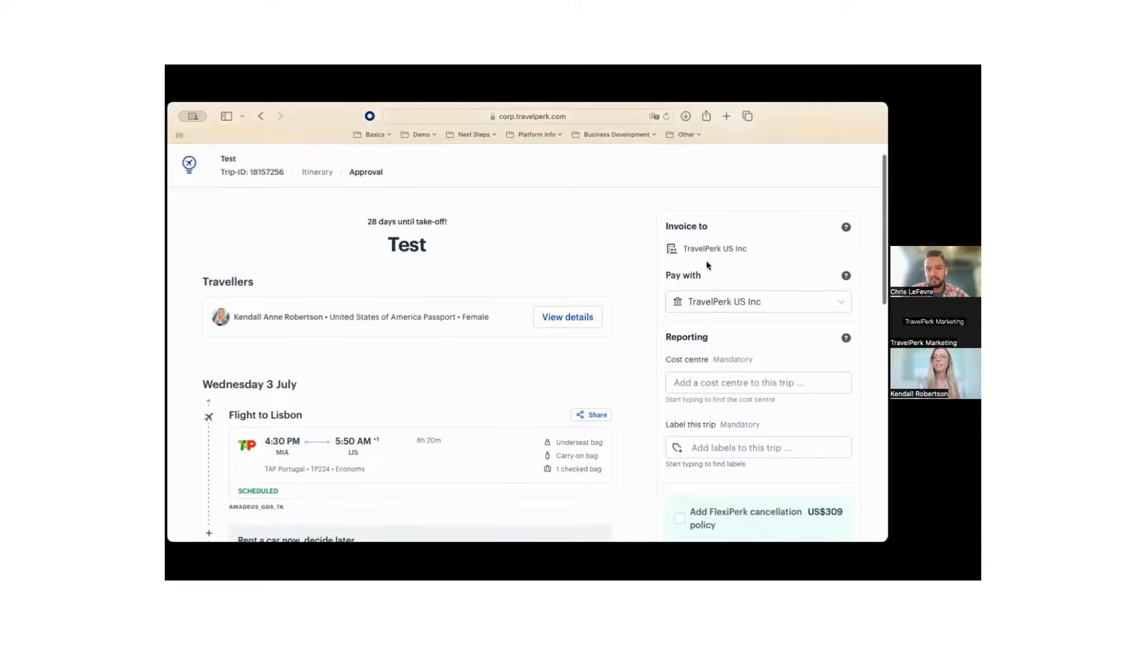
pyautogui.scroll(-3)
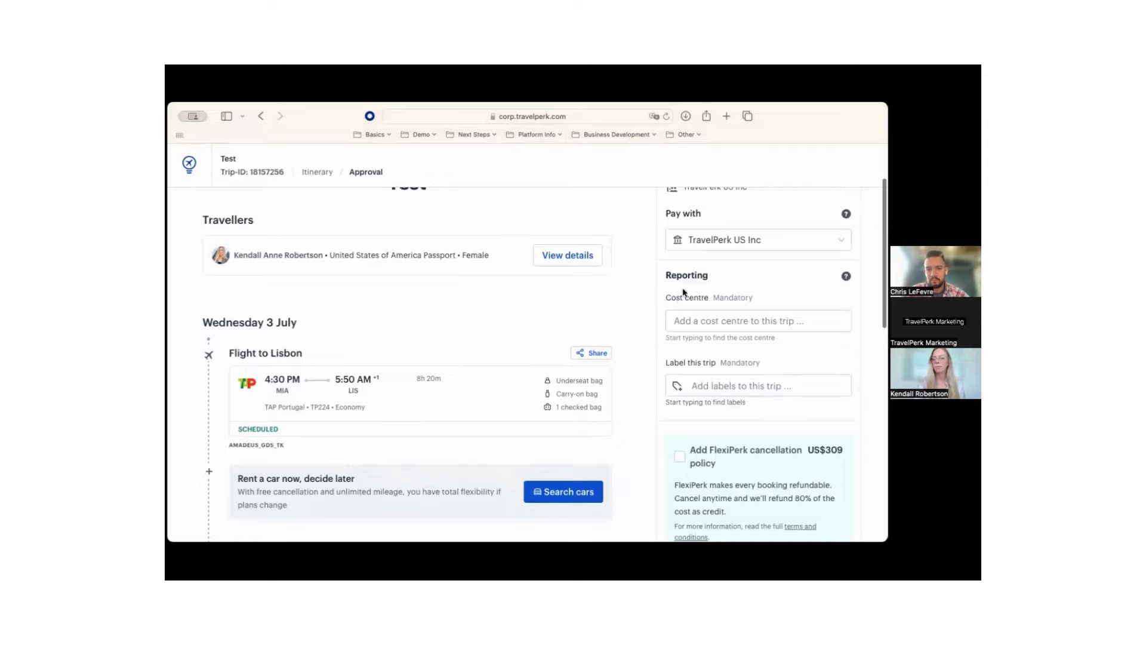
pyautogui.scroll(-3)
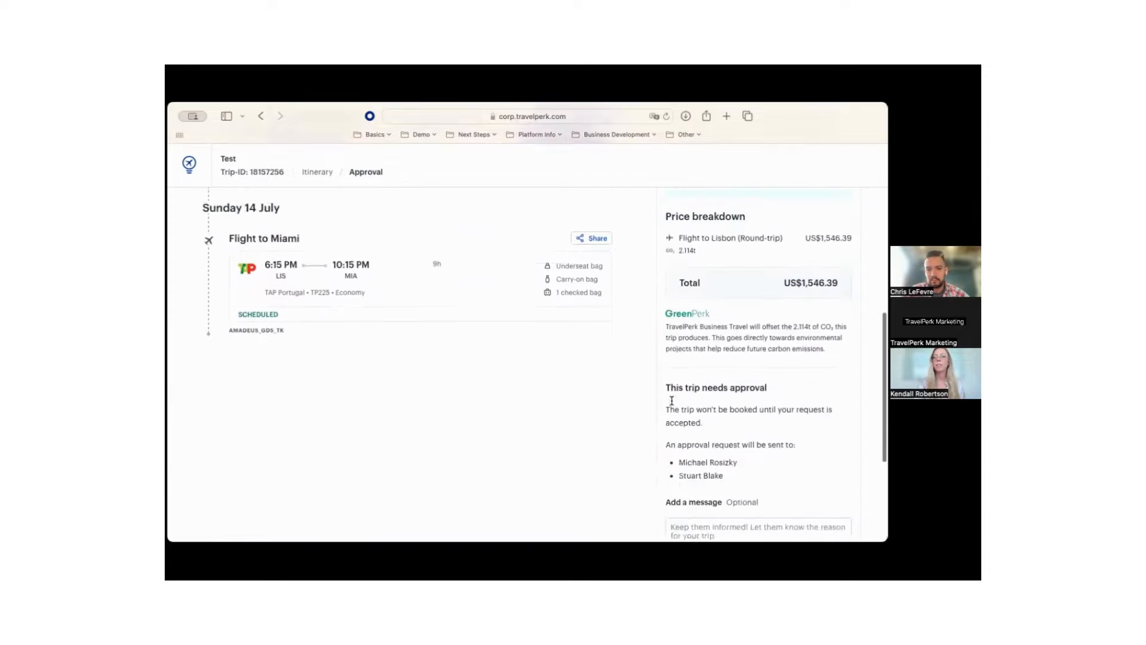
pyautogui.scroll(-3)
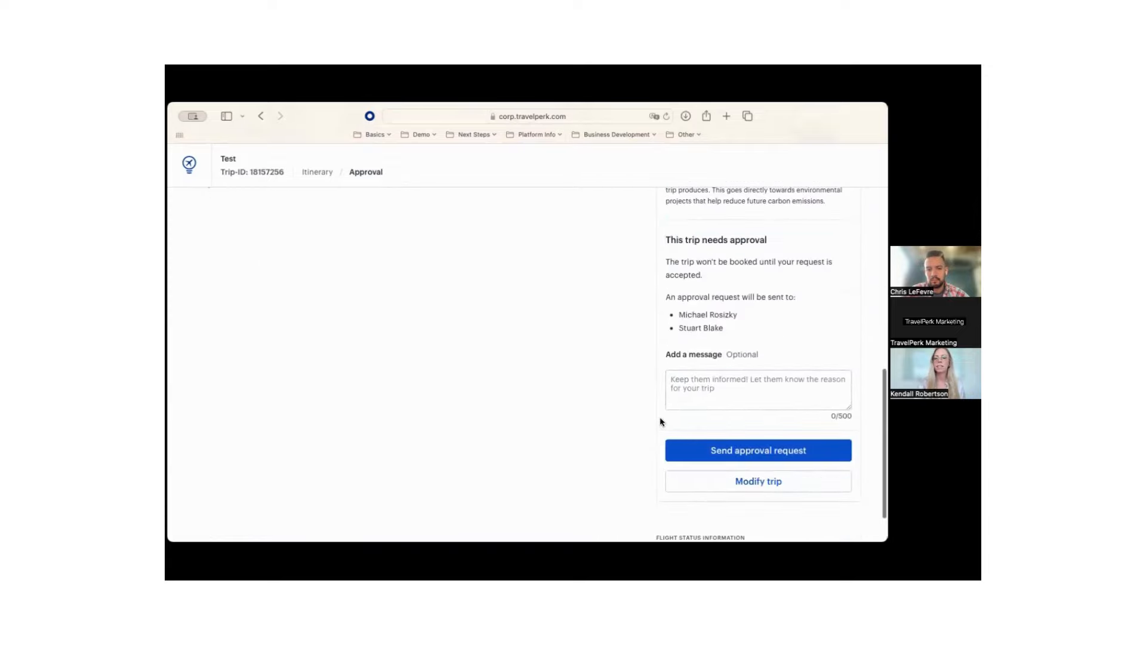
pyautogui.moveTo(593, 431)
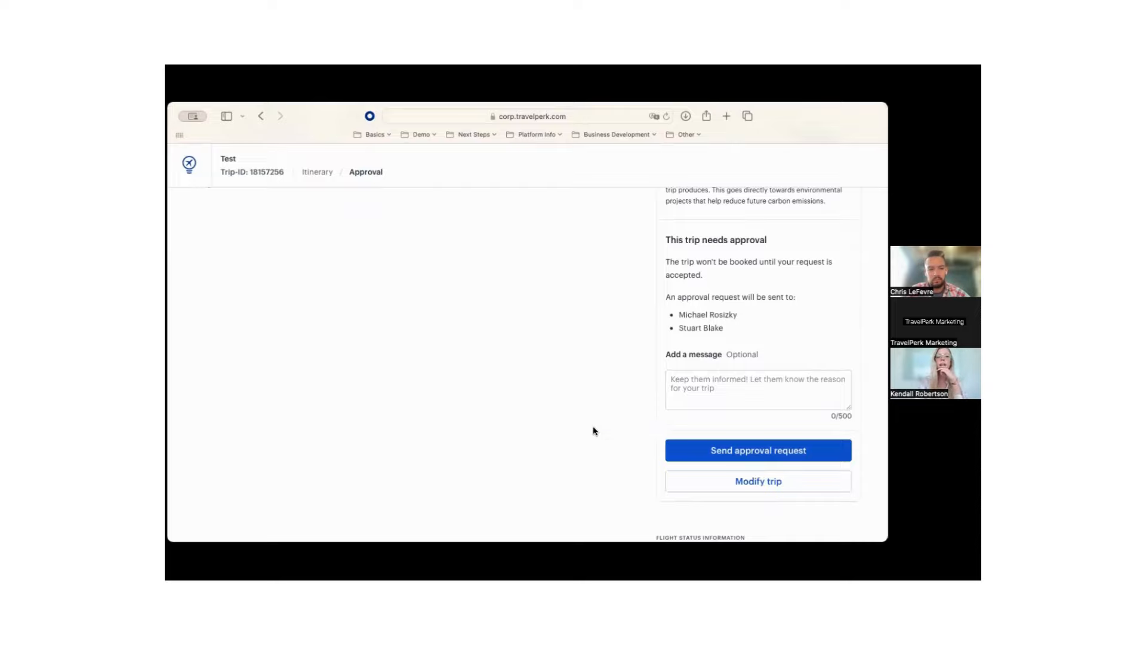
pyautogui.scroll(3)
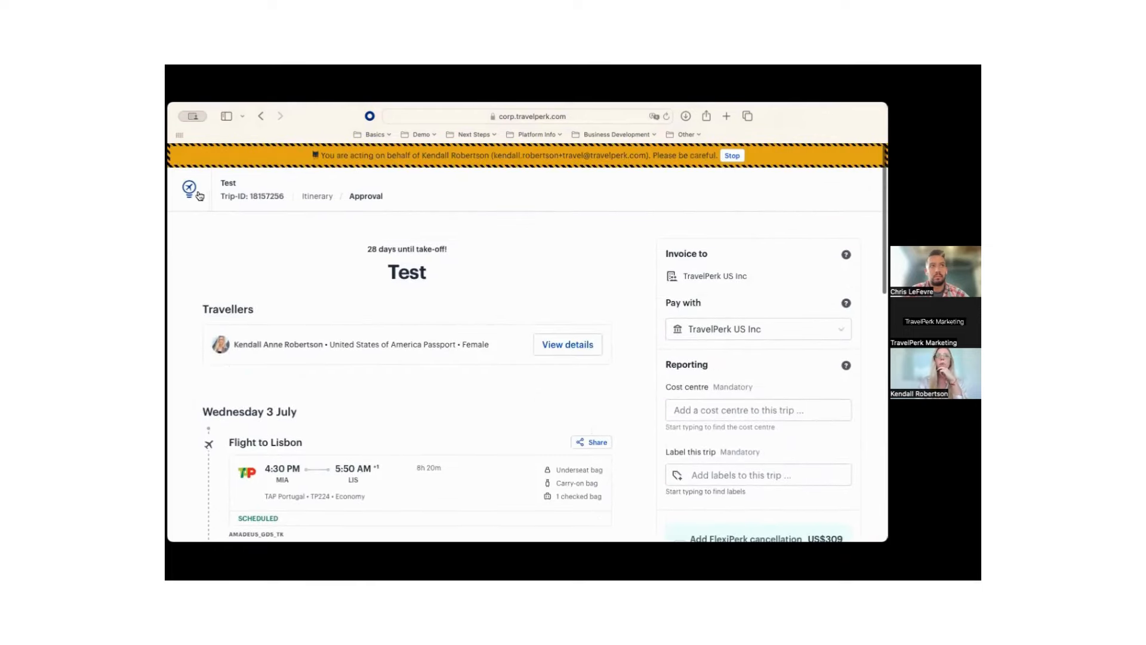
# Show the Trips list, checking Past then Upcoming with the WFA + Summer Party trip awaiting approval.
pyautogui.click(189, 191)
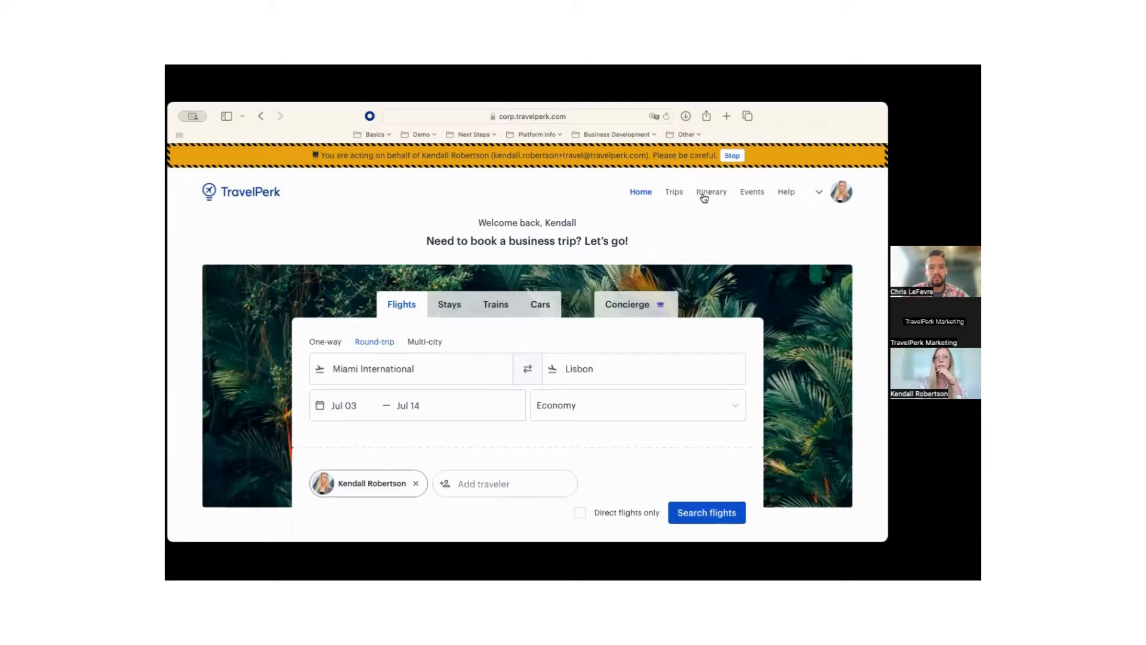
pyautogui.click(673, 188)
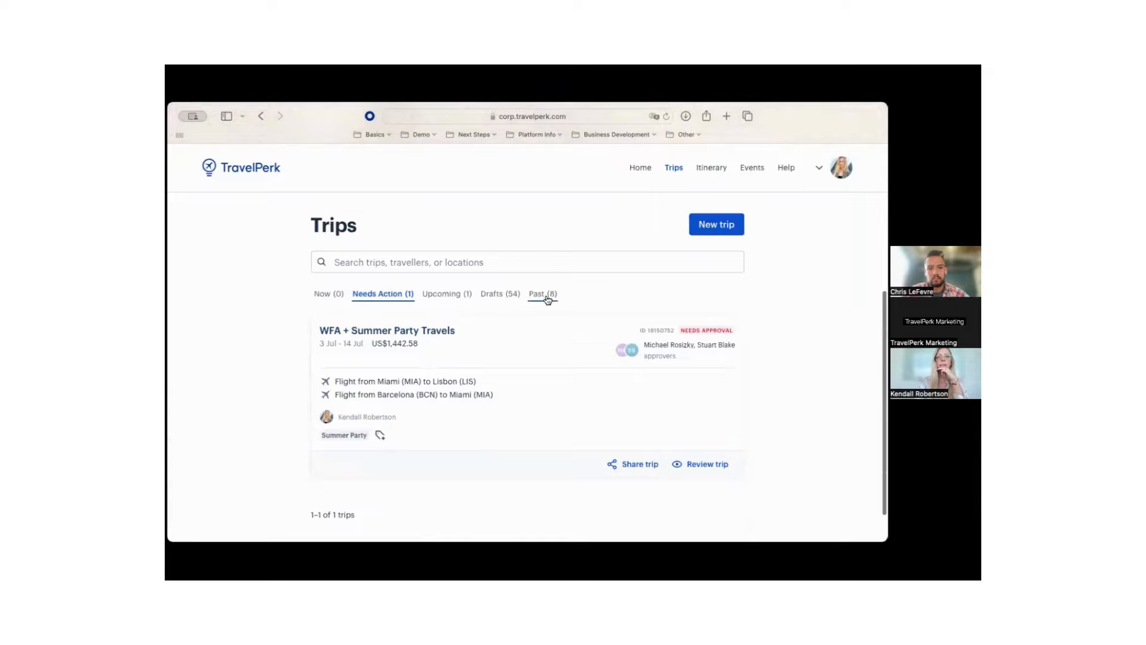
pyautogui.click(542, 293)
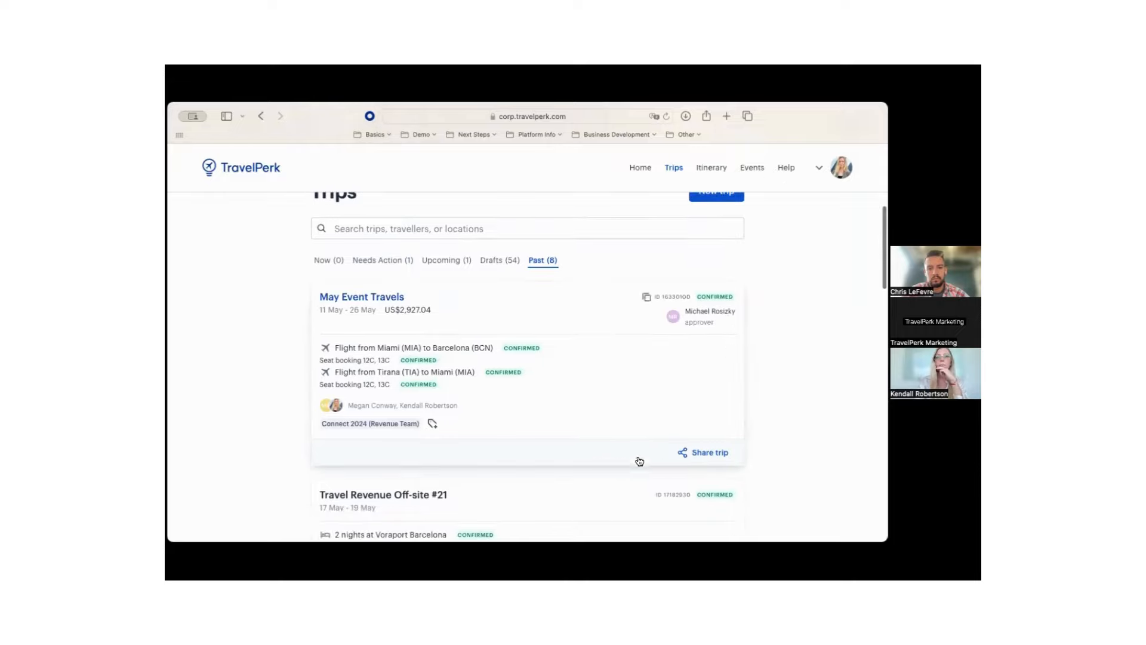
pyautogui.click(446, 260)
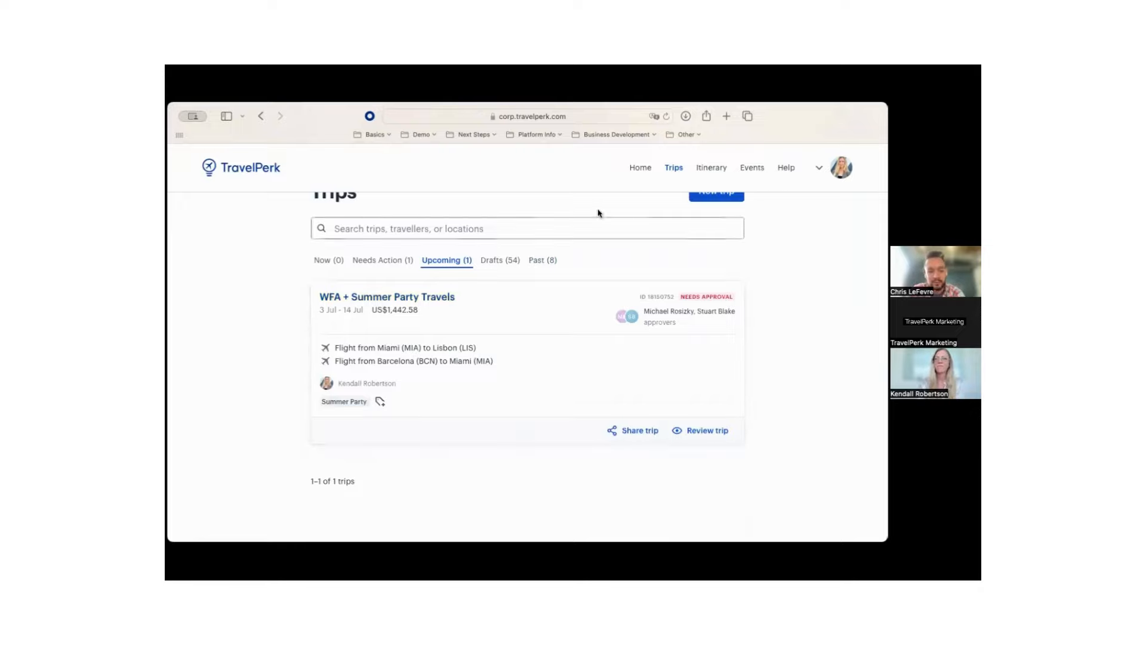
# Return to the booking home page with the Miami–Lisbon round-trip search still filled in.
pyautogui.click(640, 167)
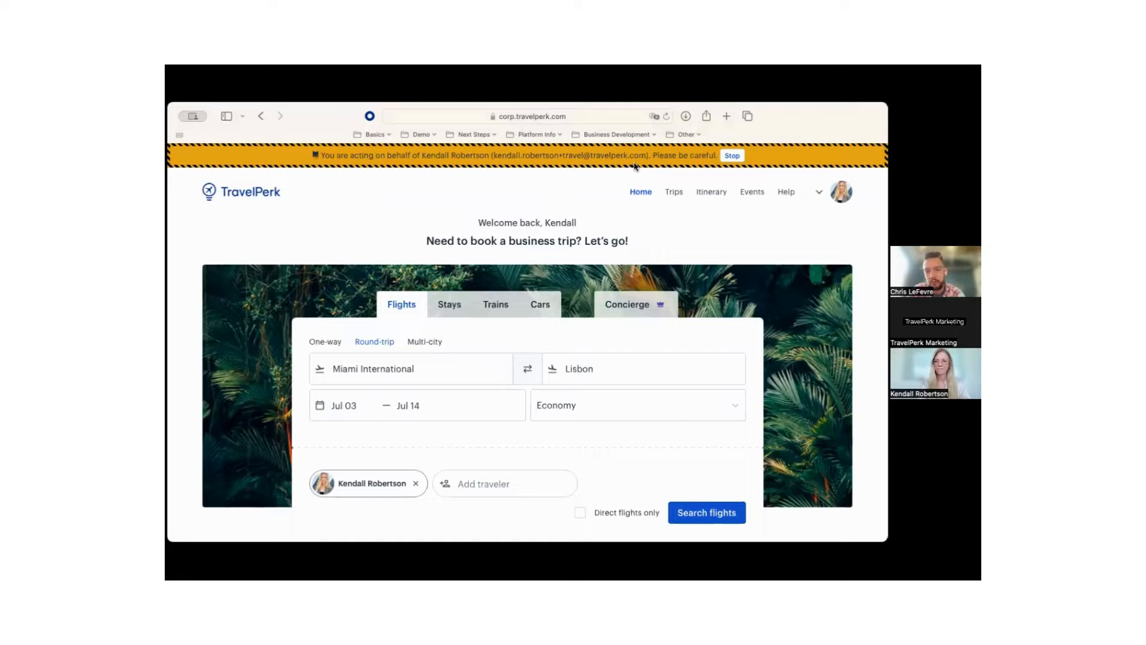
pyautogui.moveTo(709, 164)
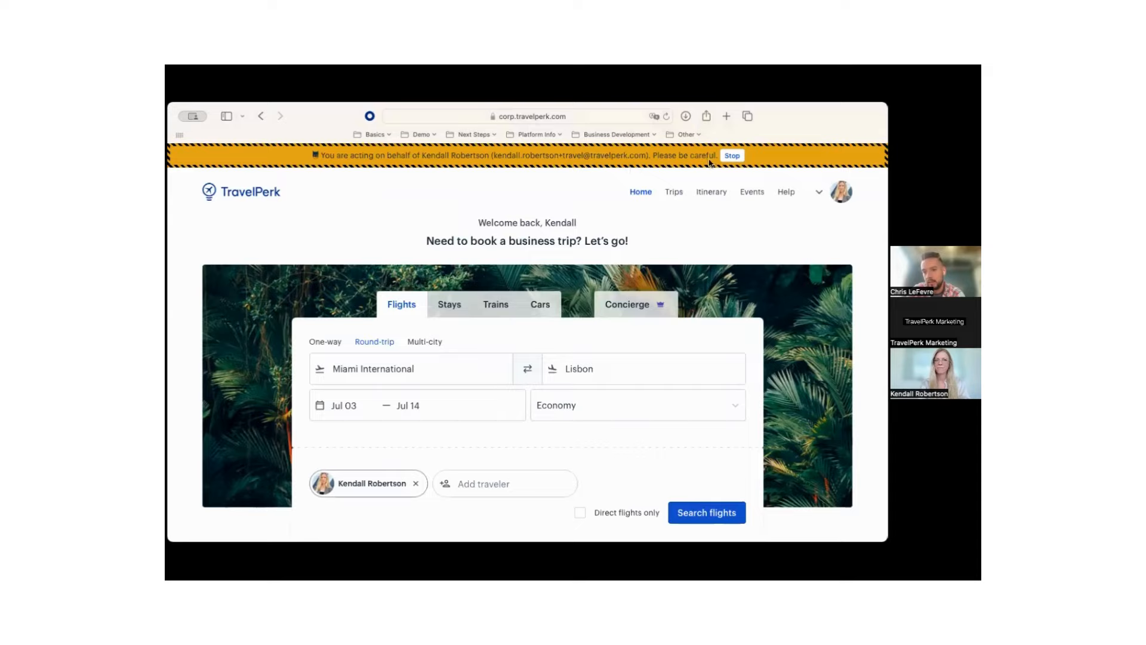
pyautogui.moveTo(709, 163)
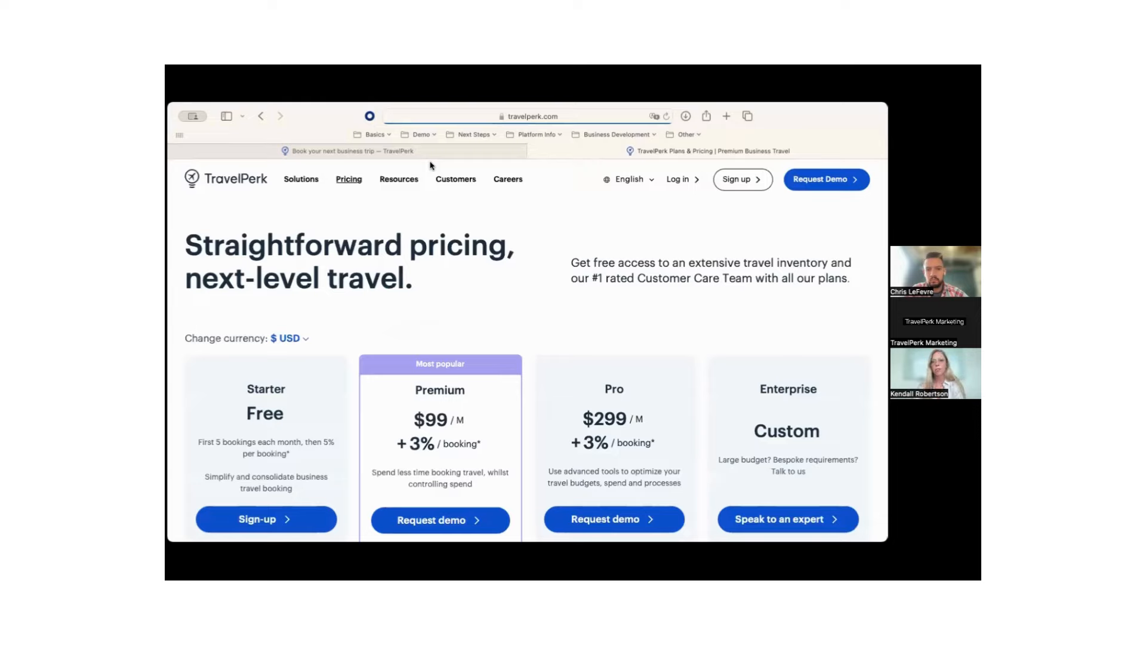
# Reveal the feature lists under the Starter, Premium and Pro plan tiers.
pyautogui.scroll(-3)
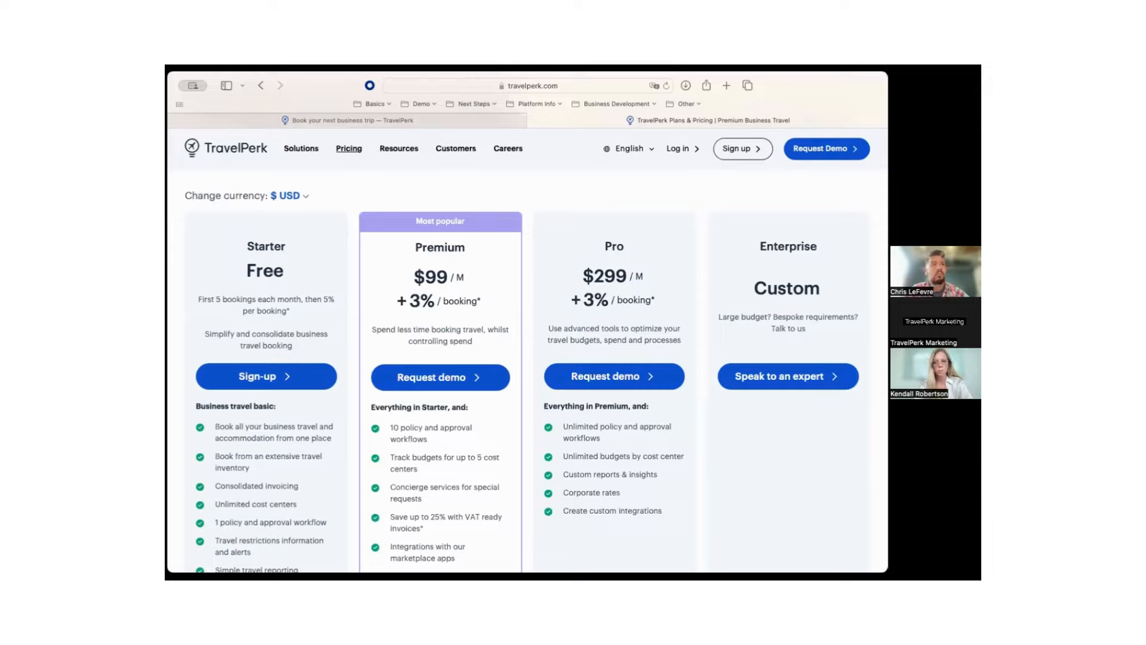
pyautogui.moveTo(843, 238)
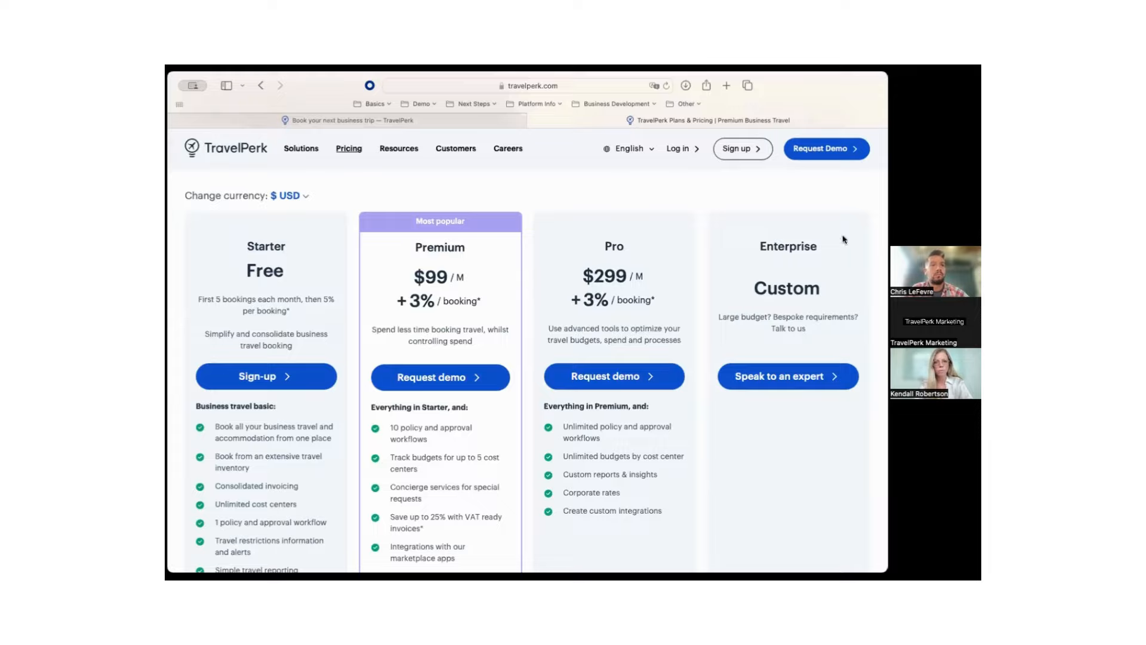
pyautogui.moveTo(841, 240)
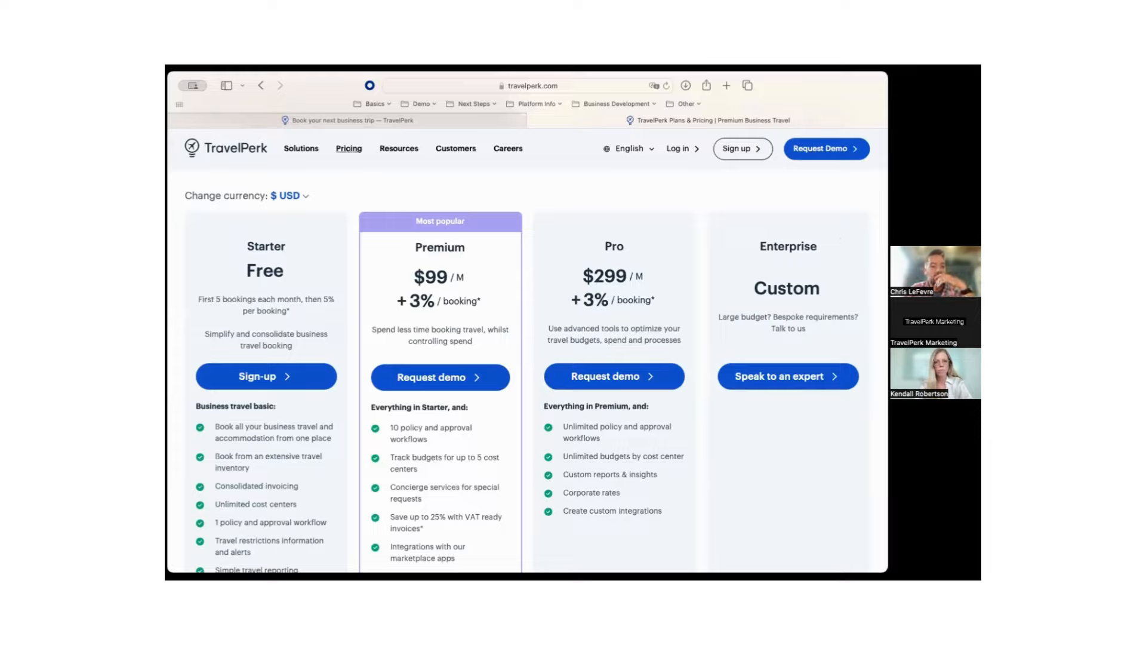